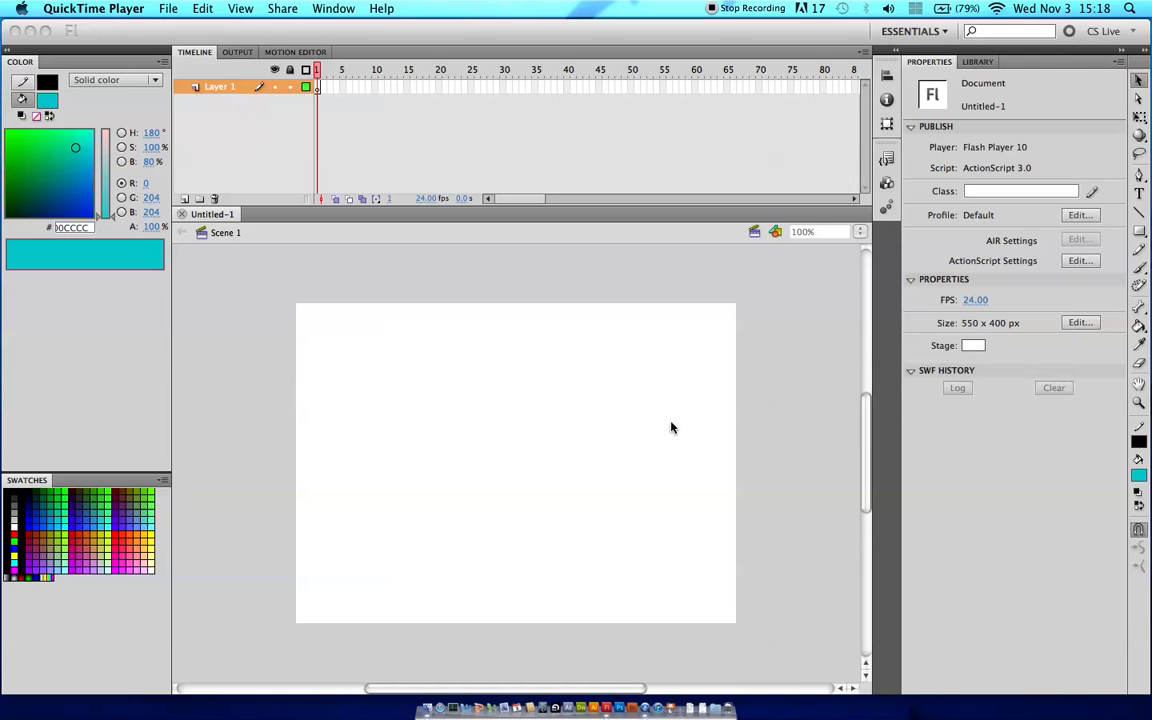
pyautogui.moveTo(608, 408)
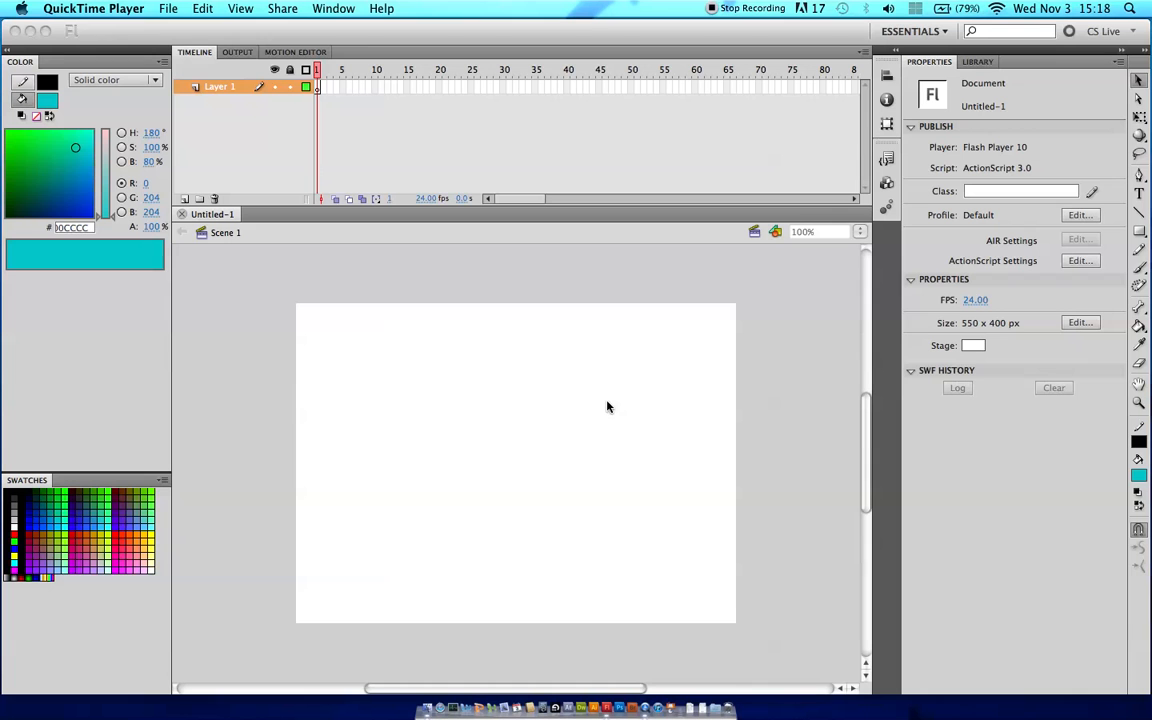
pyautogui.moveTo(600, 408)
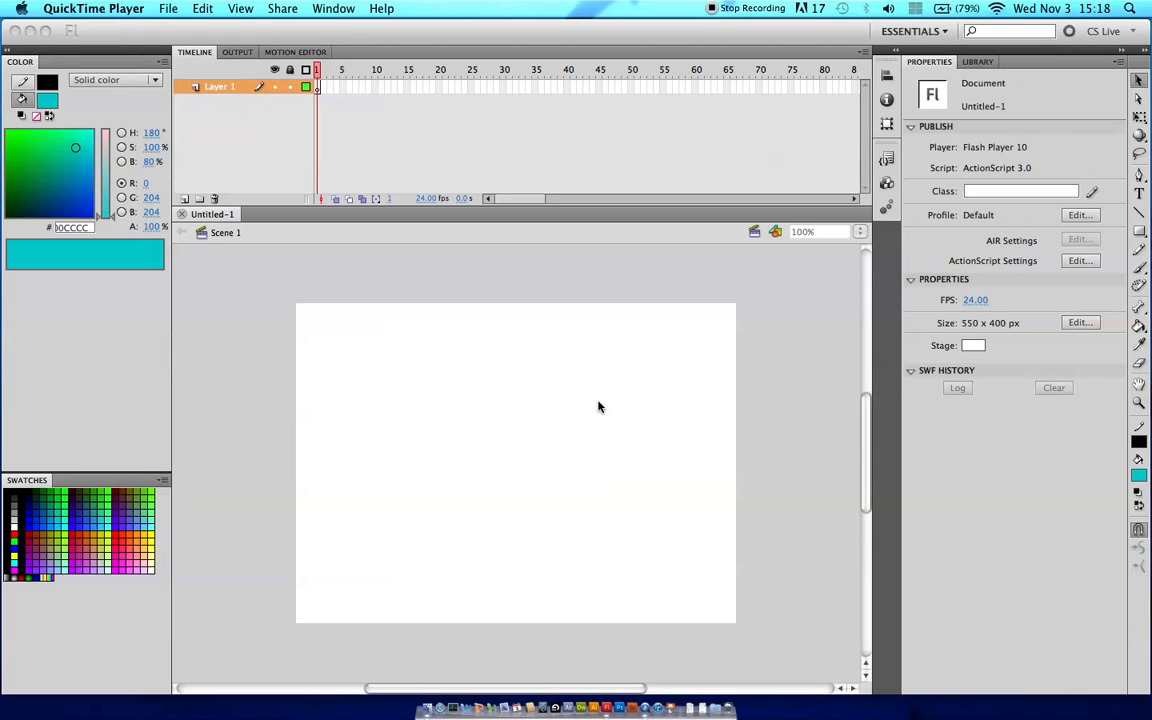
pyautogui.moveTo(1144, 238)
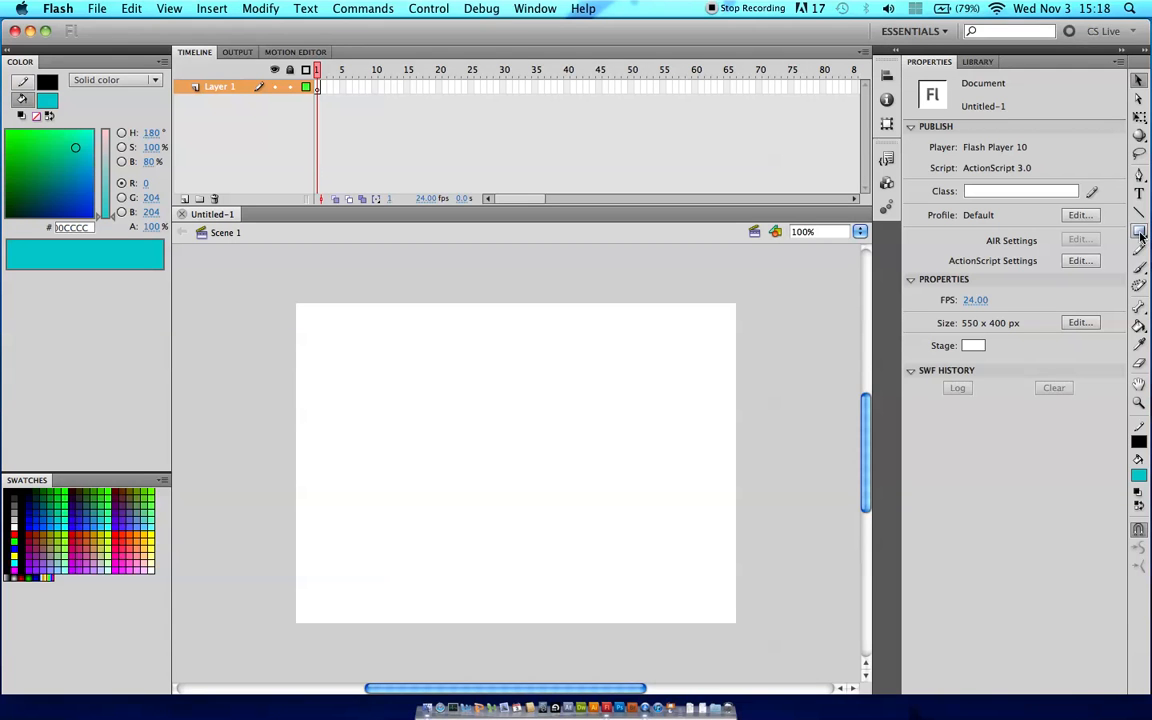
# Step: Draw a small red-to-black radial-gradient circle near the top-left of the stage with the Oval Tool
pyautogui.click(1140, 230)
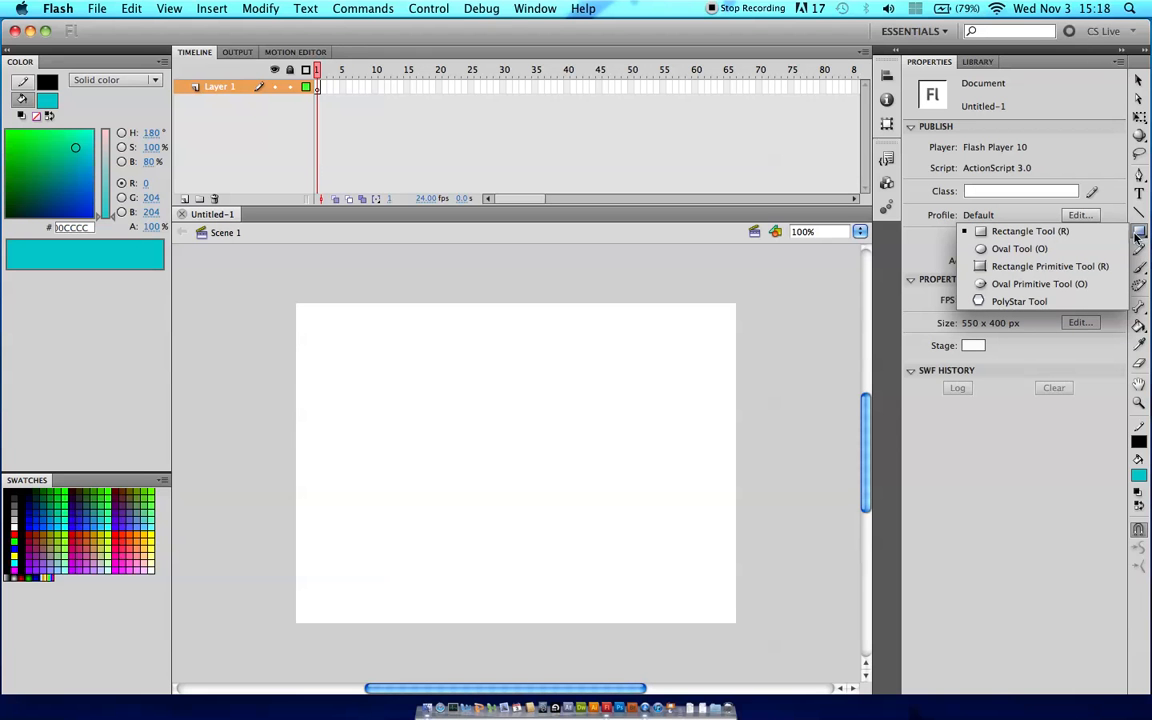
pyautogui.moveTo(1020, 248)
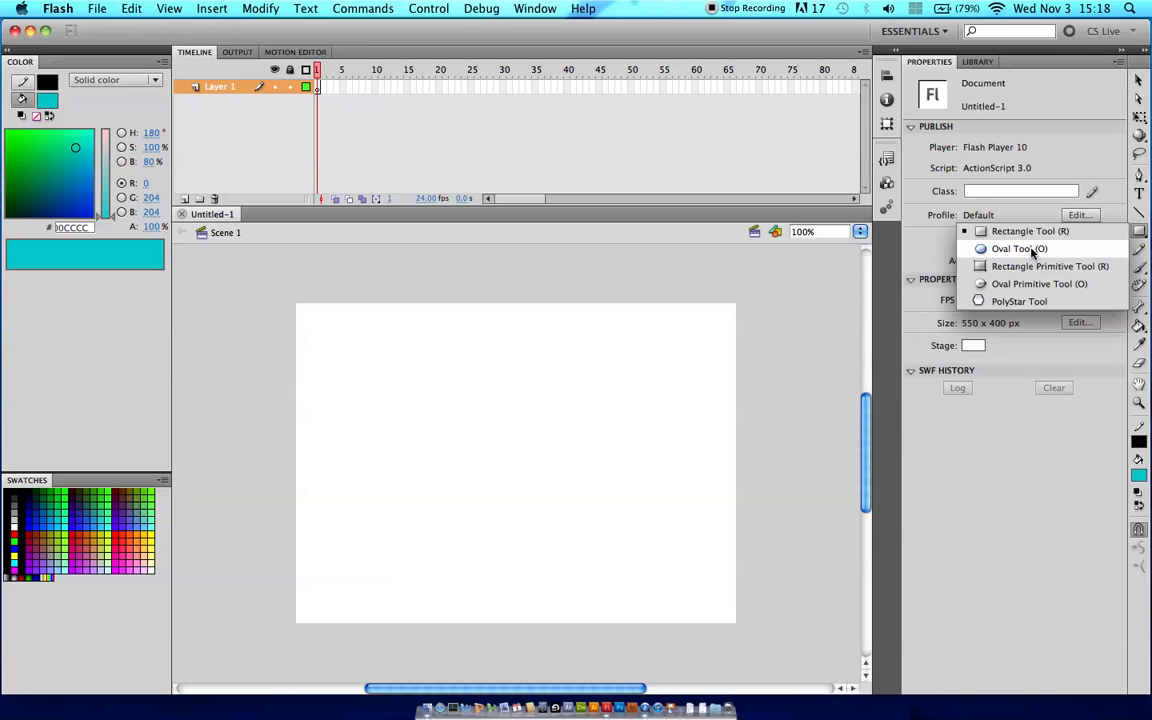
pyautogui.moveTo(1008, 252)
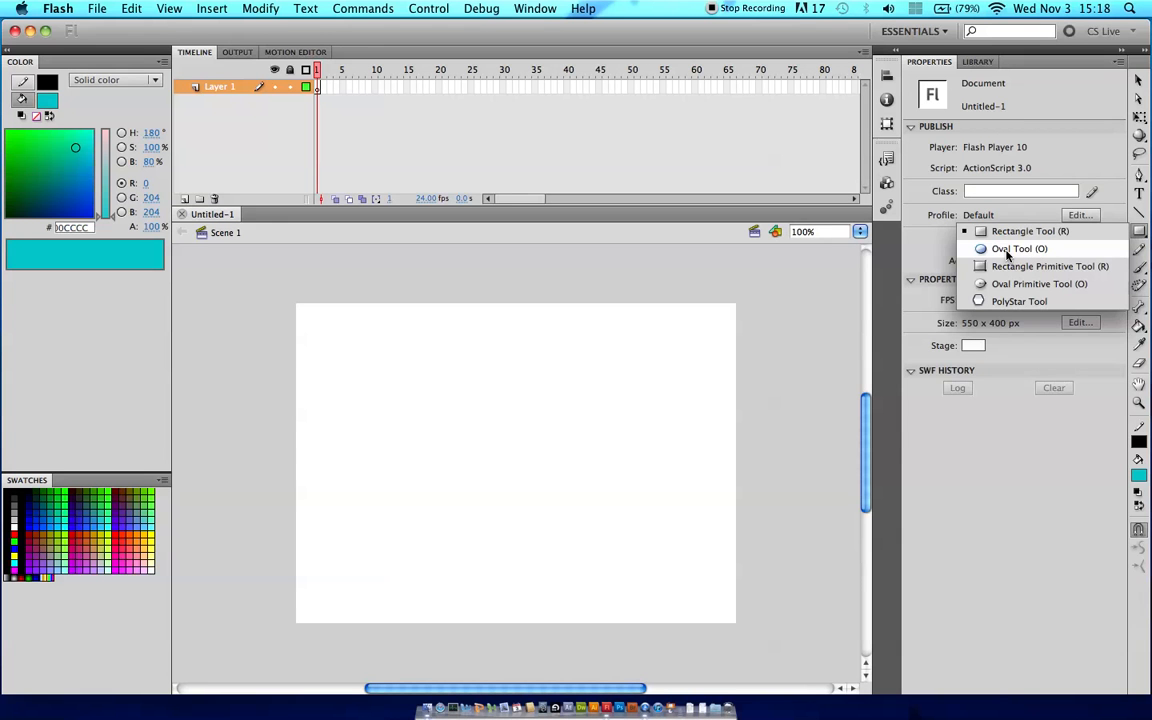
pyautogui.click(1018, 248)
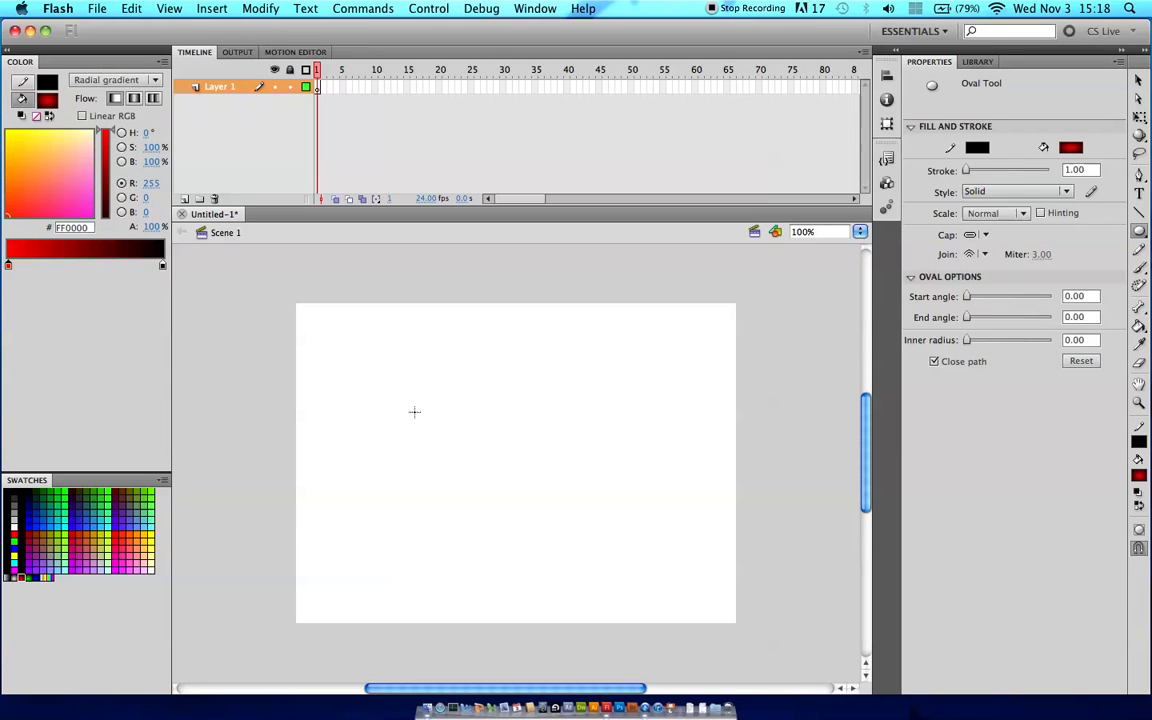
pyautogui.moveTo(348, 344)
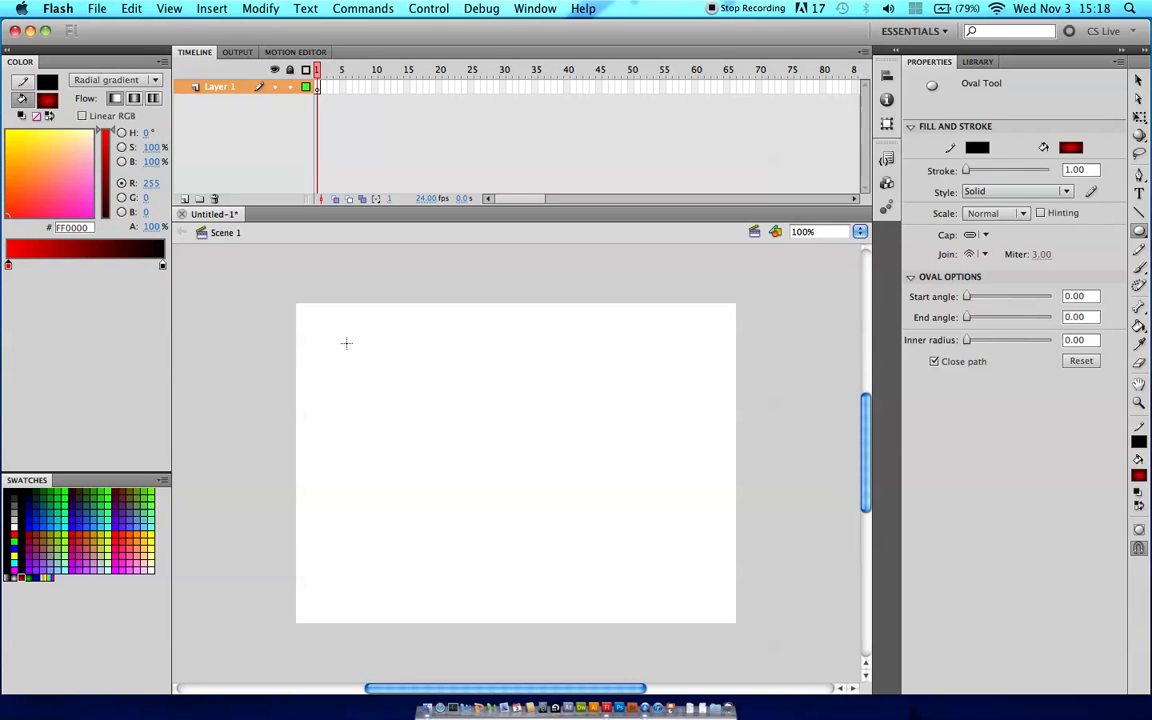
pyautogui.moveTo(348, 344); pyautogui.dragTo(404, 390)
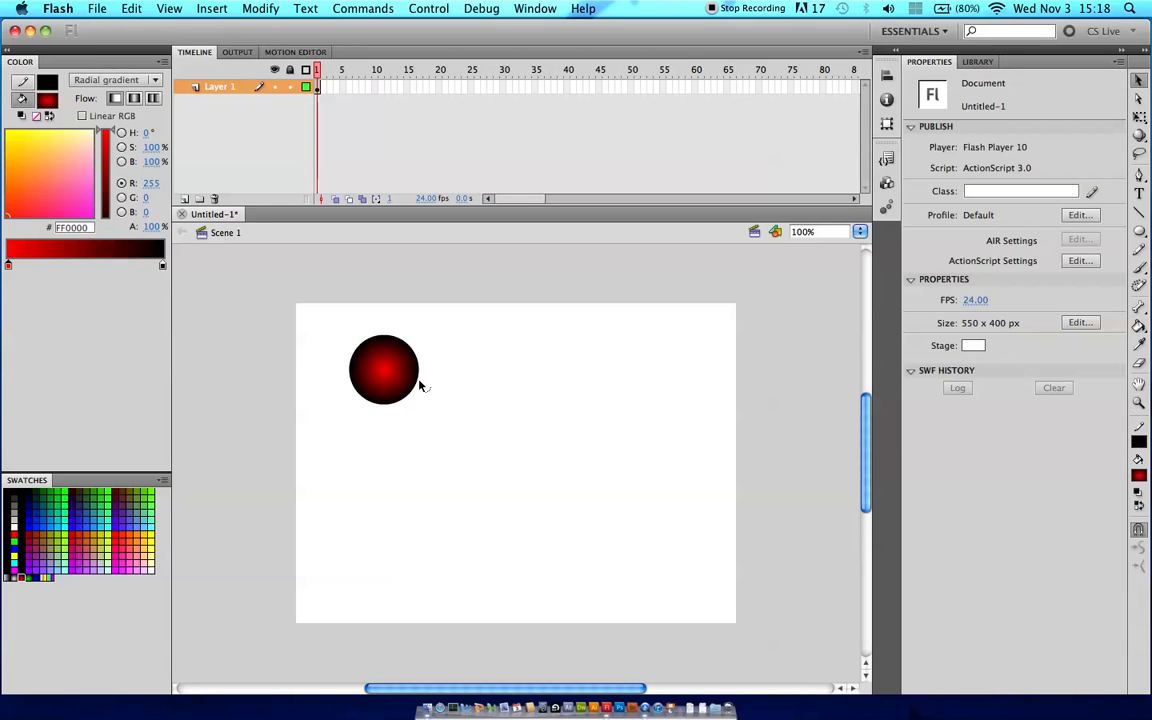
pyautogui.click(384, 368)
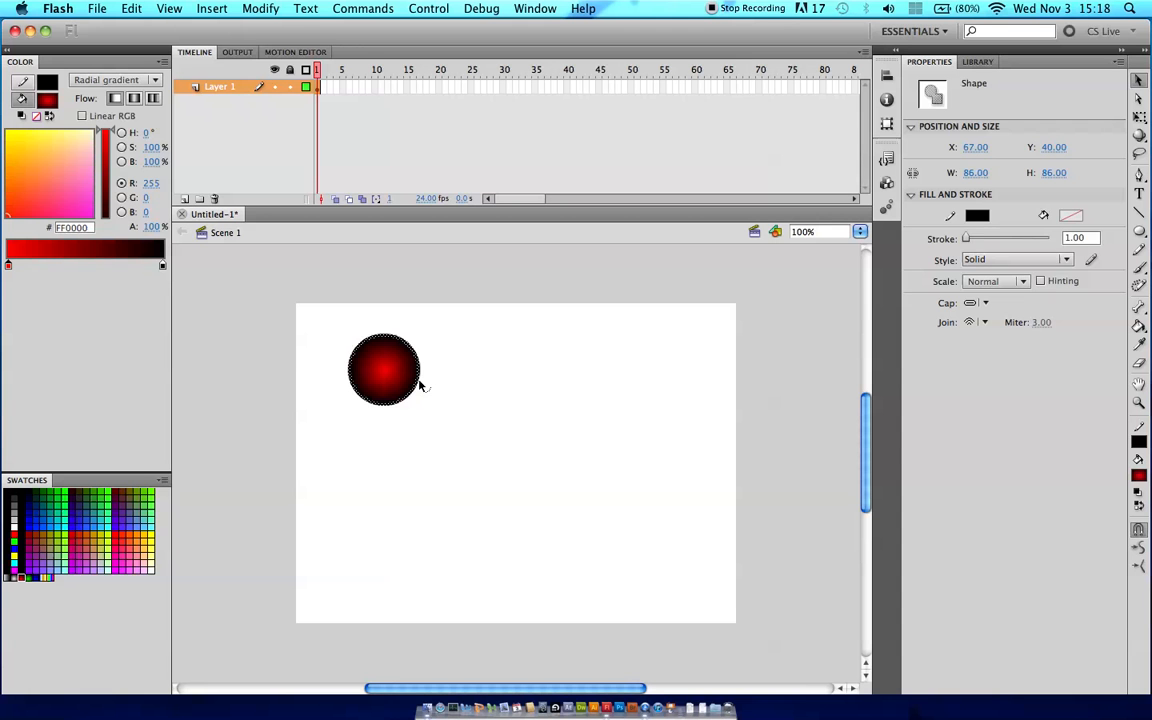
pyautogui.click(572, 340)
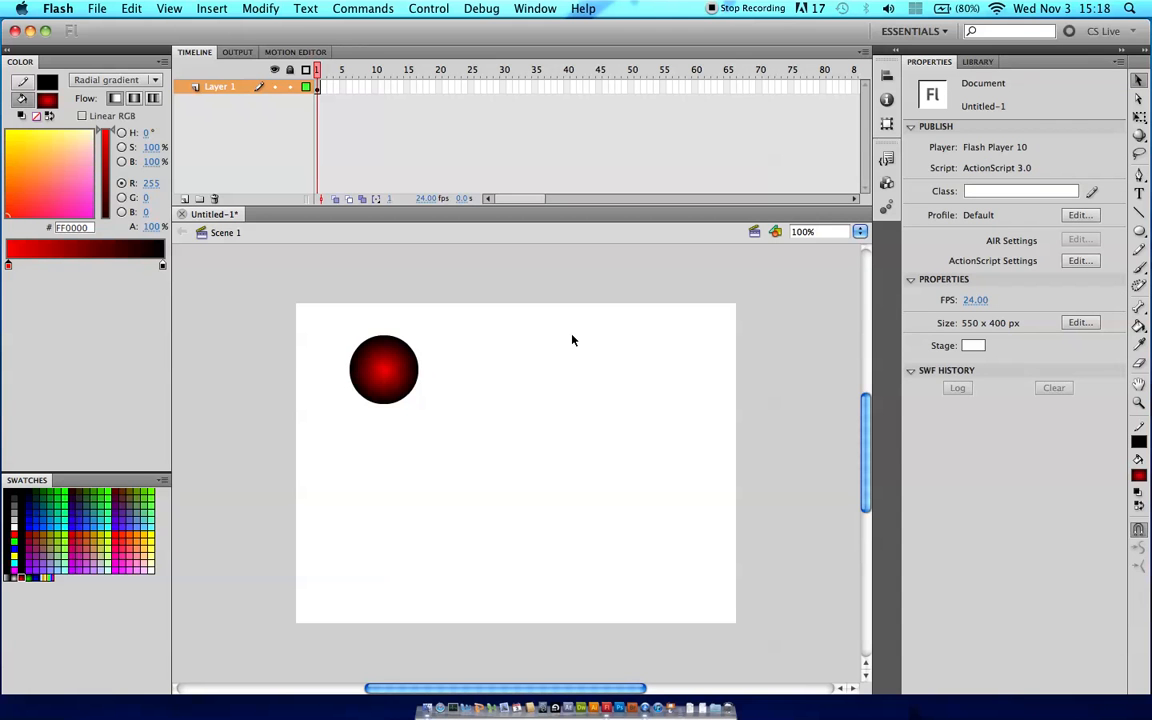
# Step: Widen the circle's gradient with the Gradient Transform Tool and deepen its outer red stop
pyautogui.click(384, 368)
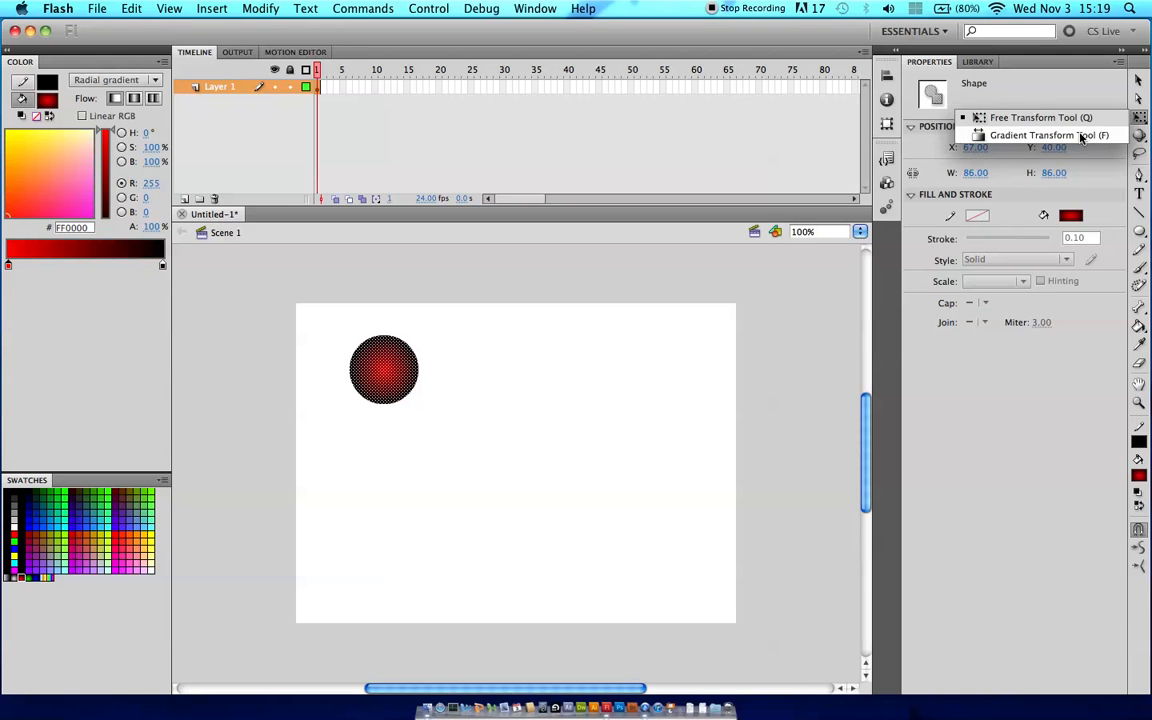
pyautogui.click(1048, 136)
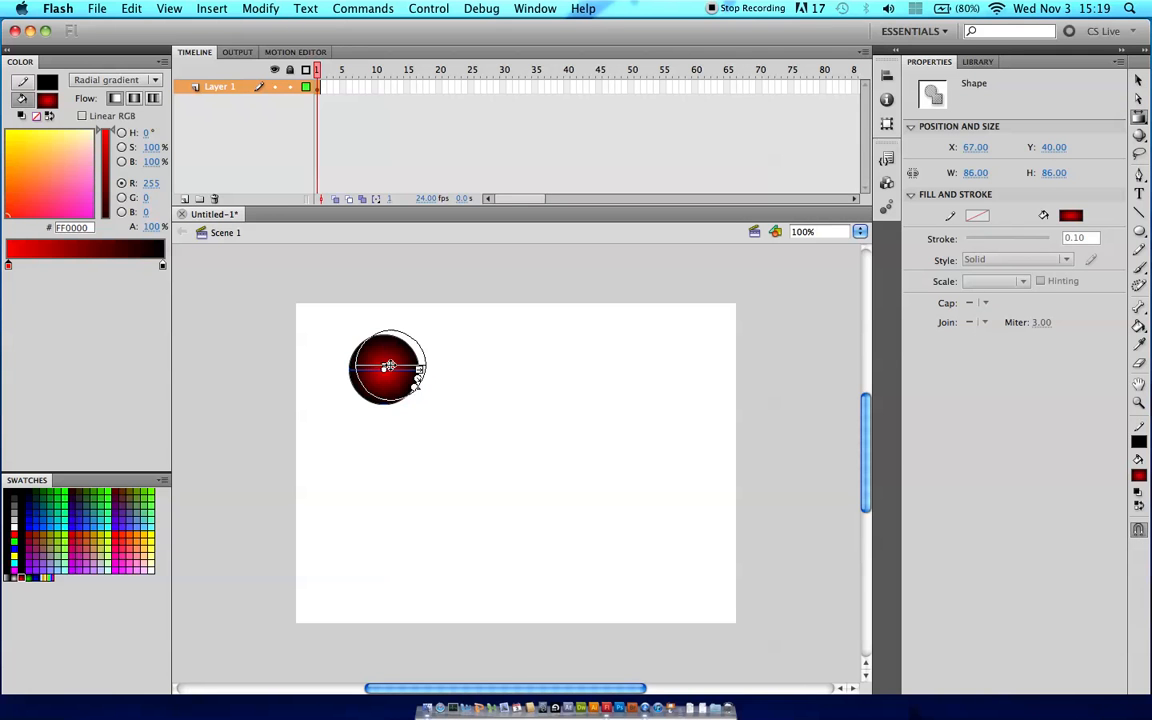
pyautogui.moveTo(390, 364); pyautogui.dragTo(420, 364)
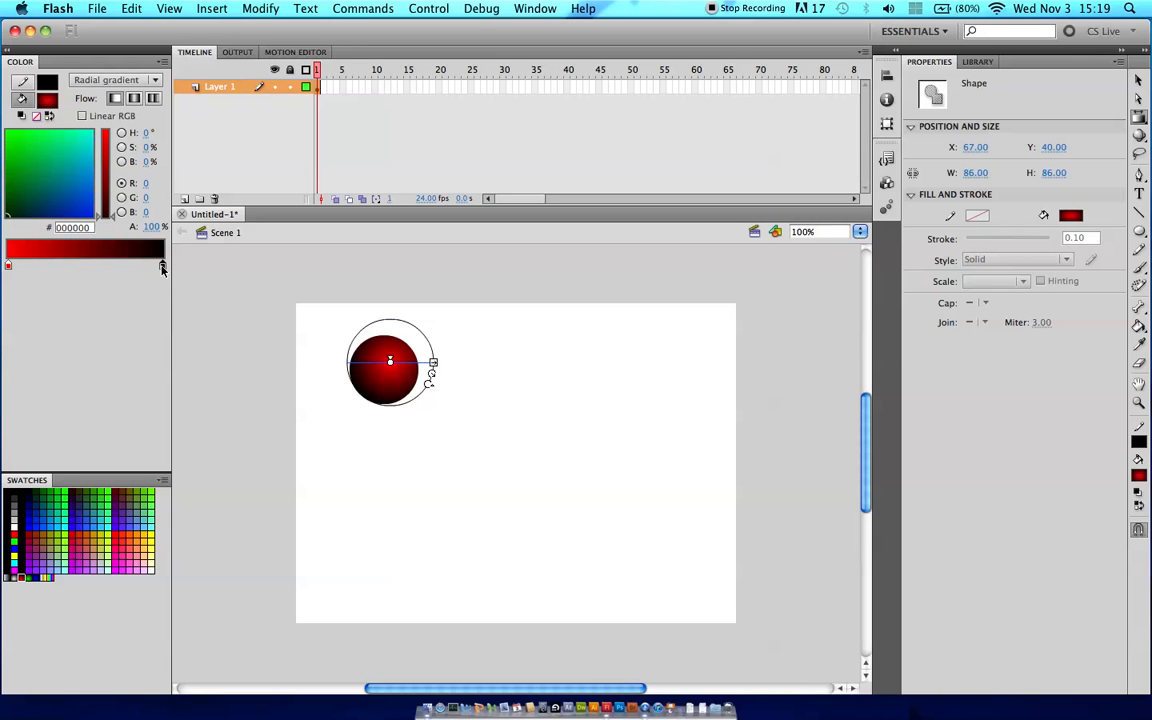
pyautogui.moveTo(124, 228)
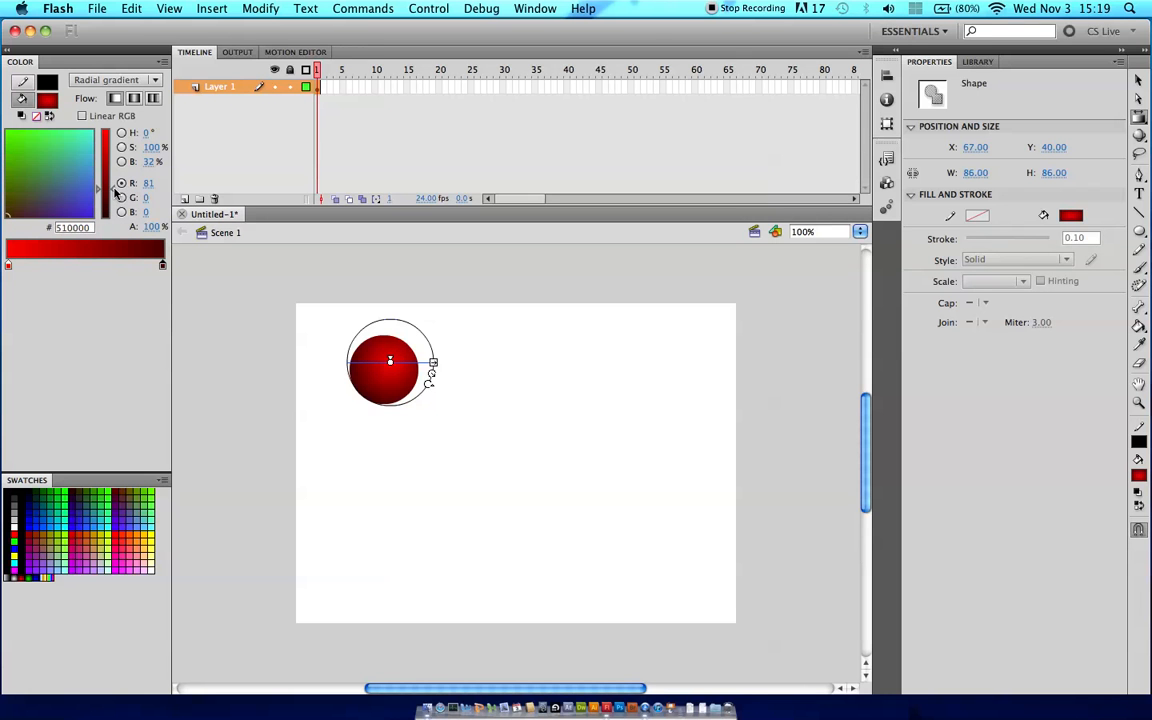
pyautogui.click(90, 190)
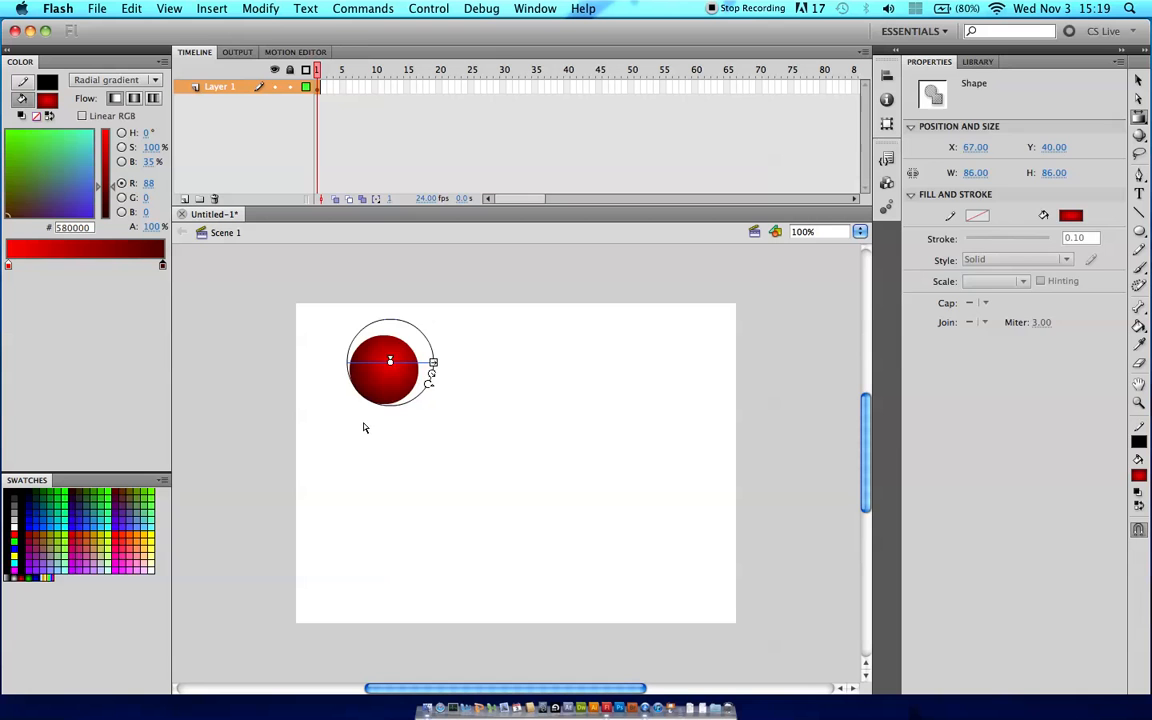
pyautogui.moveTo(378, 398)
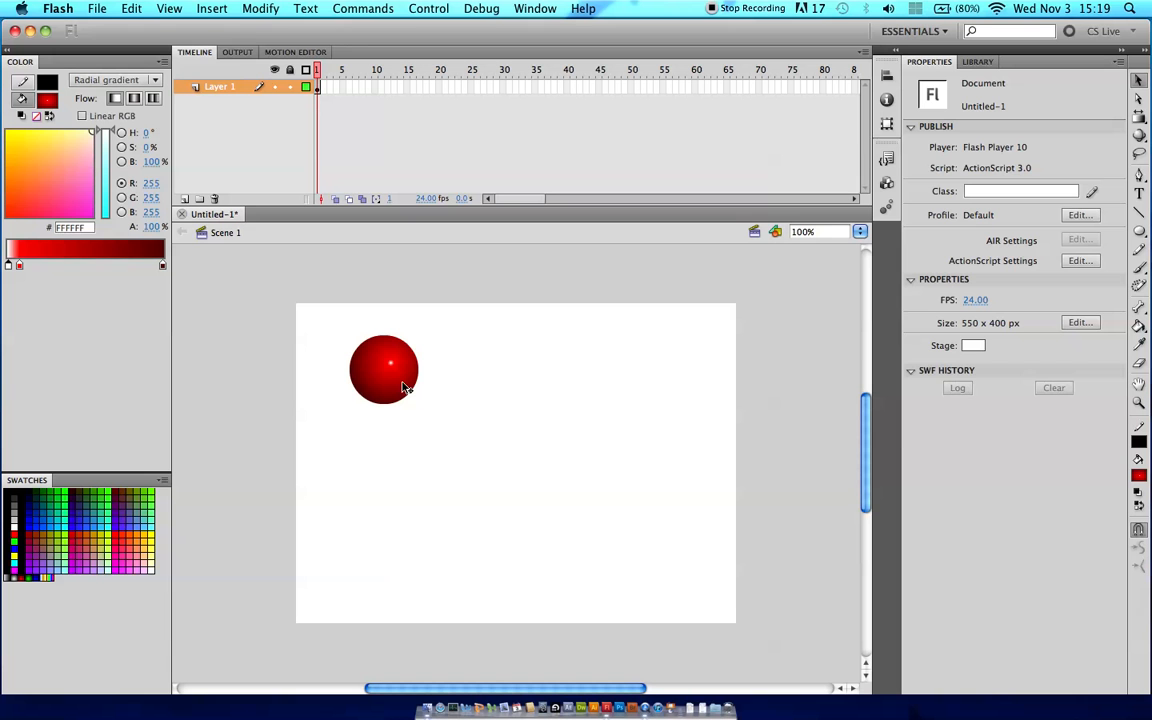
pyautogui.moveTo(436, 404)
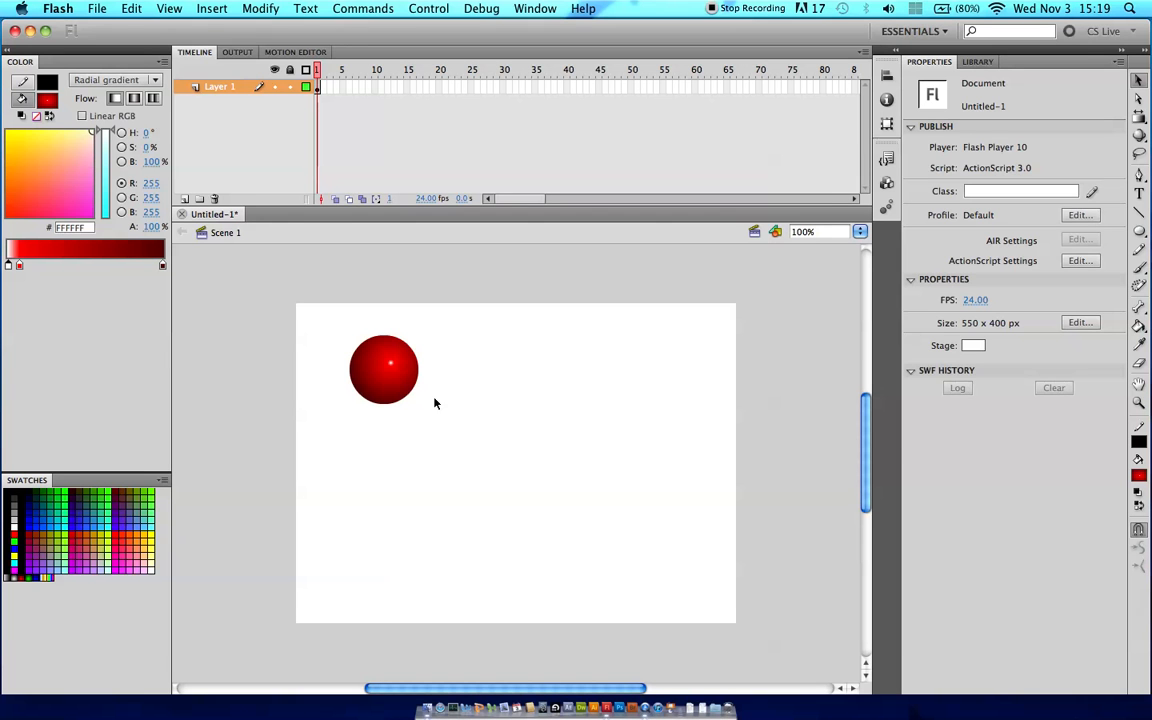
# Step: Group the circle (Cmd+G) and test scaling it to 106, 112 and 68 px with Free Transform
pyautogui.click(384, 368)
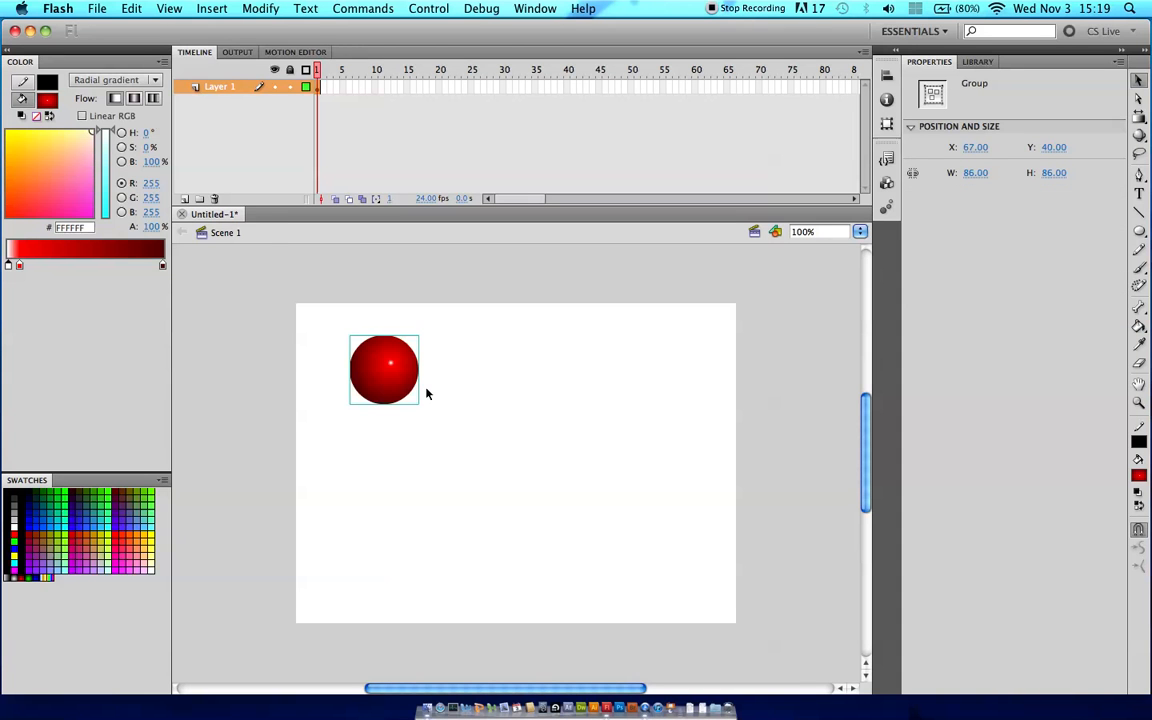
pyautogui.click(132, 8)
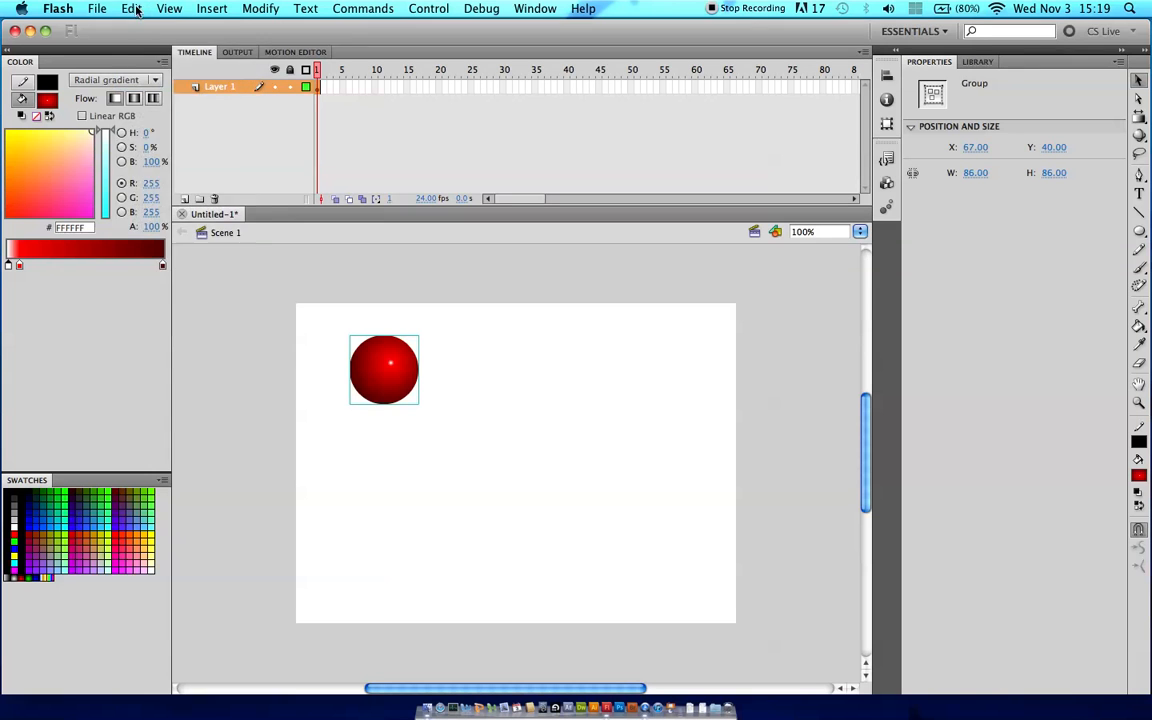
pyautogui.moveTo(404, 374)
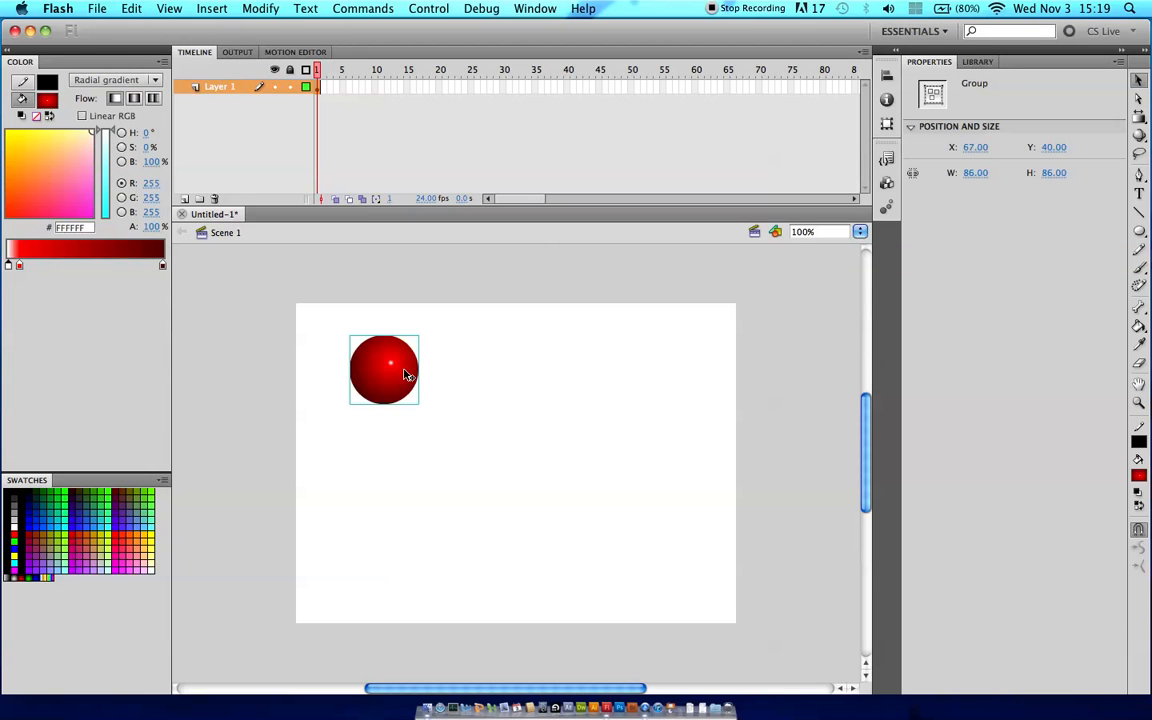
pyautogui.moveTo(1140, 116)
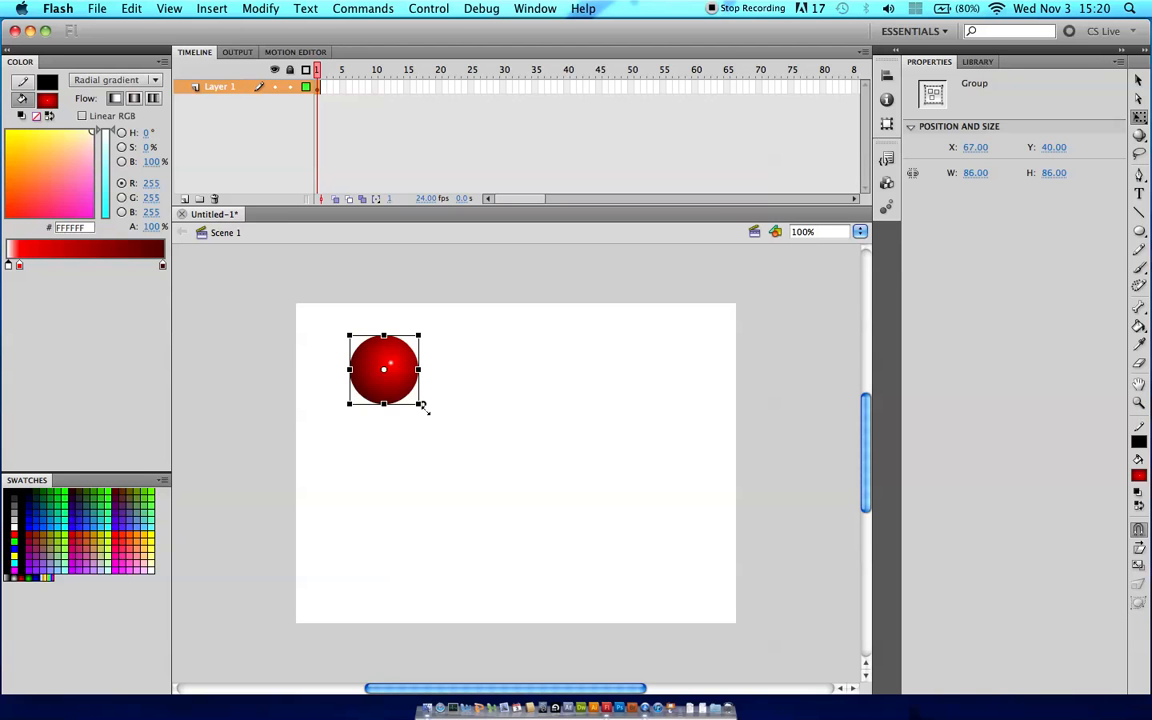
pyautogui.moveTo(384, 410); pyautogui.dragTo(384, 414)
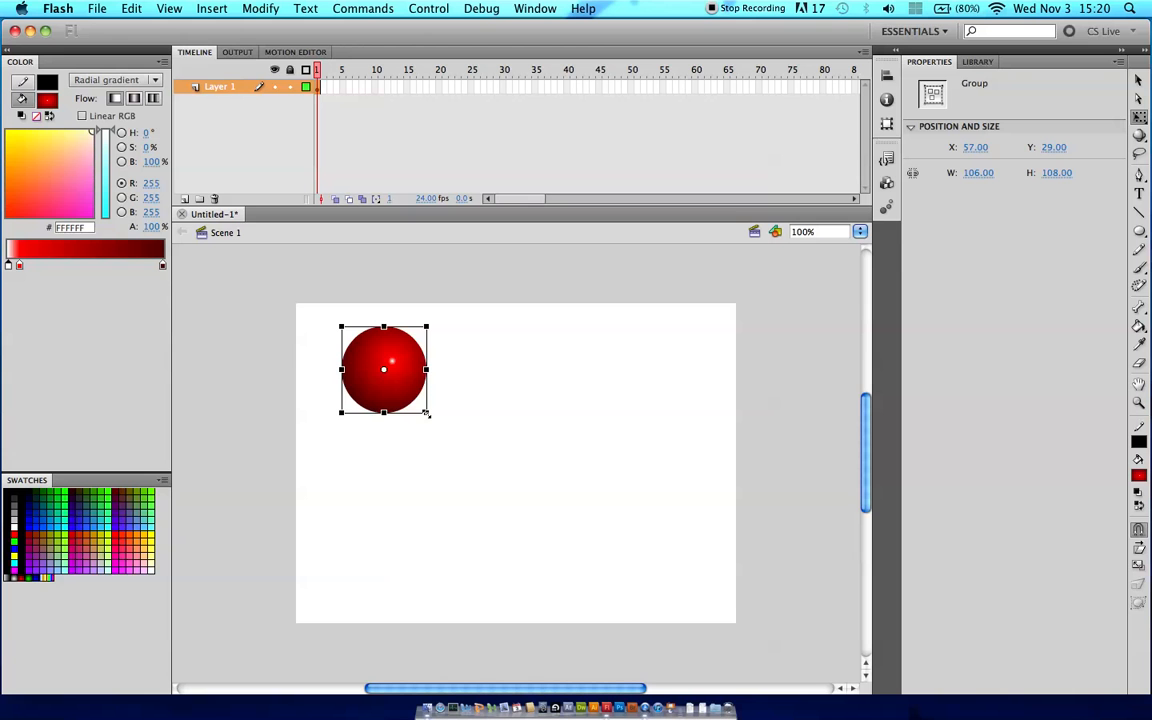
pyautogui.moveTo(428, 412); pyautogui.dragTo(436, 414)
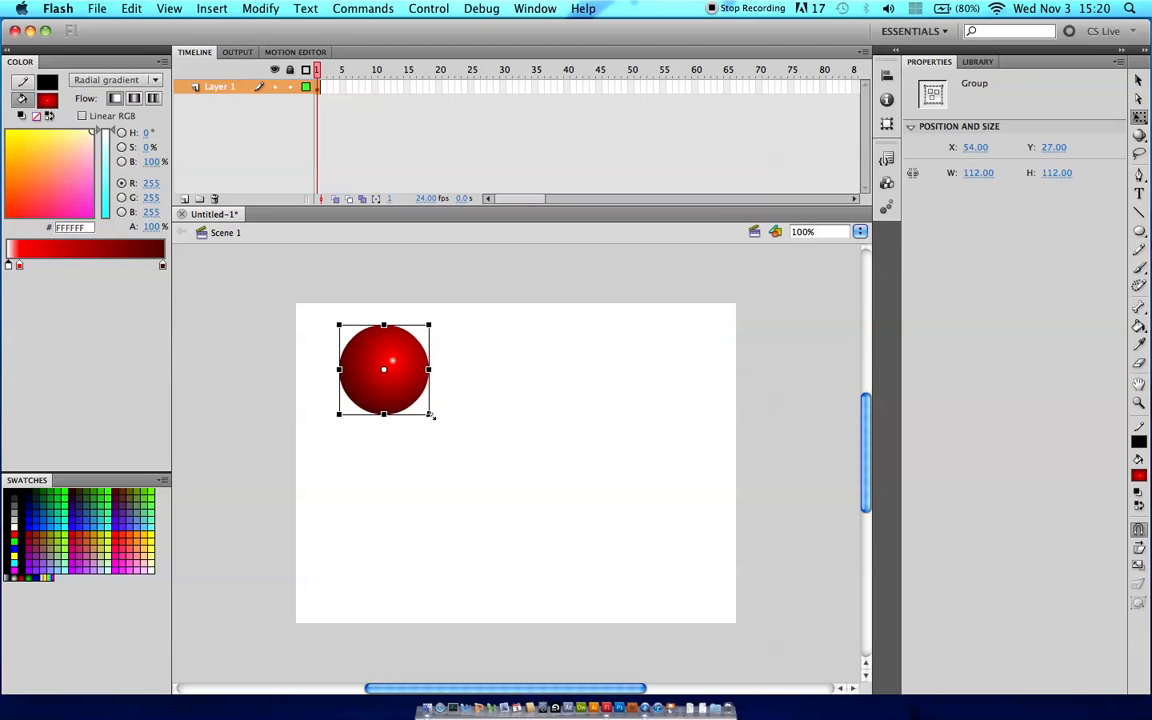
pyautogui.moveTo(432, 412); pyautogui.dragTo(418, 398)
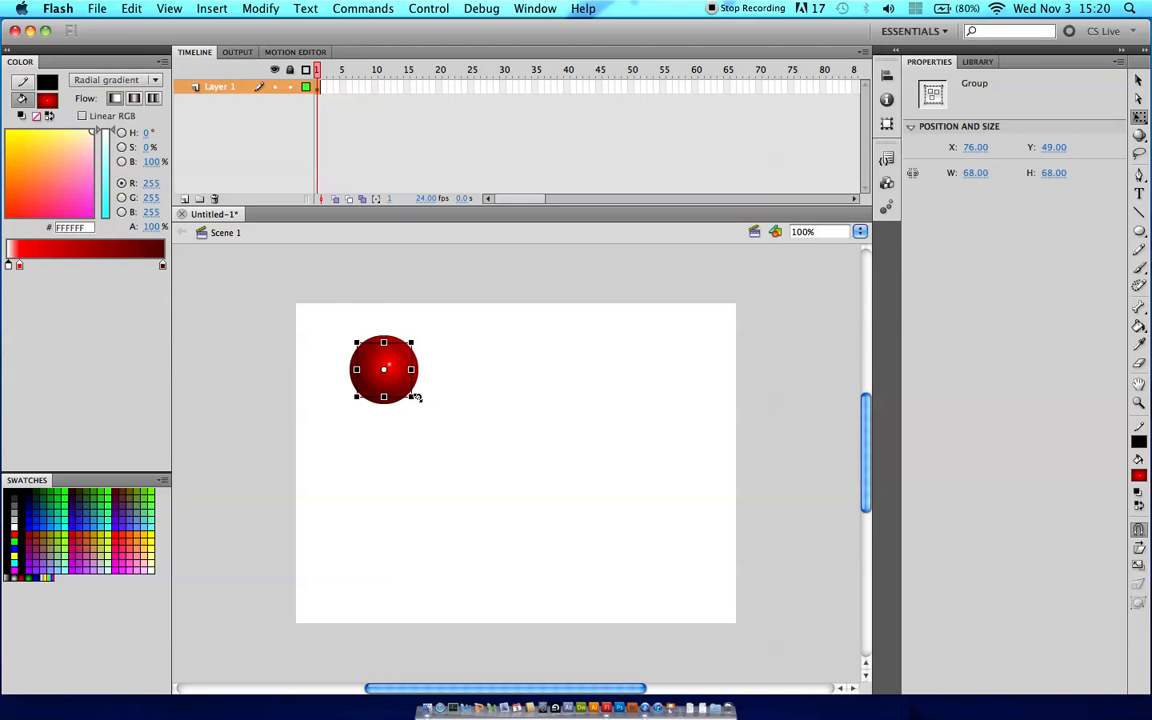
pyautogui.moveTo(436, 396)
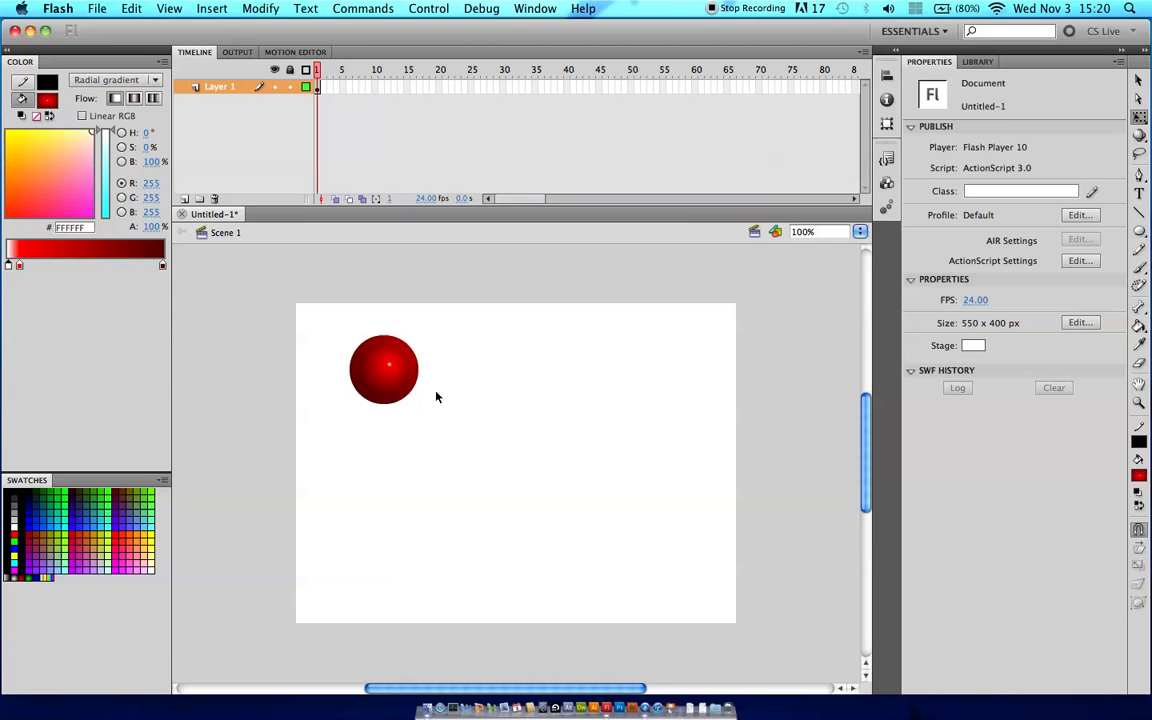
# Step: Move the inner circle's gradient highlight toward the lower left to form a beveled rim
pyautogui.moveTo(318, 324); pyautogui.dragTo(460, 418)
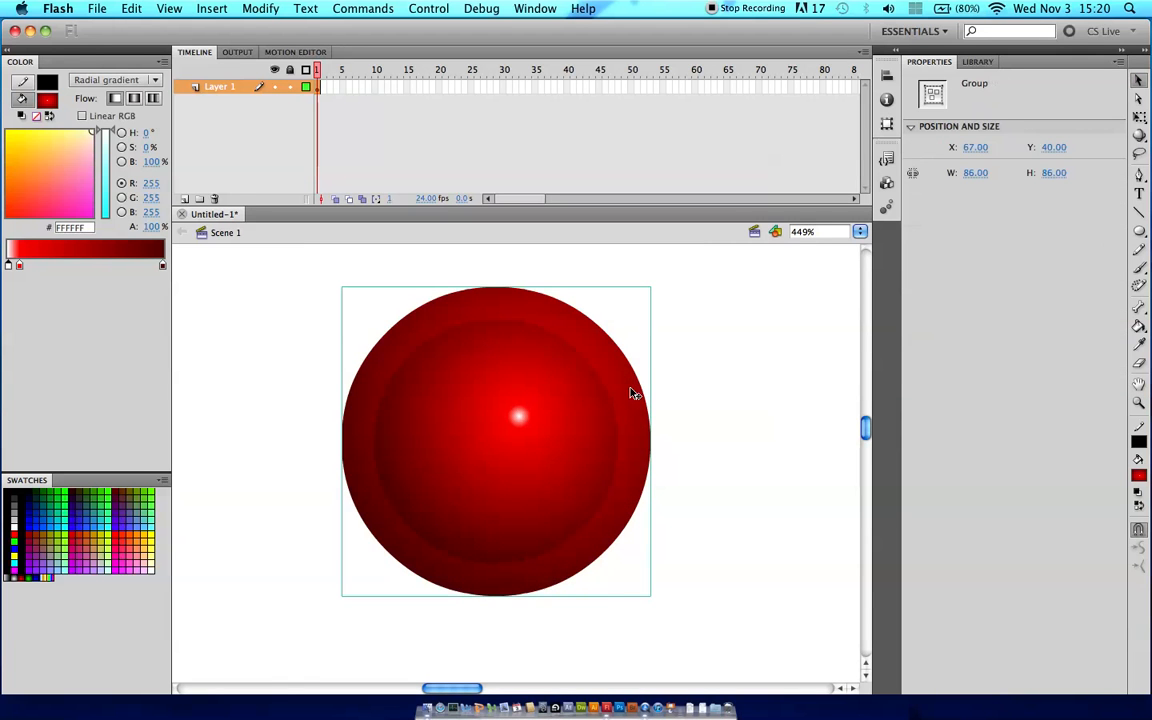
pyautogui.moveTo(590, 430)
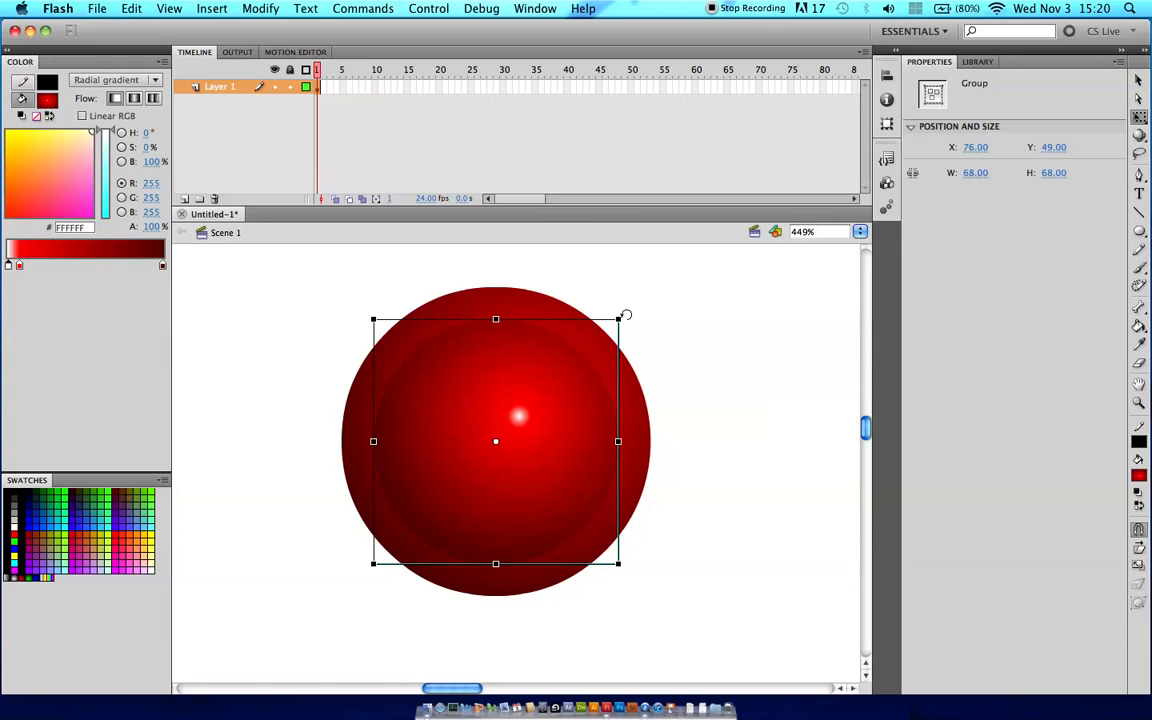
pyautogui.moveTo(520, 418); pyautogui.dragTo(470, 418)
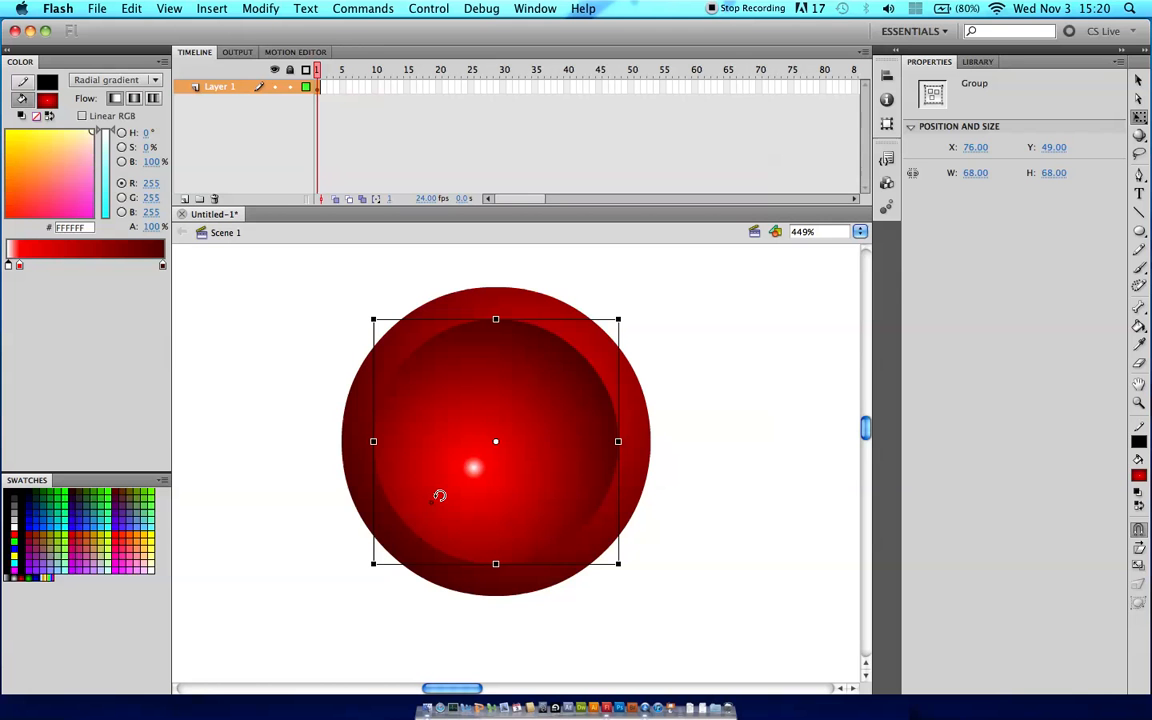
pyautogui.click(714, 448)
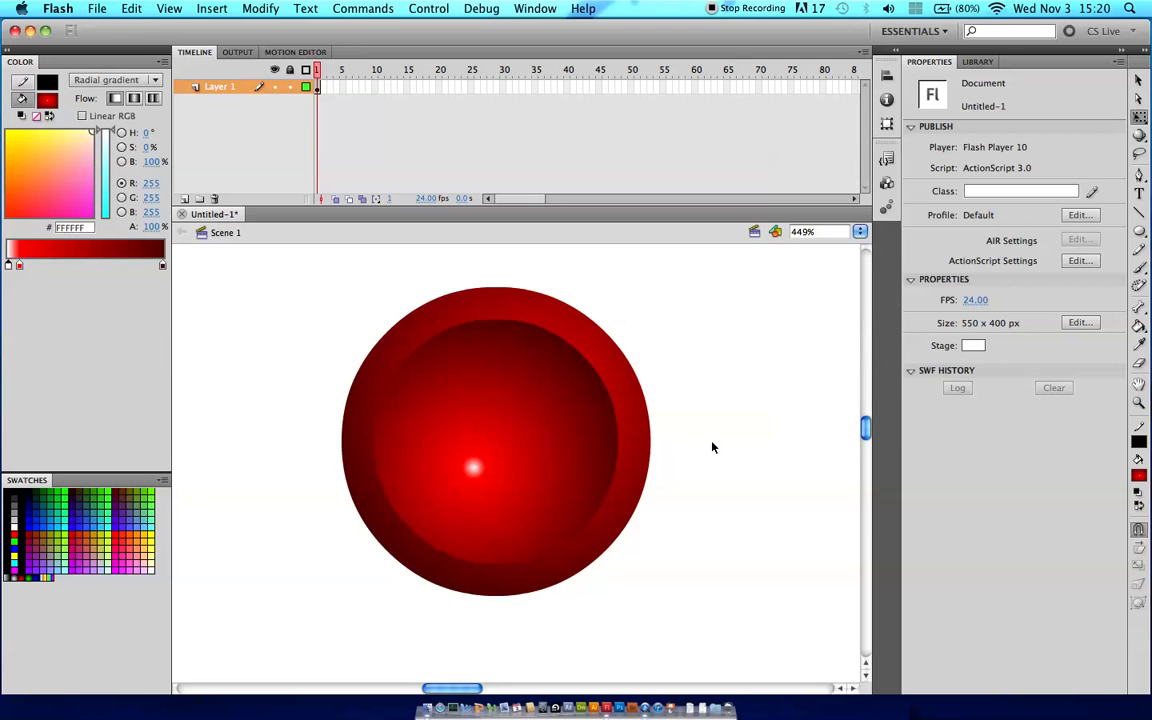
pyautogui.moveTo(604, 388)
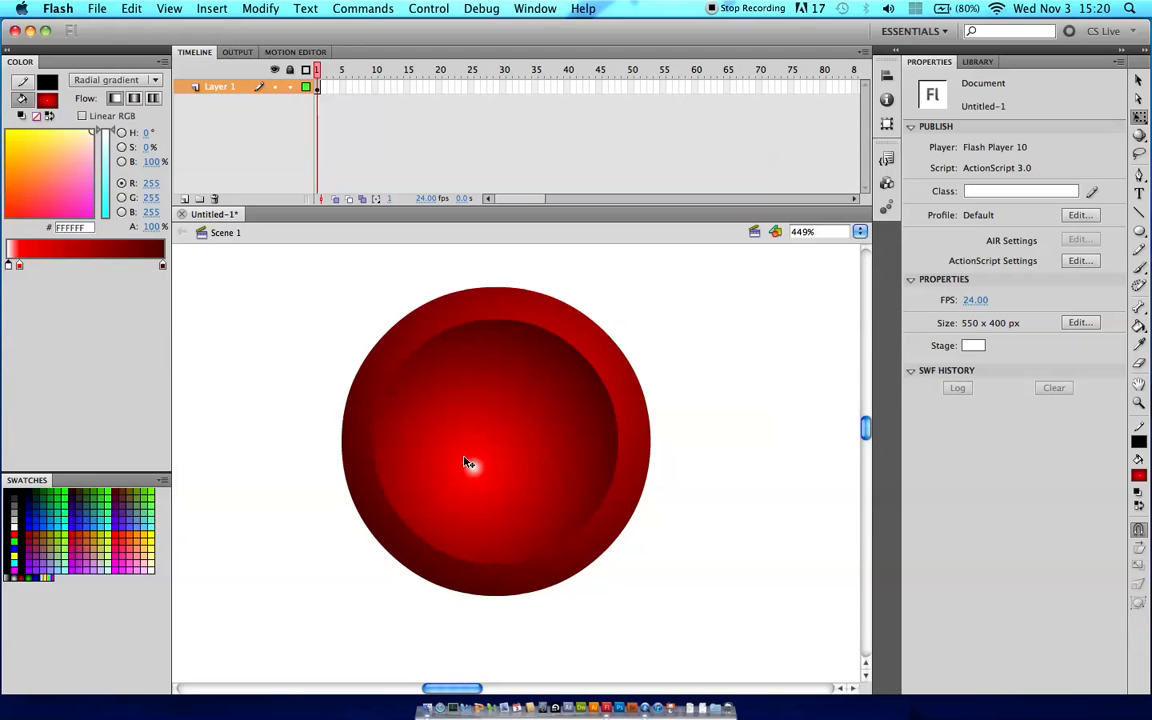
pyautogui.moveTo(684, 442)
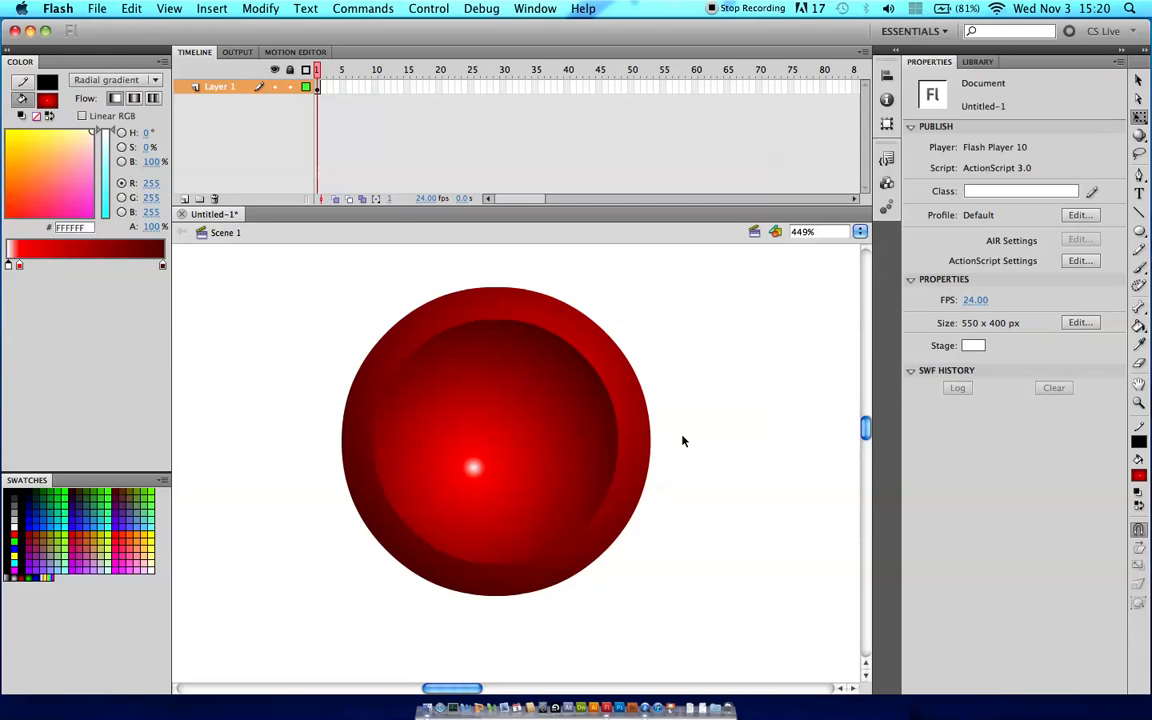
pyautogui.moveTo(712, 436)
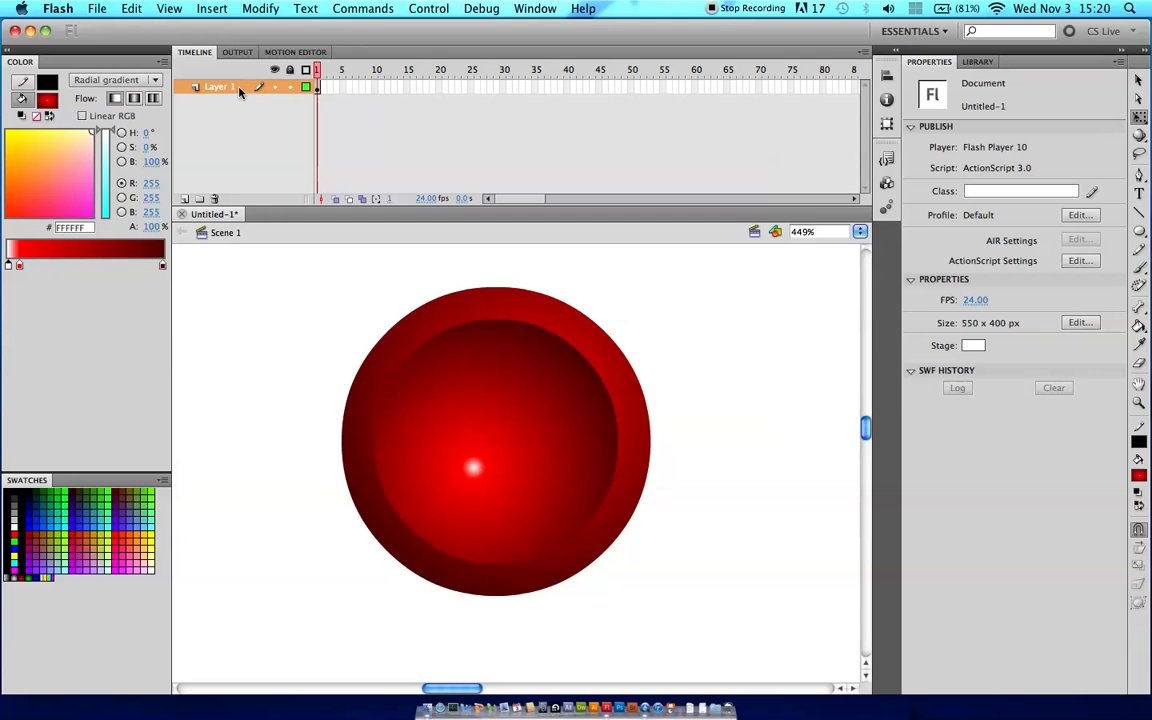
# Step: Rename the layer and convert the circle artwork to a Button symbol named RoundButton
pyautogui.click(496, 442)
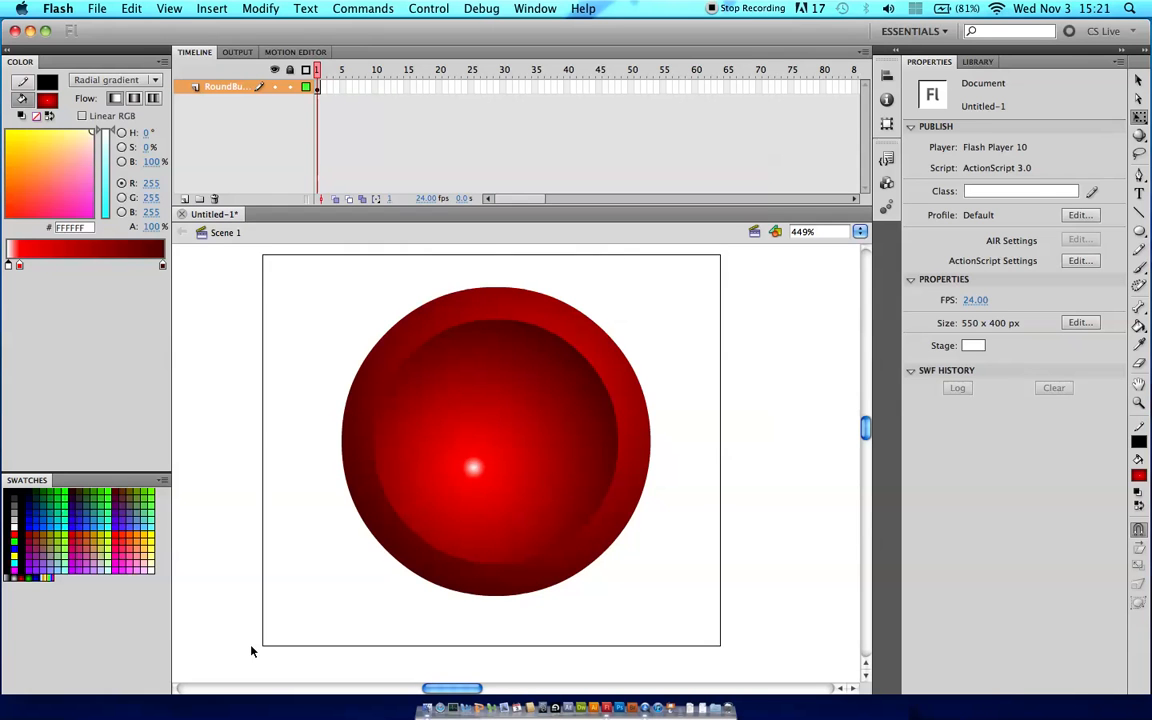
pyautogui.click(496, 440)
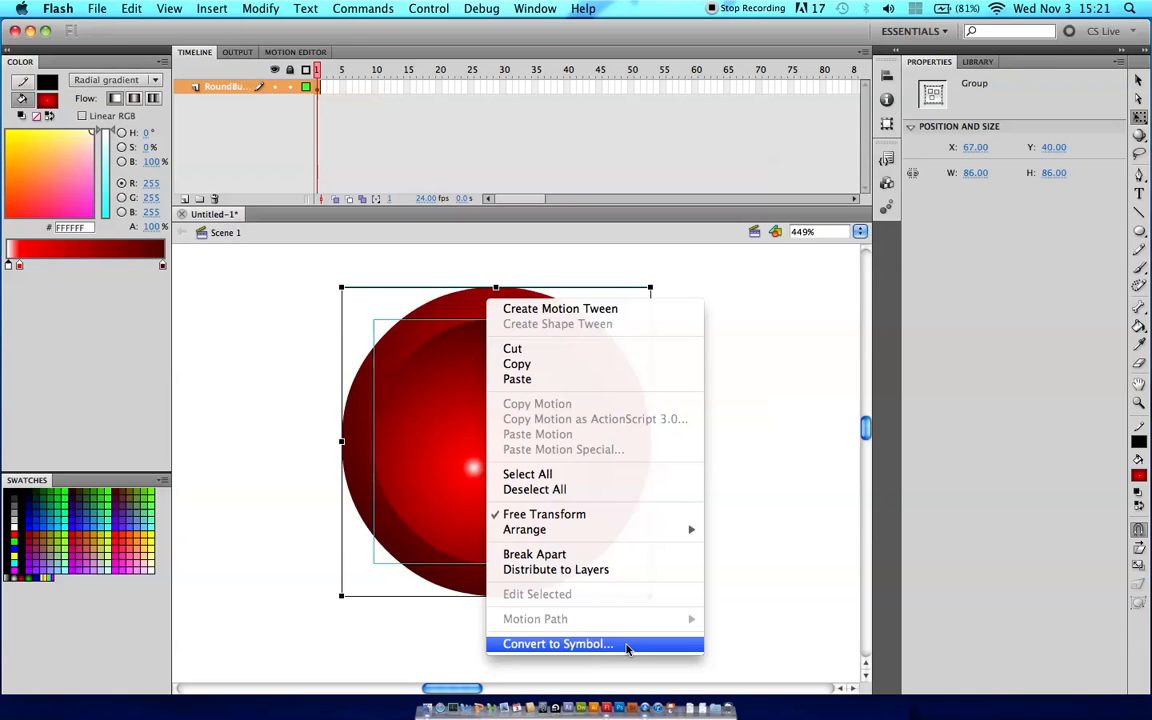
pyautogui.click(556, 644)
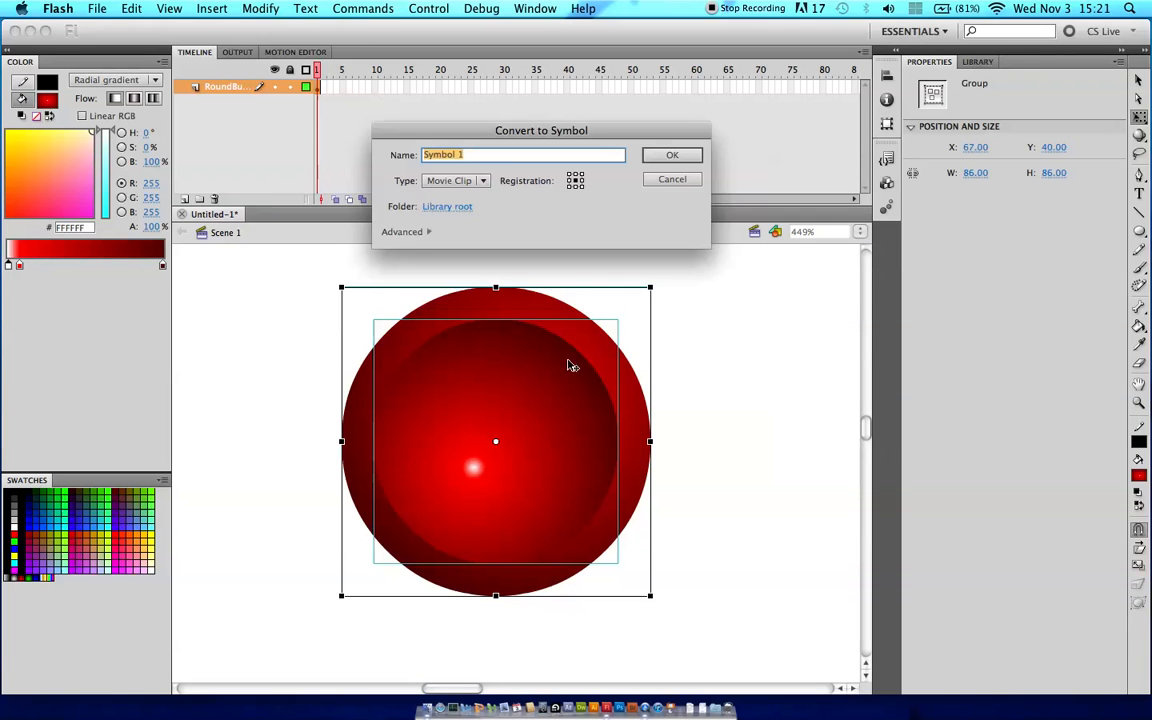
pyautogui.moveTo(492, 192)
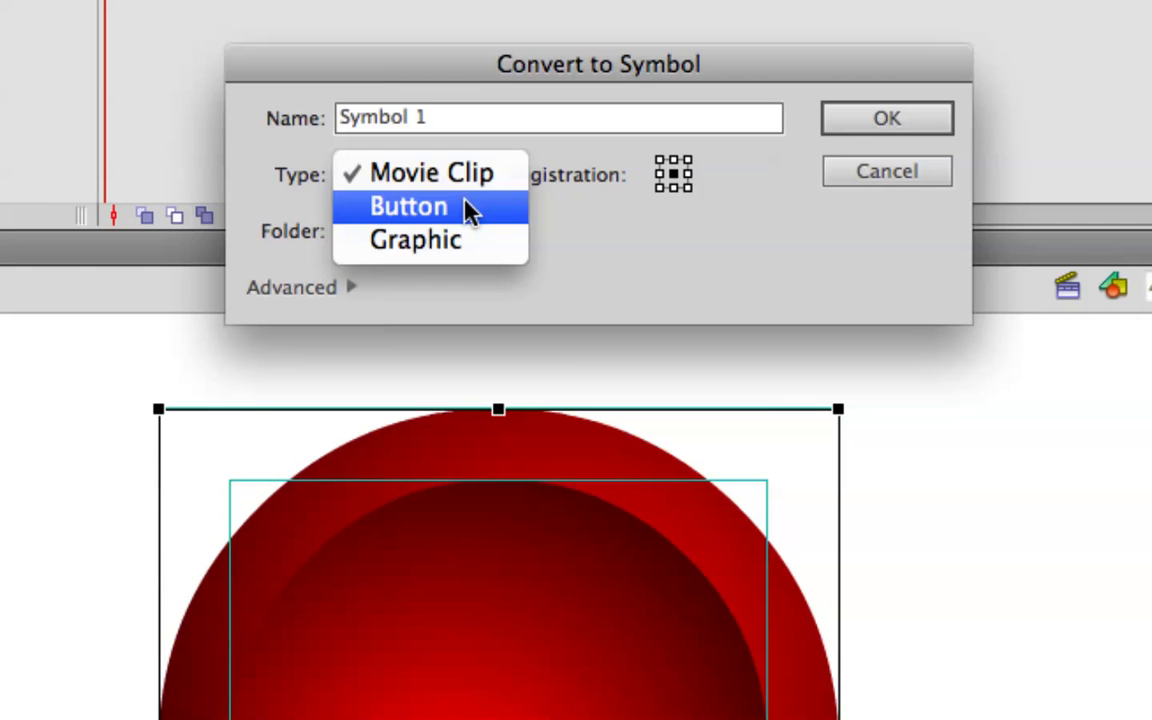
pyautogui.moveTo(496, 218)
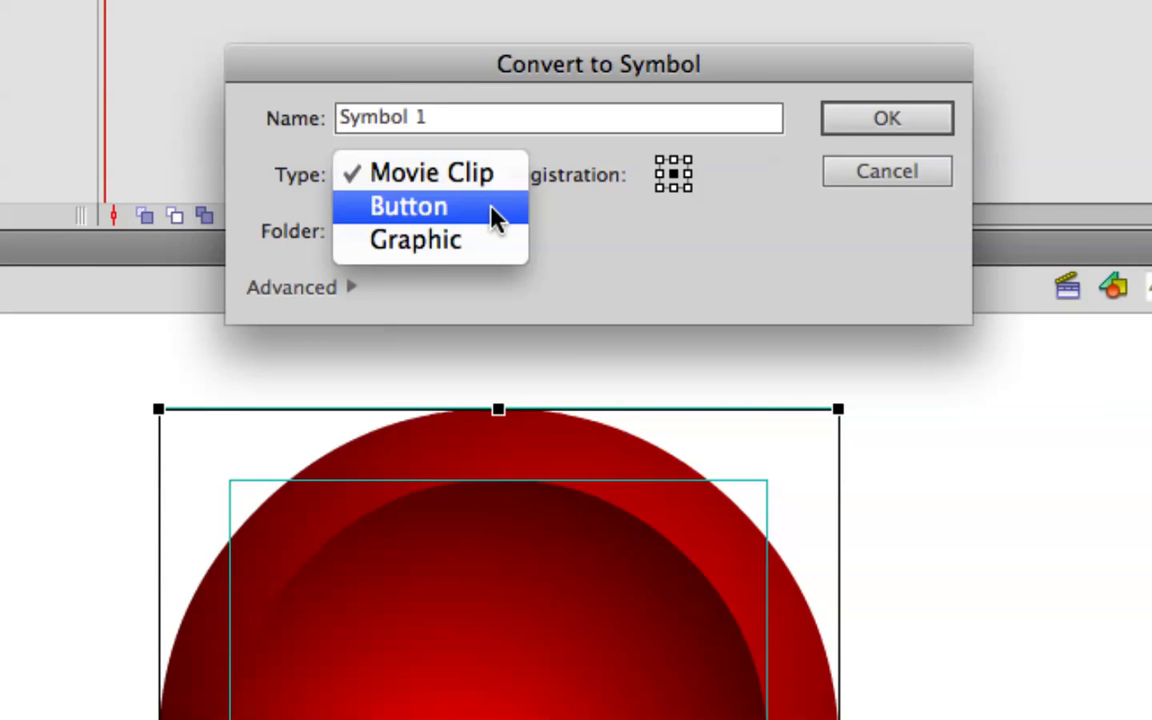
pyautogui.click(408, 206)
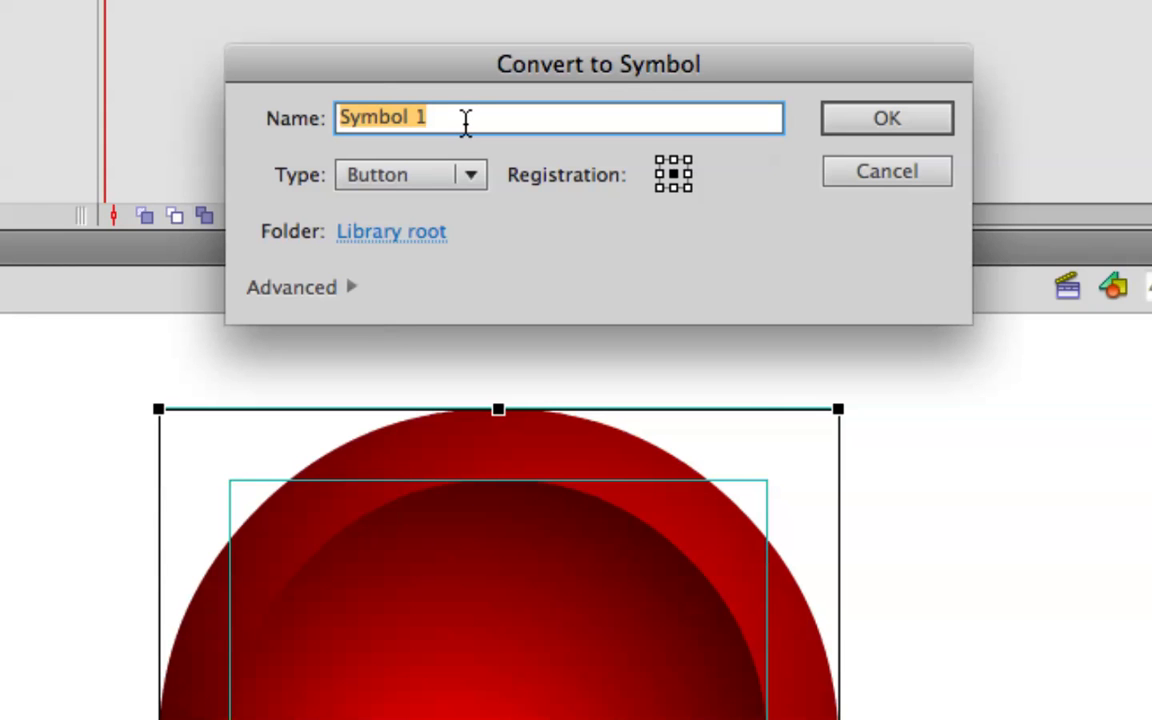
pyautogui.write('RoundB')
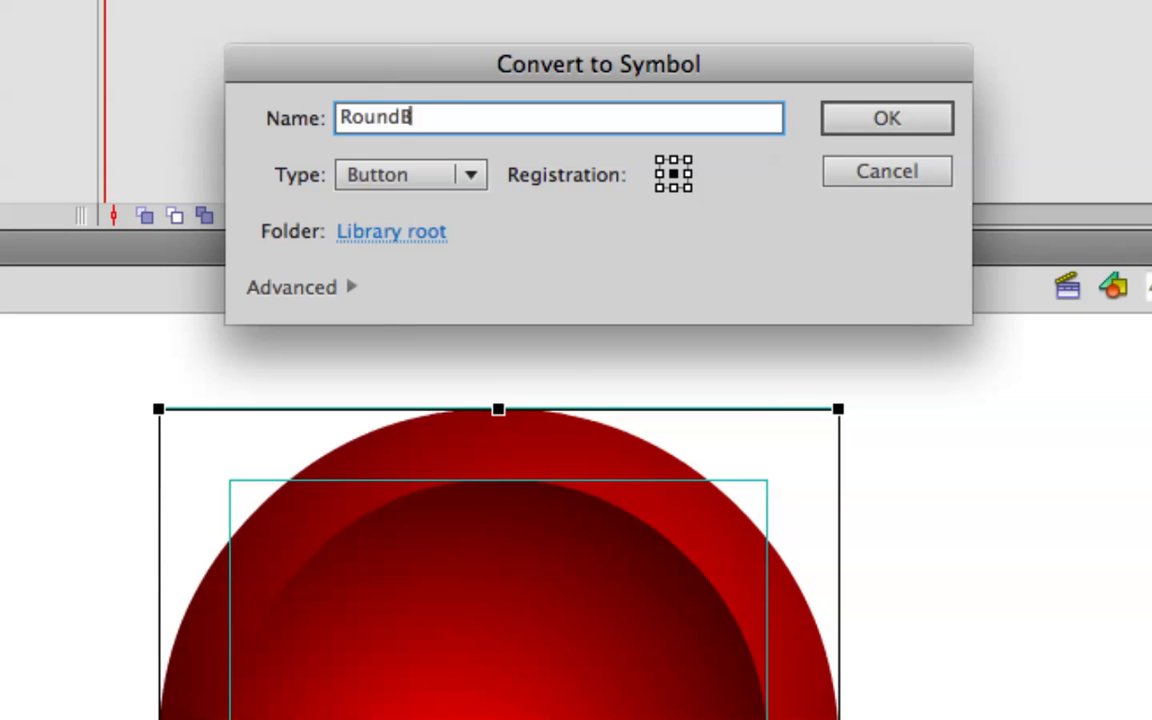
pyautogui.click(886, 116)
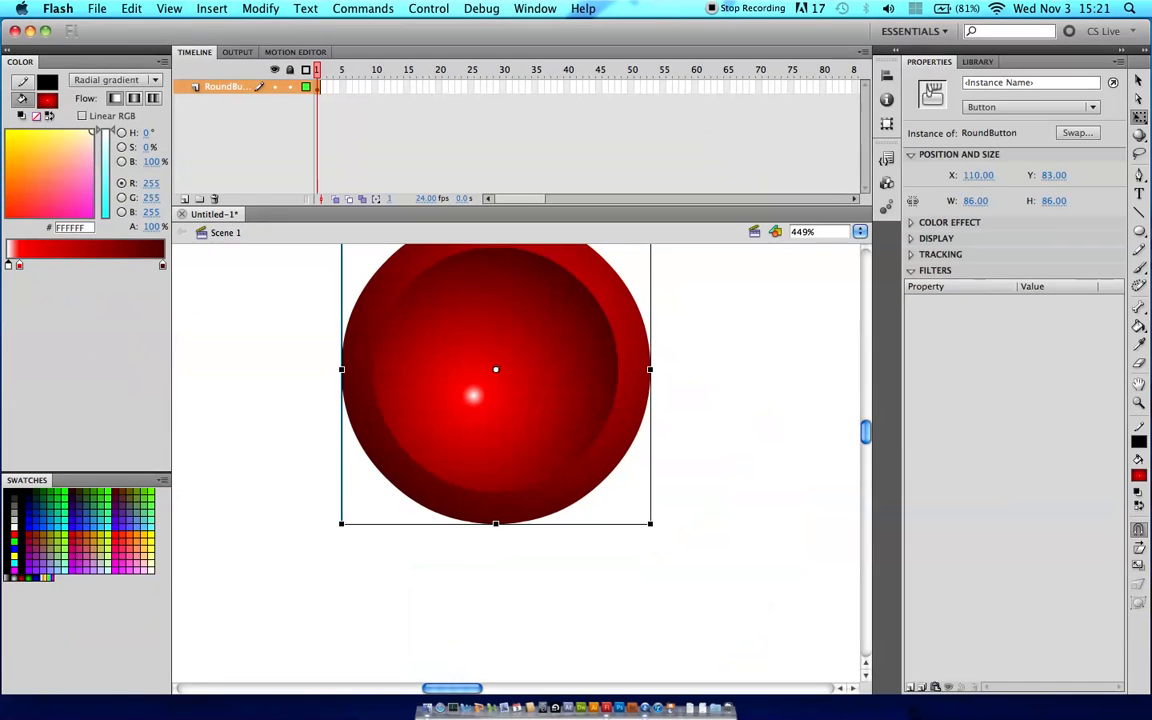
# Step: Move the button left, edit the symbol, and add keyframes to its Over and Down frames
pyautogui.moveTo(496, 384); pyautogui.dragTo(404, 448)
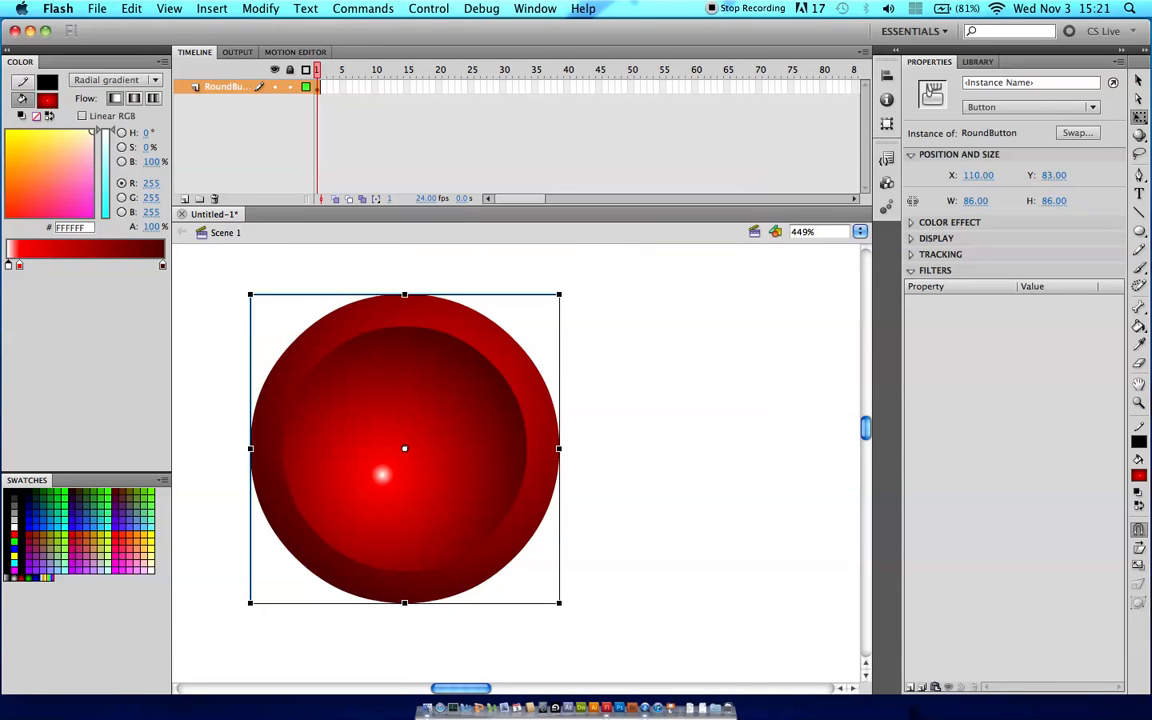
pyautogui.doubleClick(404, 448)
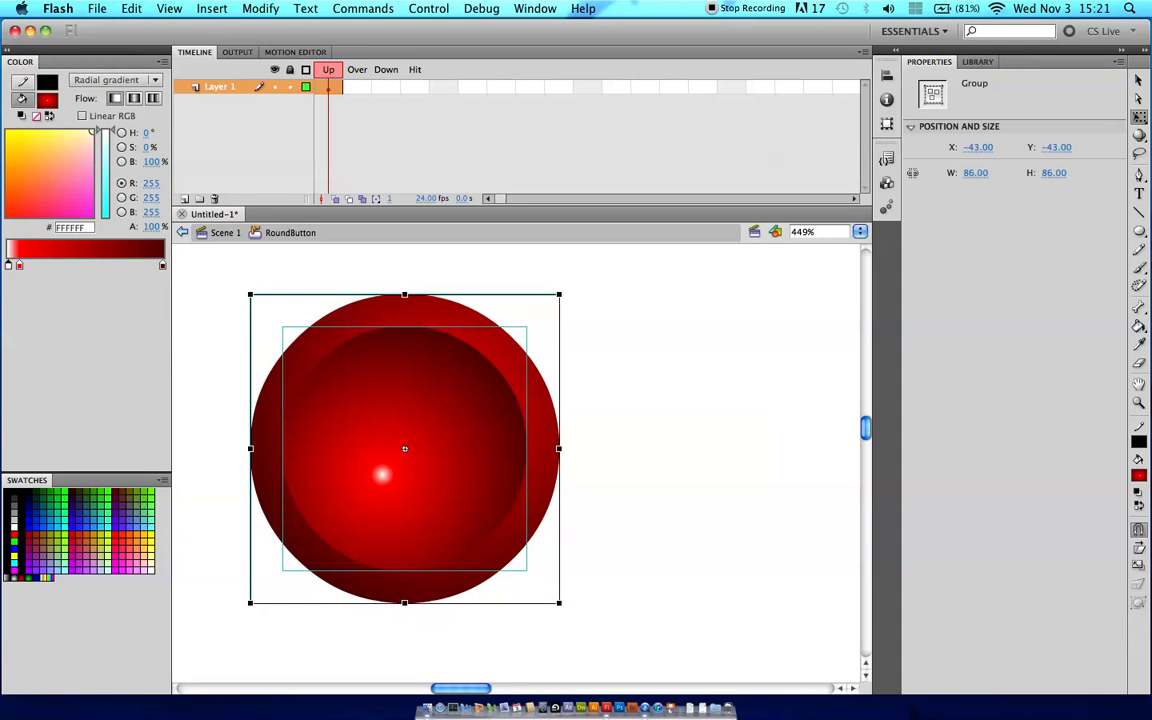
pyautogui.click(356, 88)
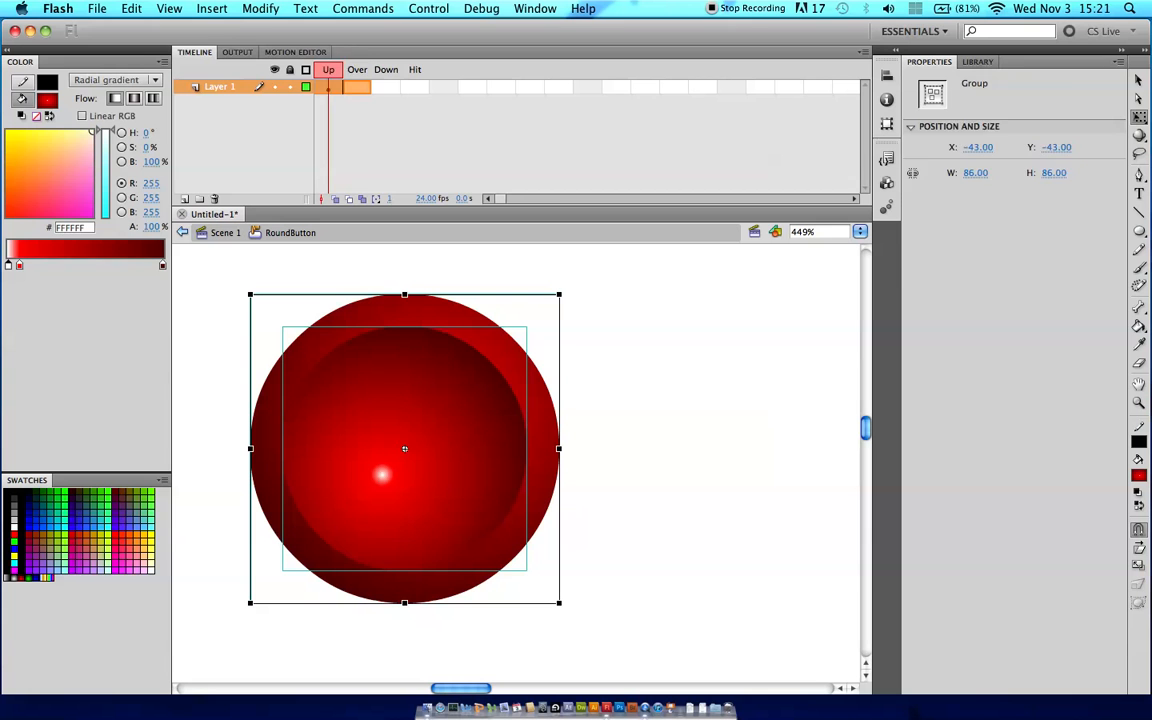
pyautogui.click(356, 88)
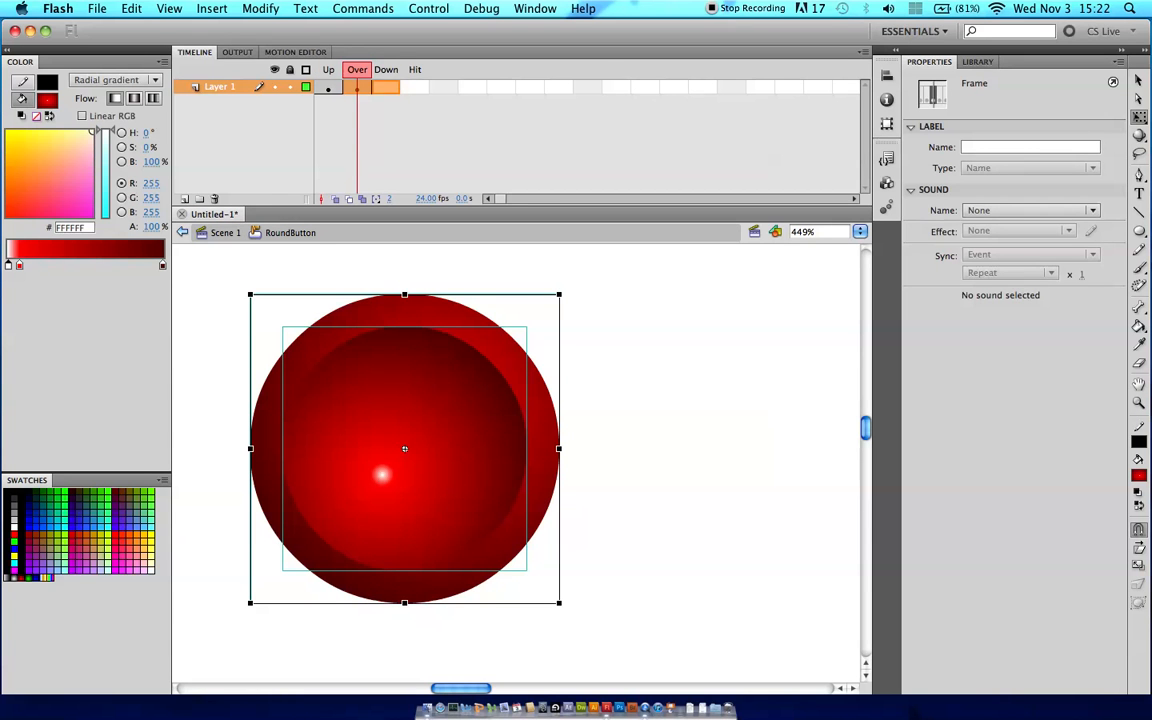
pyautogui.click(384, 86)
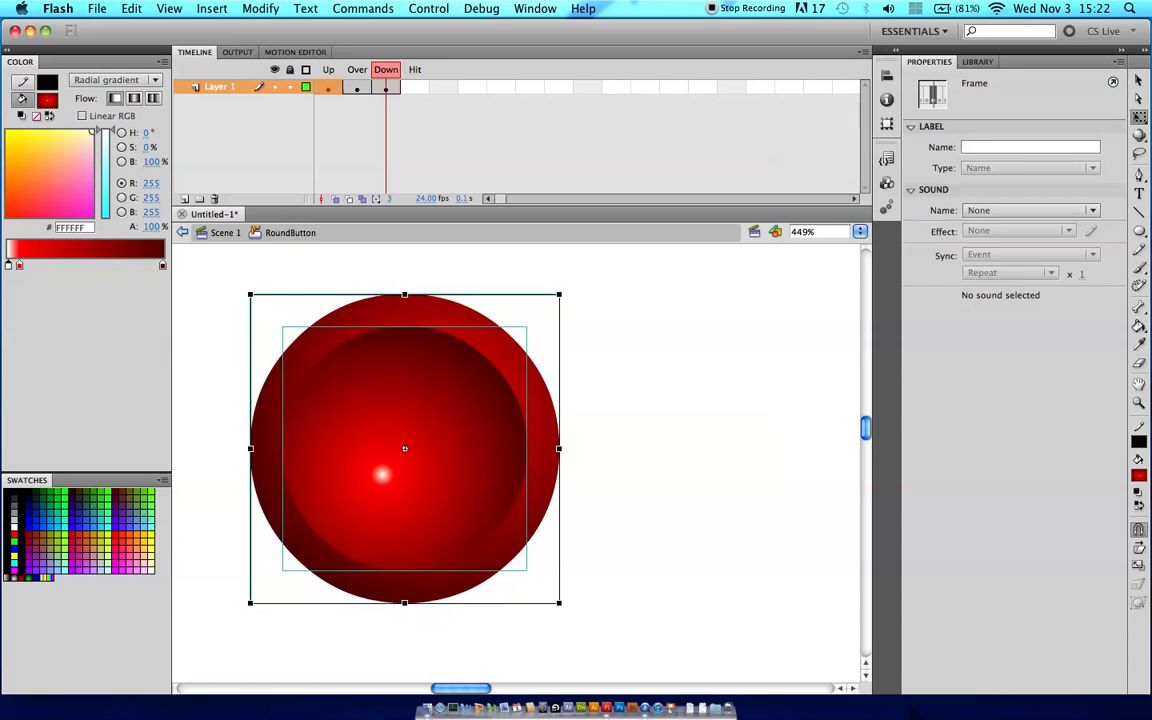
pyautogui.click(356, 88)
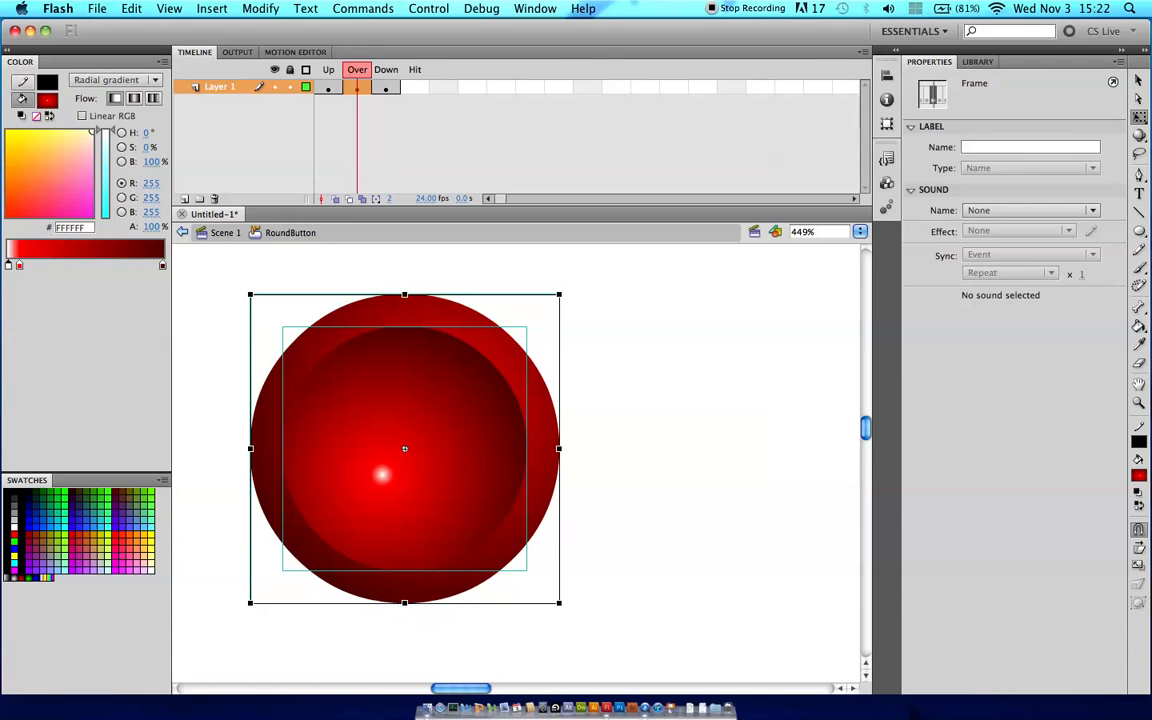
pyautogui.click(386, 86)
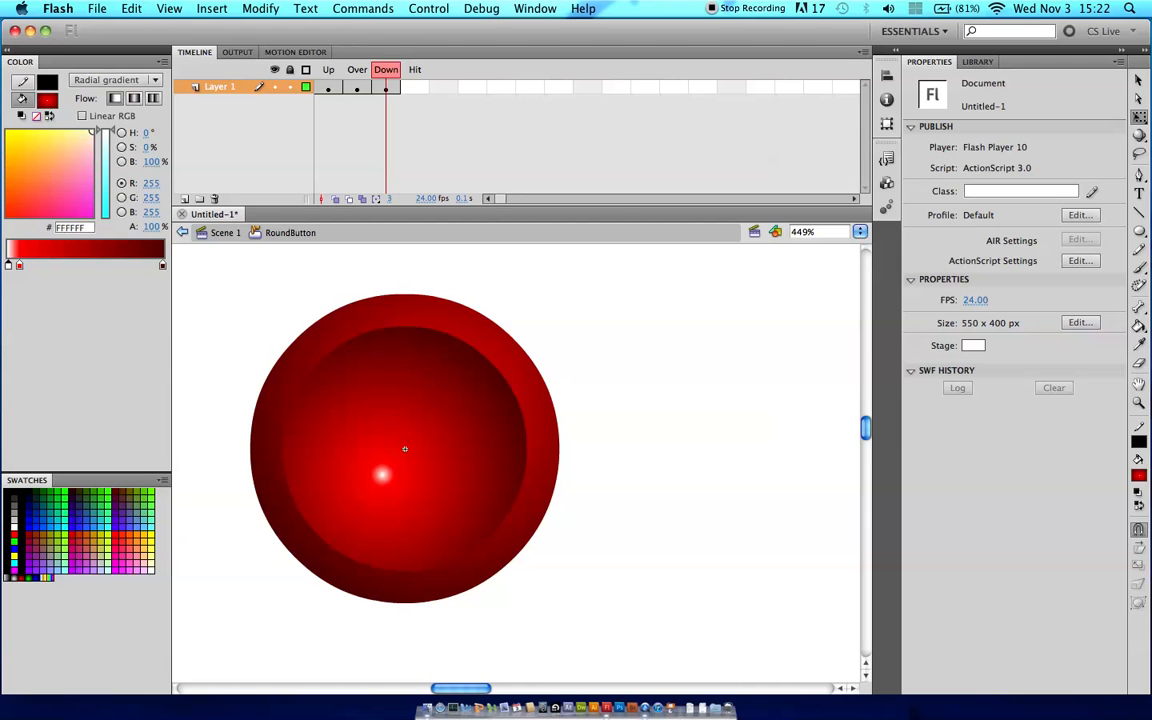
# Step: Return to the Up frame and select the grouped 86×86 glossy ball
pyautogui.click(328, 68)
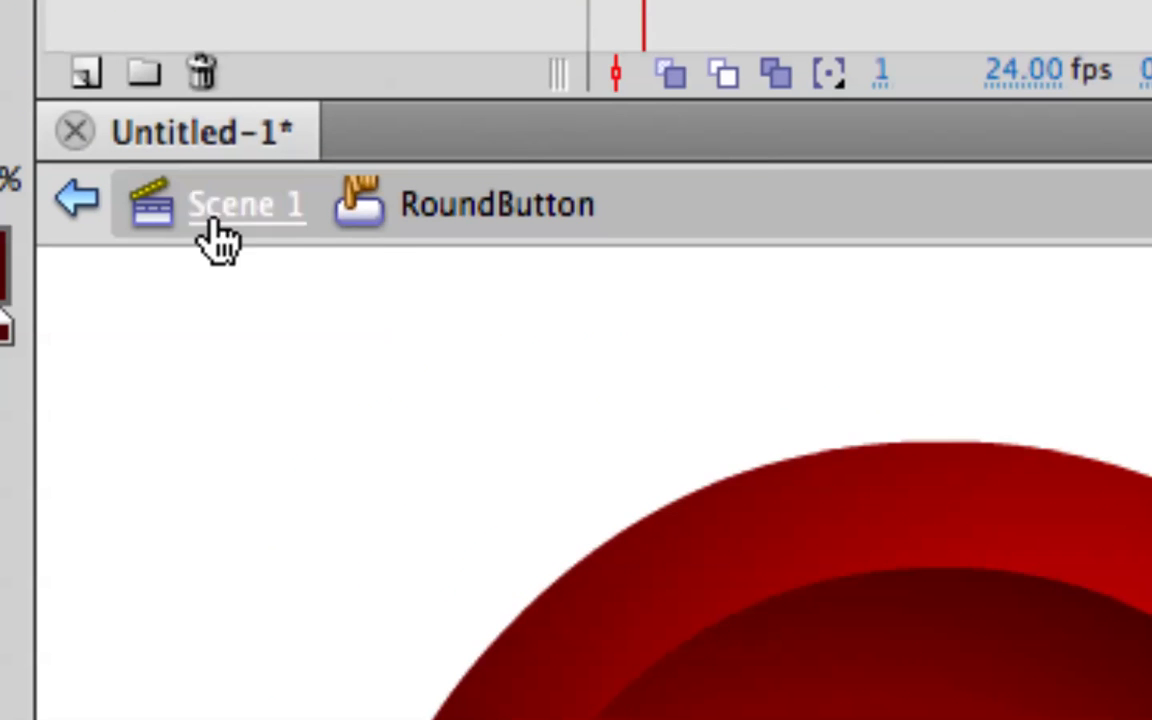
pyautogui.moveTo(272, 230)
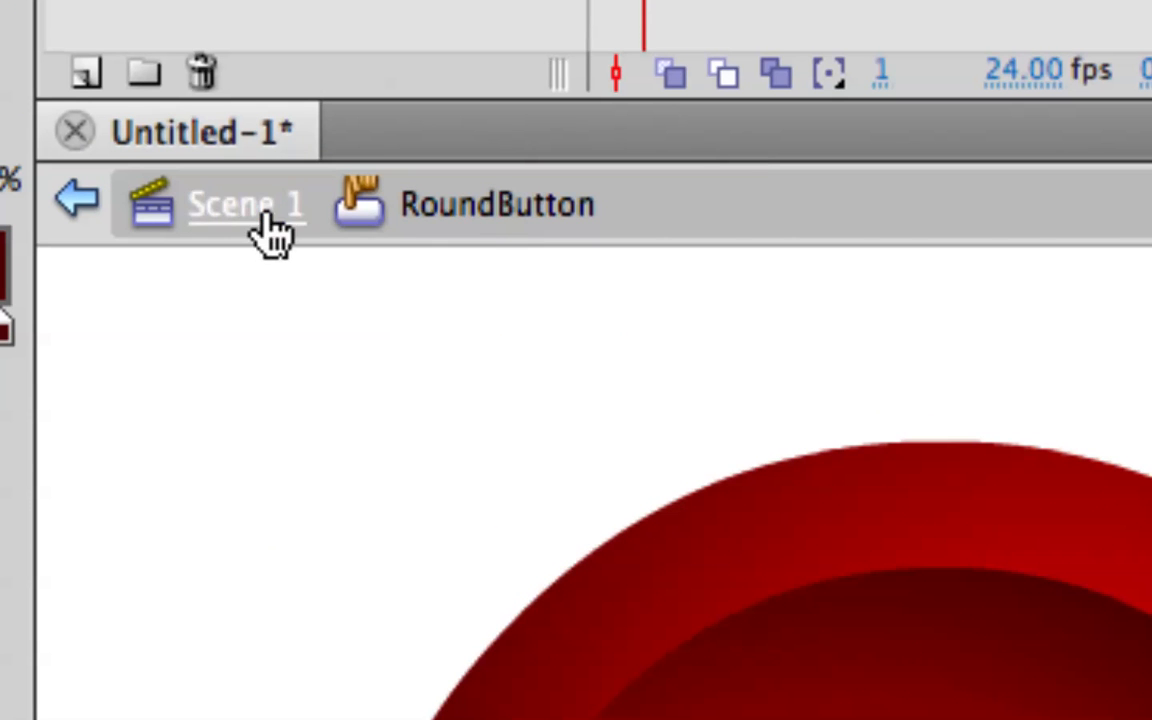
pyautogui.moveTo(424, 236)
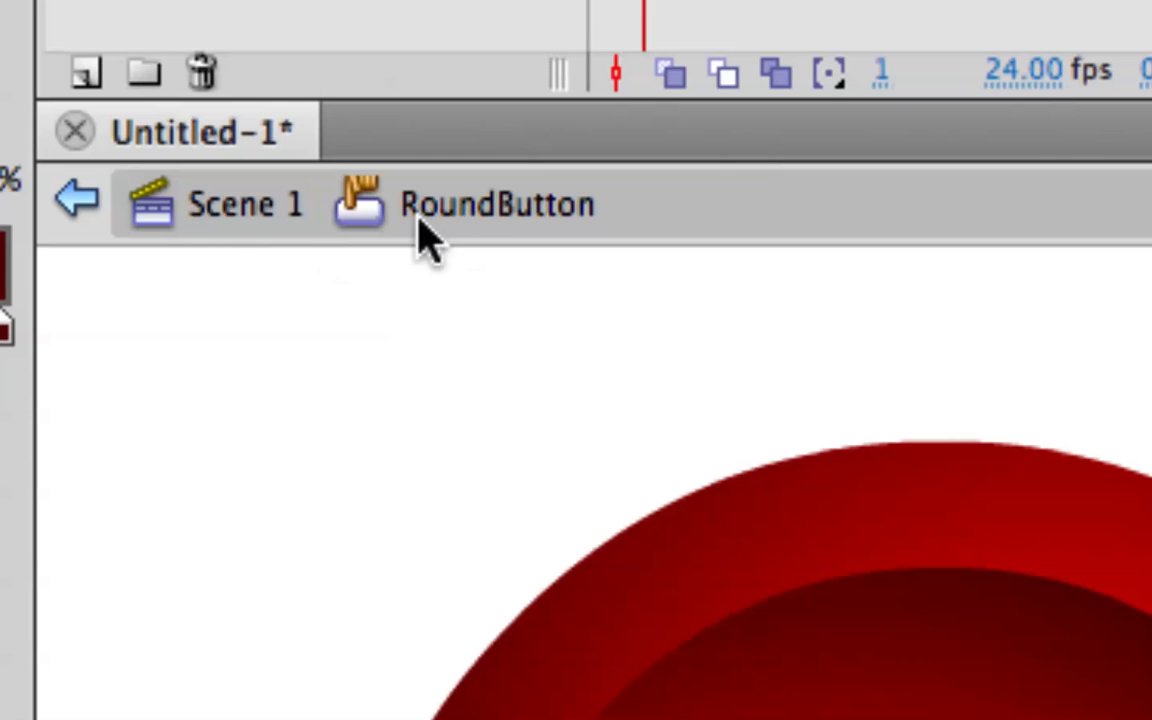
pyautogui.moveTo(360, 240)
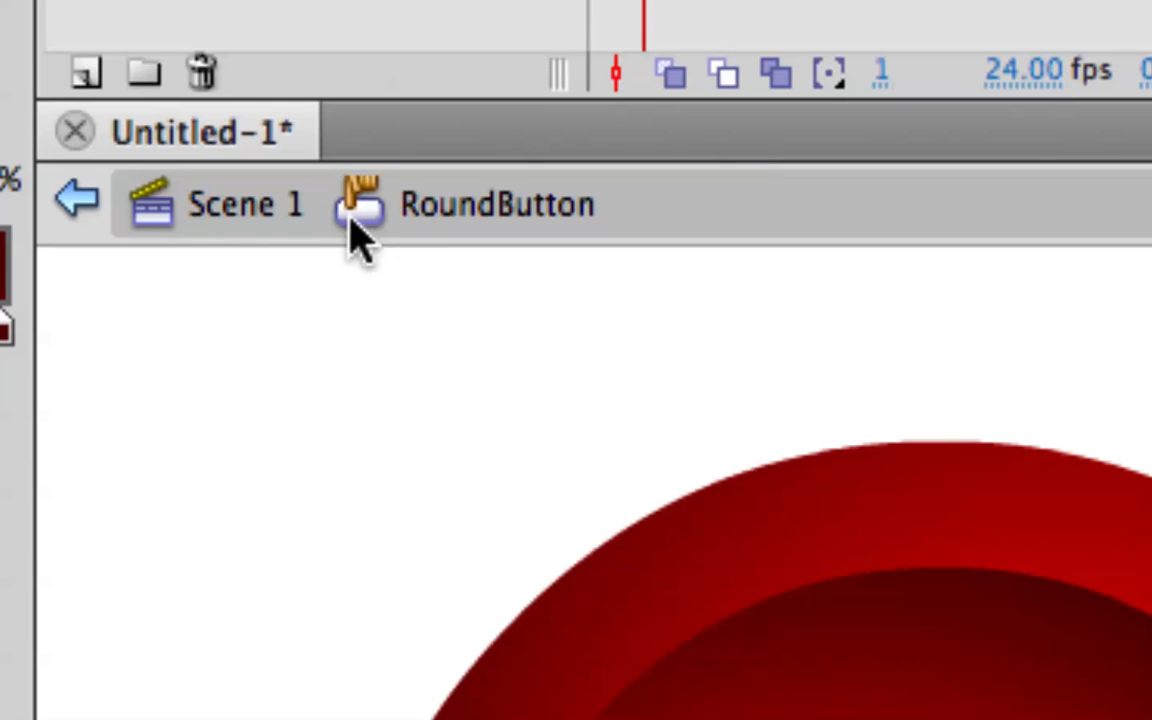
pyautogui.moveTo(418, 230)
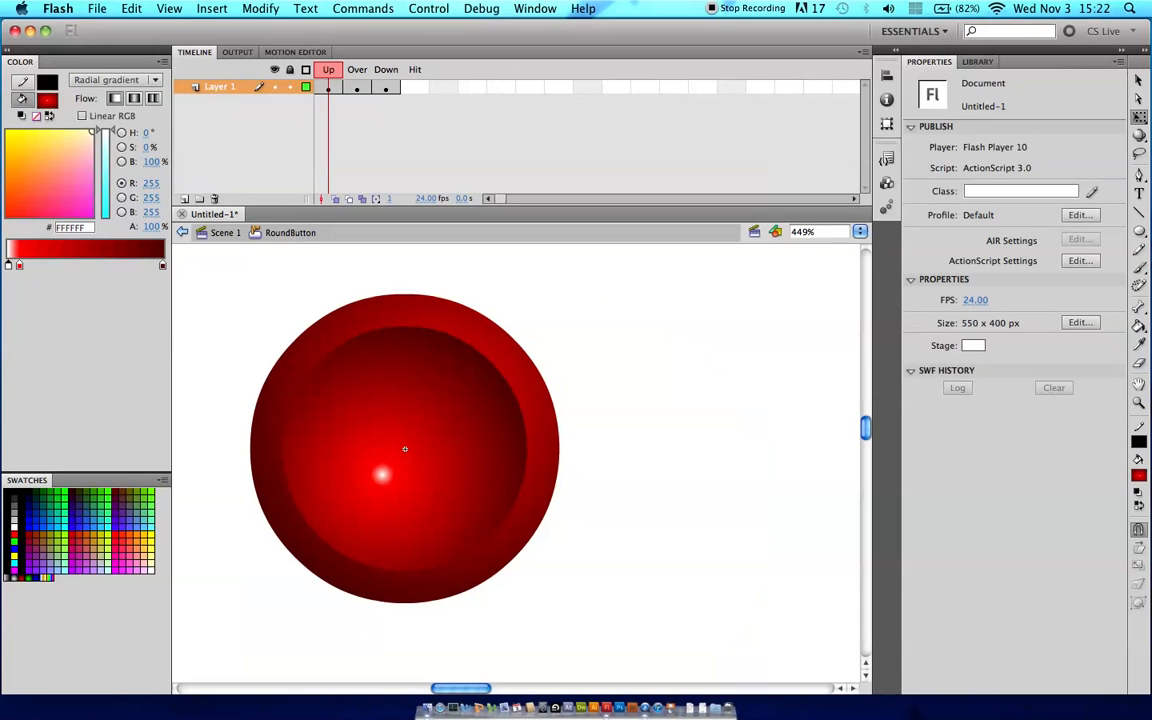
pyautogui.click(404, 448)
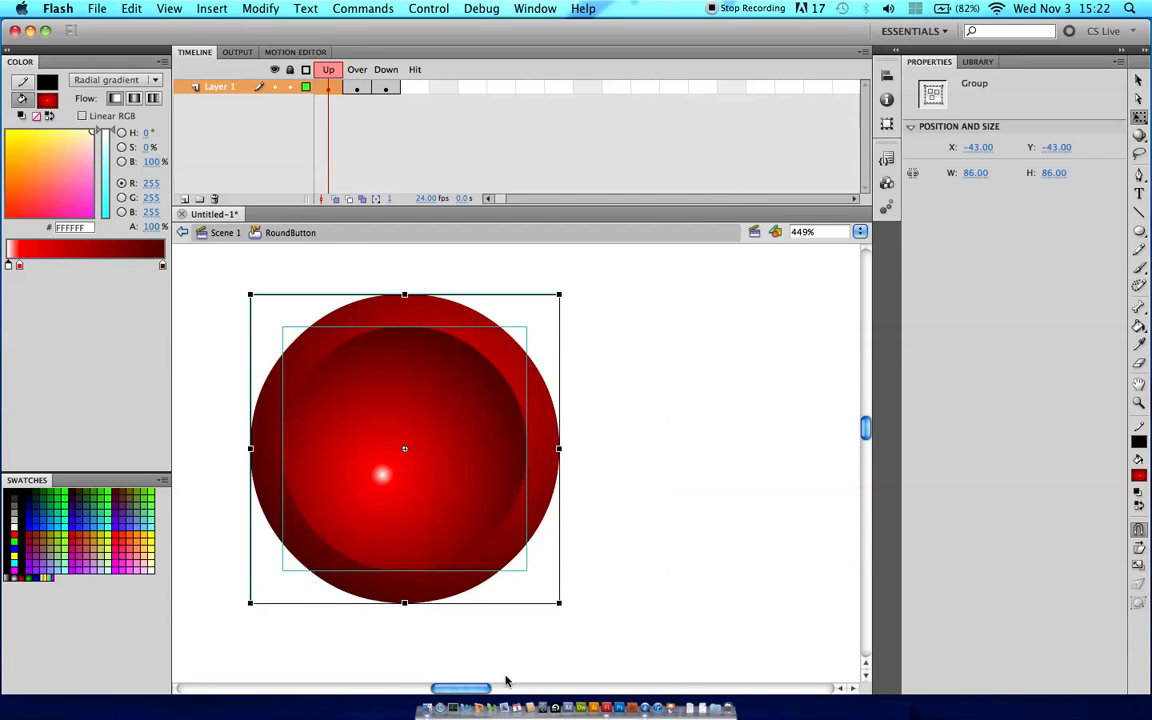
# Step: Convert the Up-frame ball to a Movie Clip symbol named RoundButtonUp
pyautogui.click(464, 180)
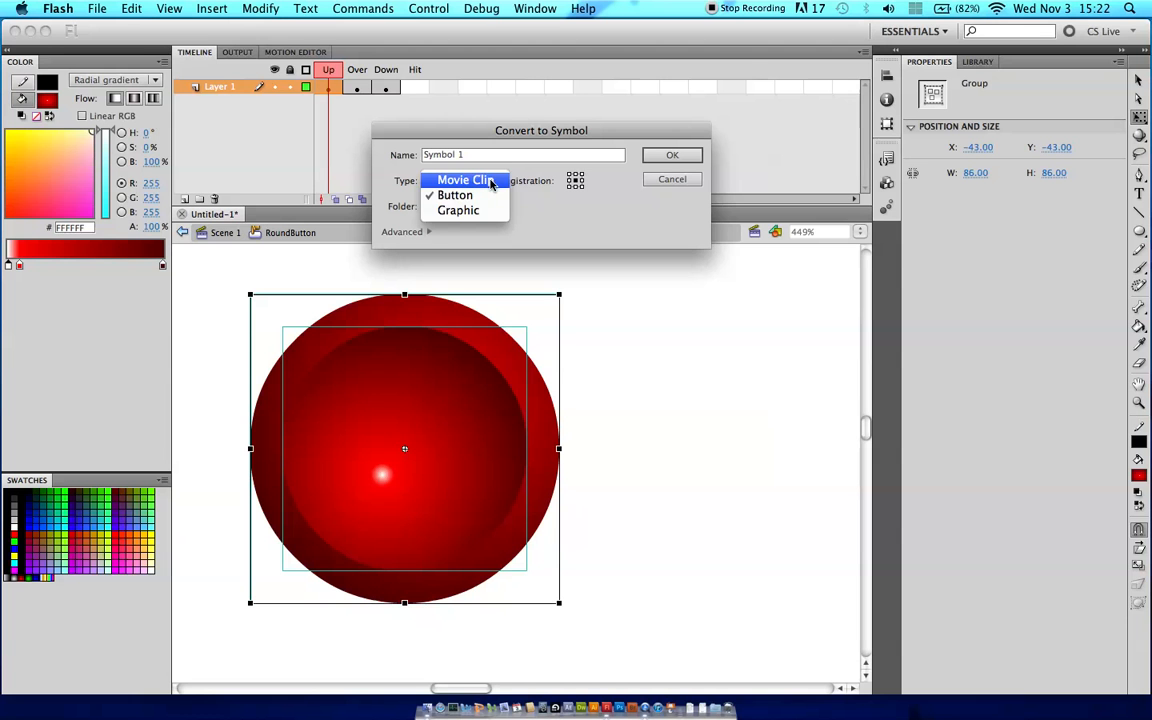
pyautogui.moveTo(460, 180)
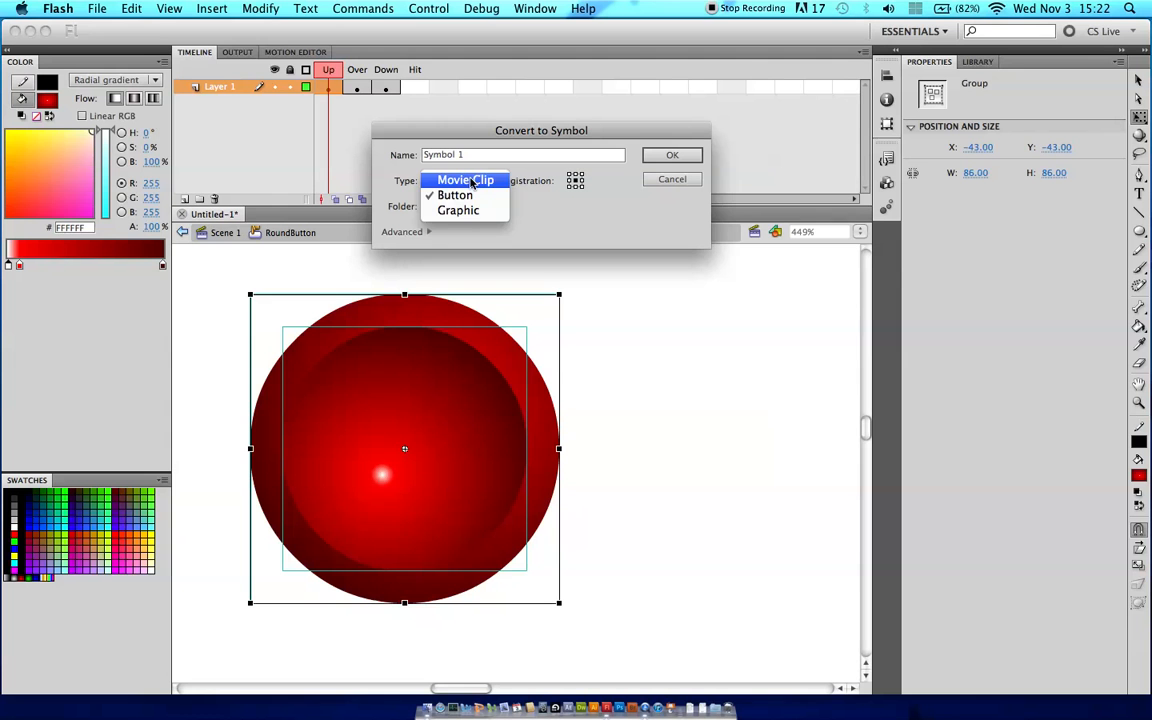
pyautogui.click(466, 180)
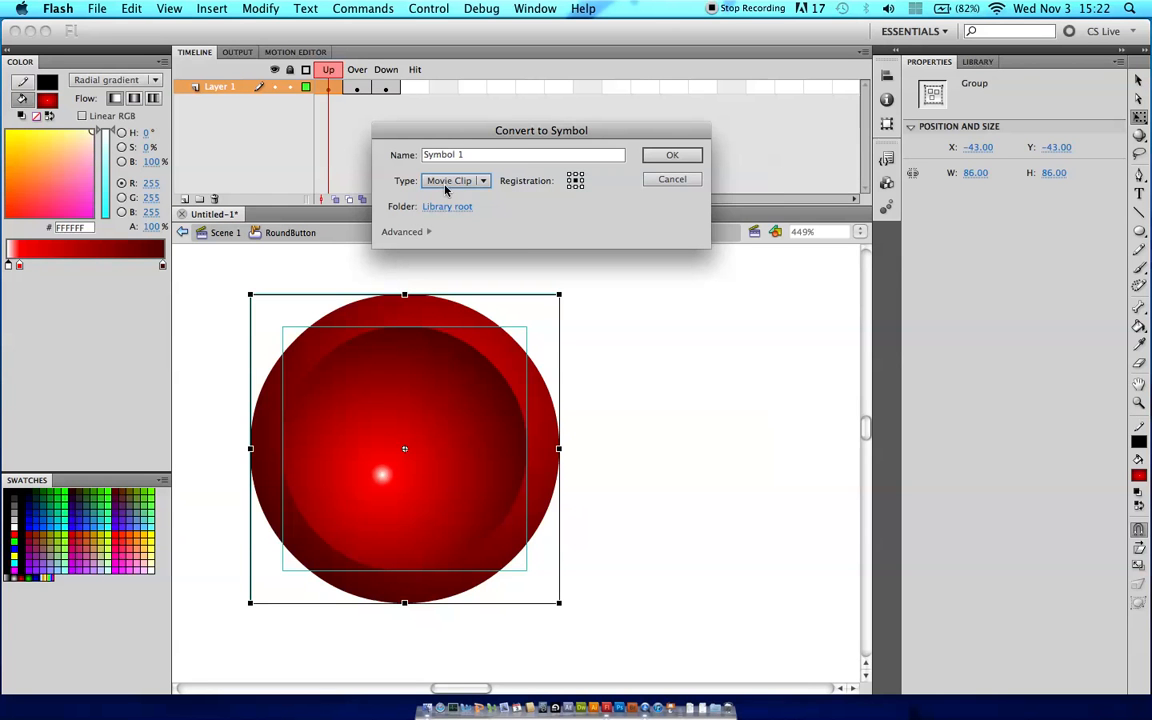
pyautogui.tripleClick(522, 154)
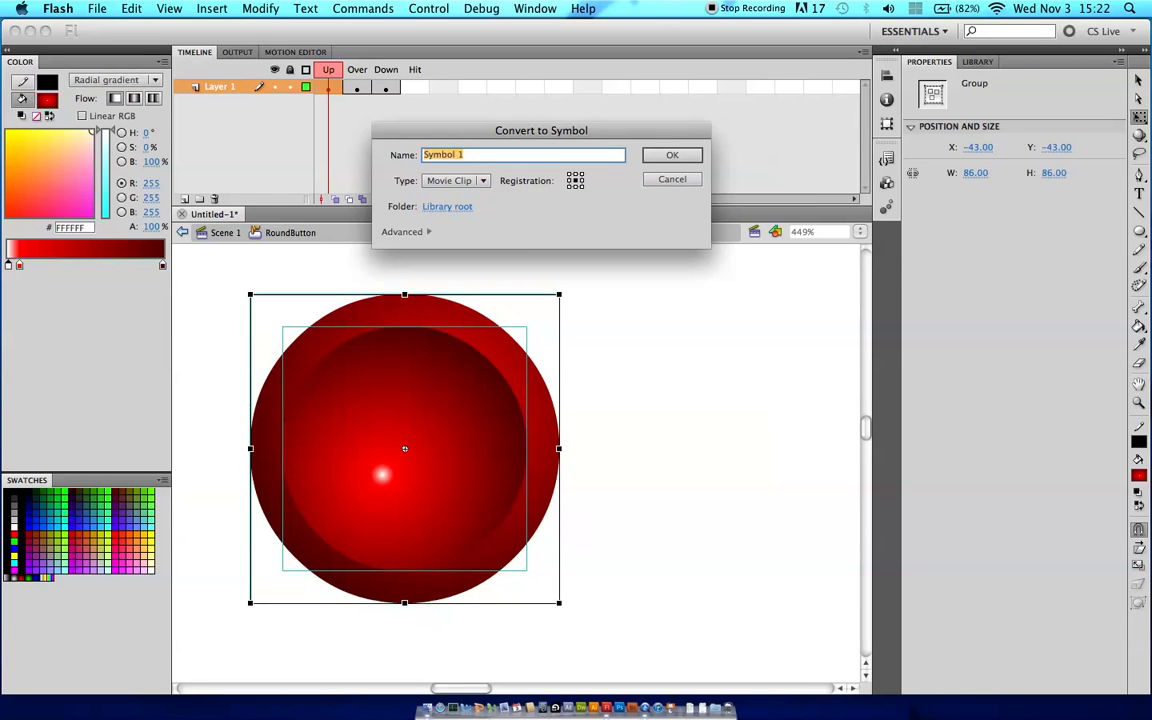
pyautogui.write('Round')
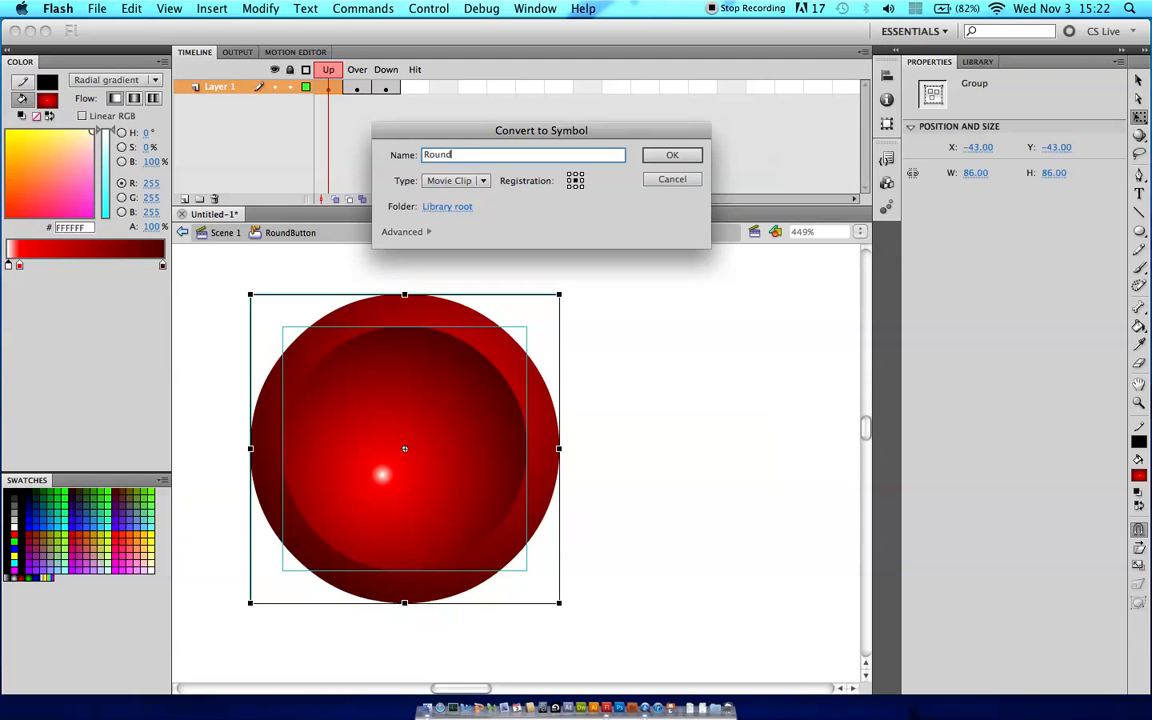
pyautogui.write('Button')
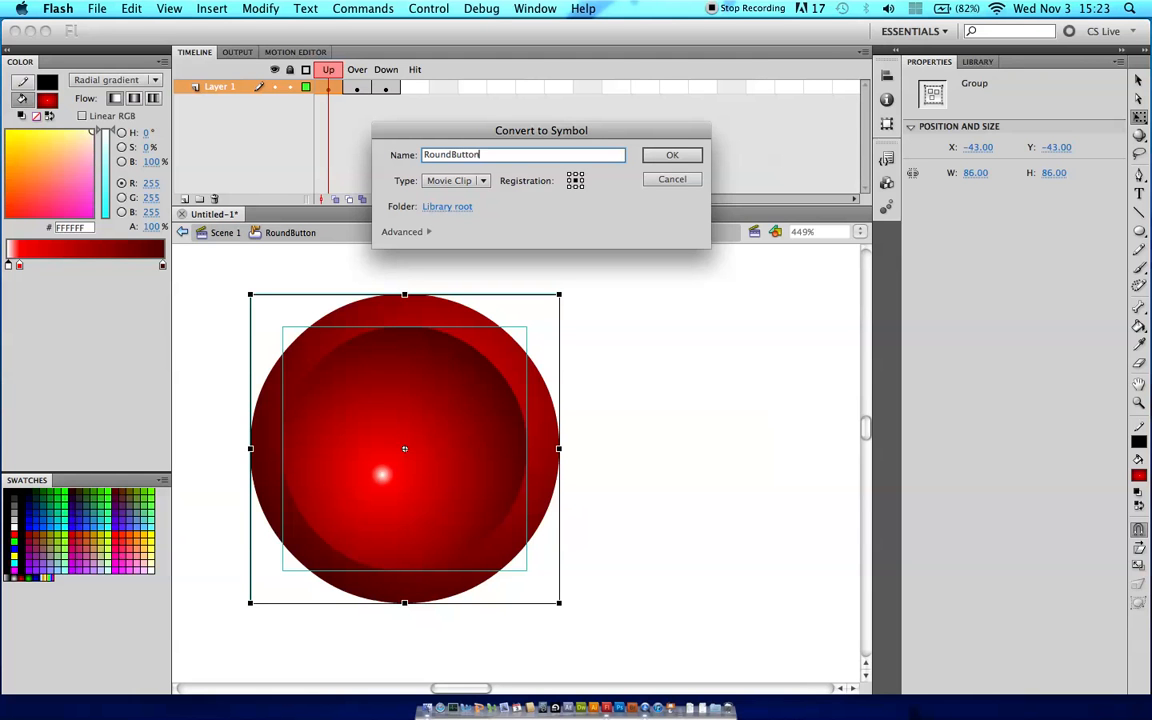
pyautogui.write('Up')
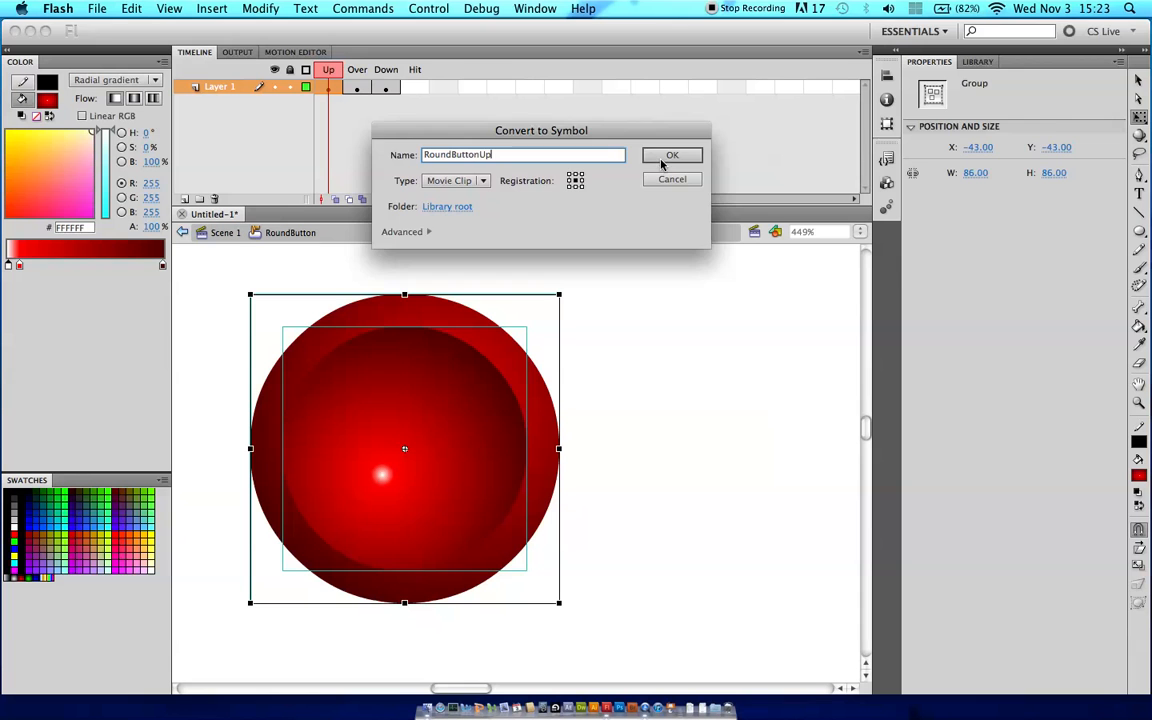
pyautogui.click(672, 156)
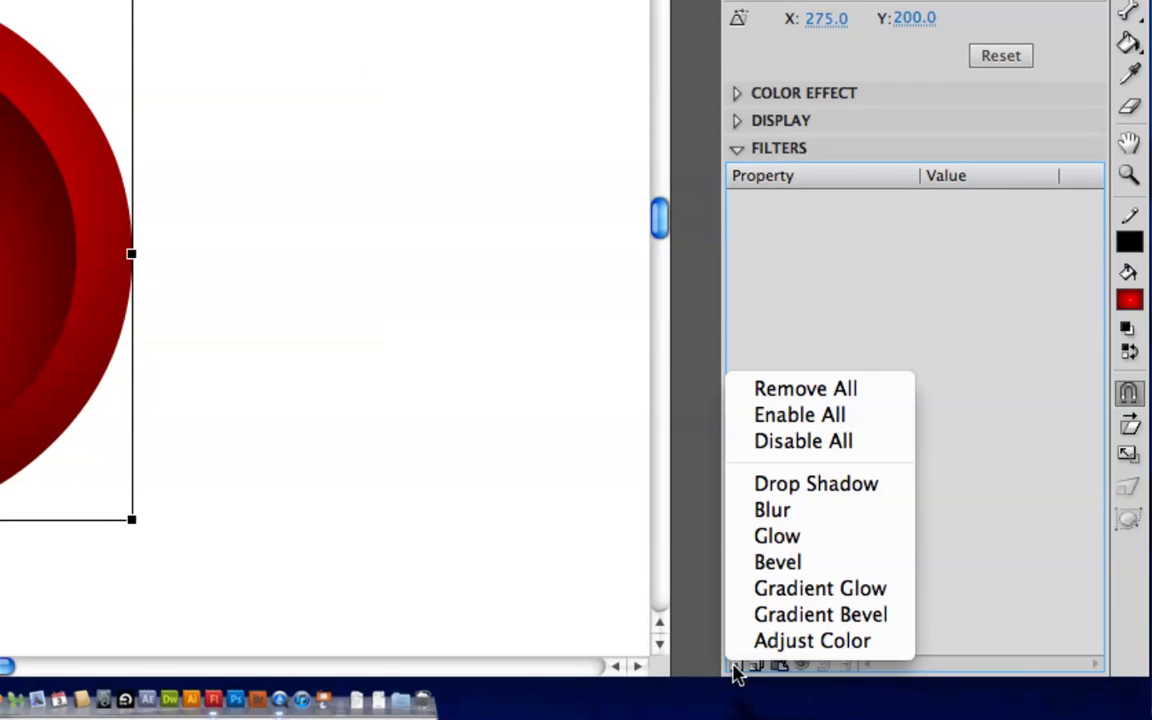
pyautogui.moveTo(816, 482)
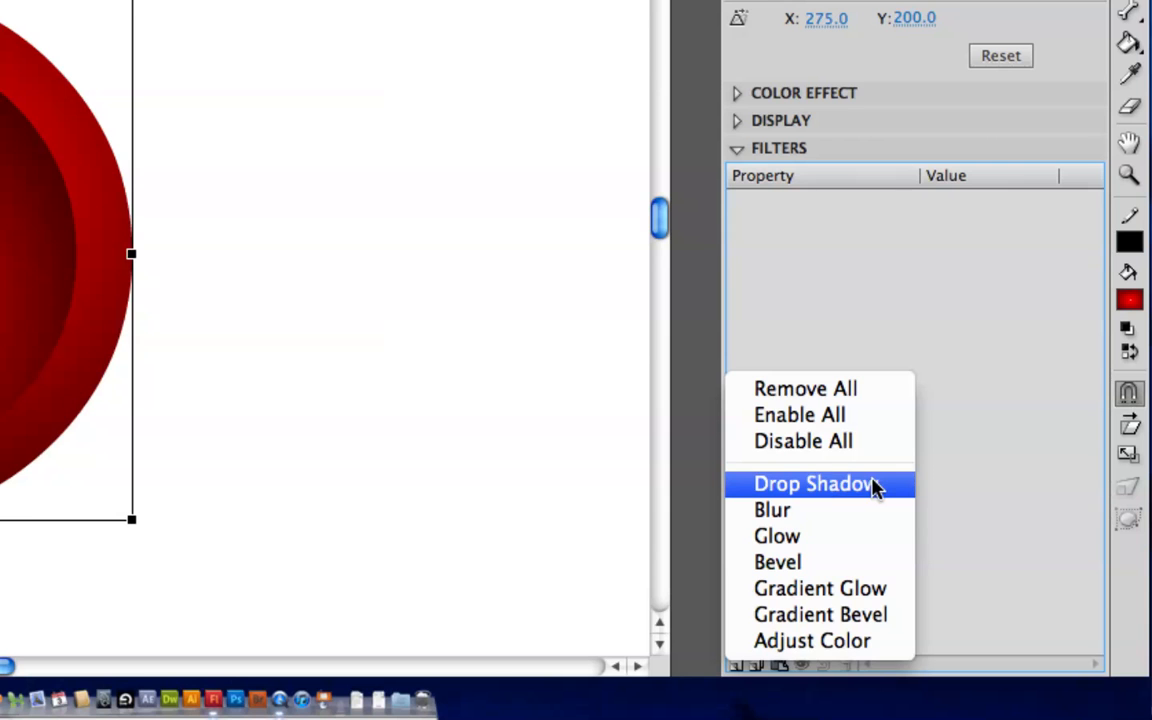
# Step: Add a Drop Shadow filter with 4 px blur, 48% strength and 2 px distance to the clip
pyautogui.click(812, 482)
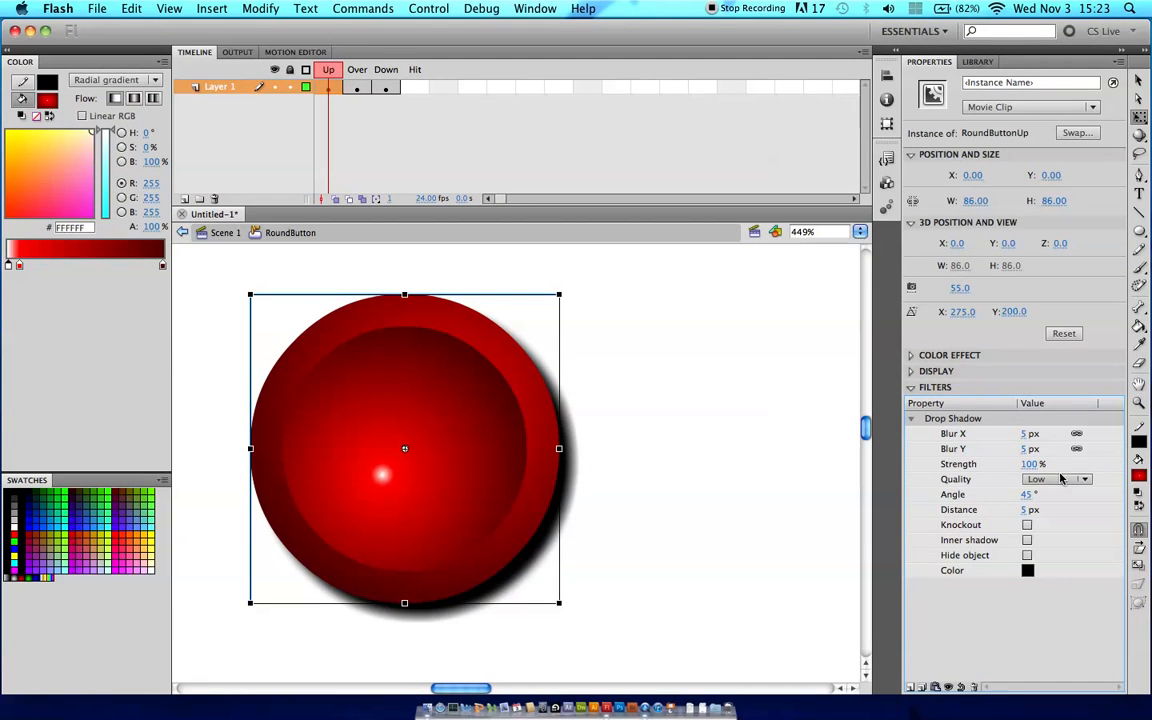
pyautogui.moveTo(1032, 464)
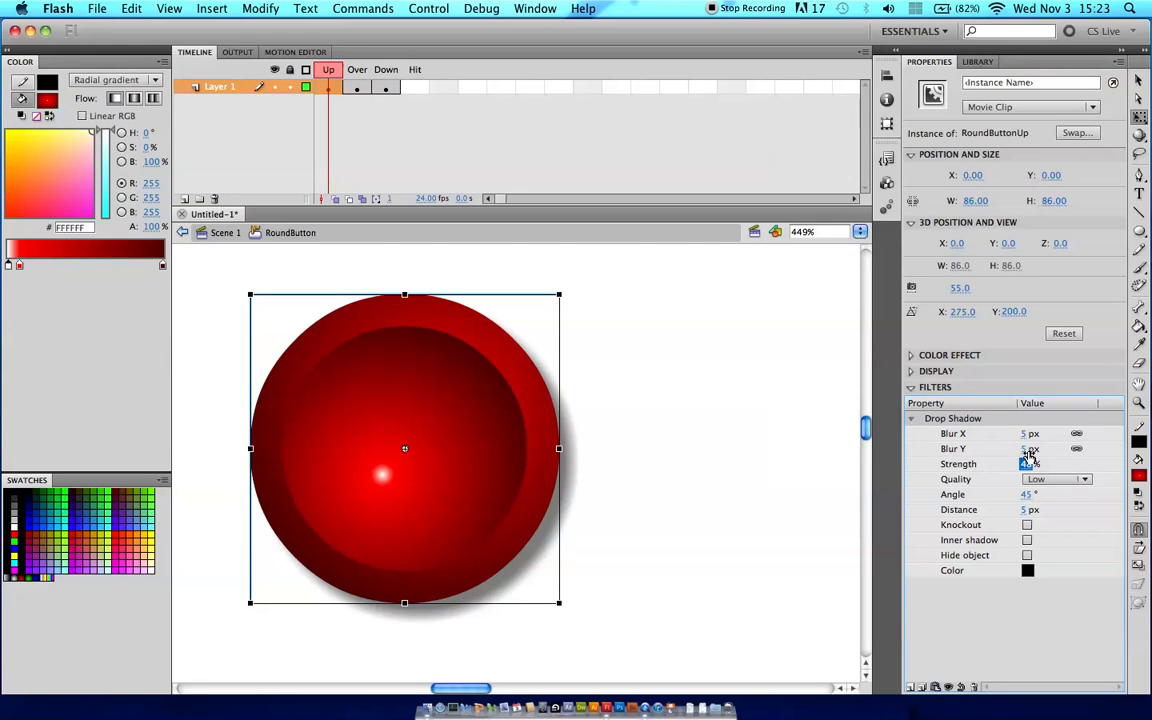
pyautogui.moveTo(1028, 432)
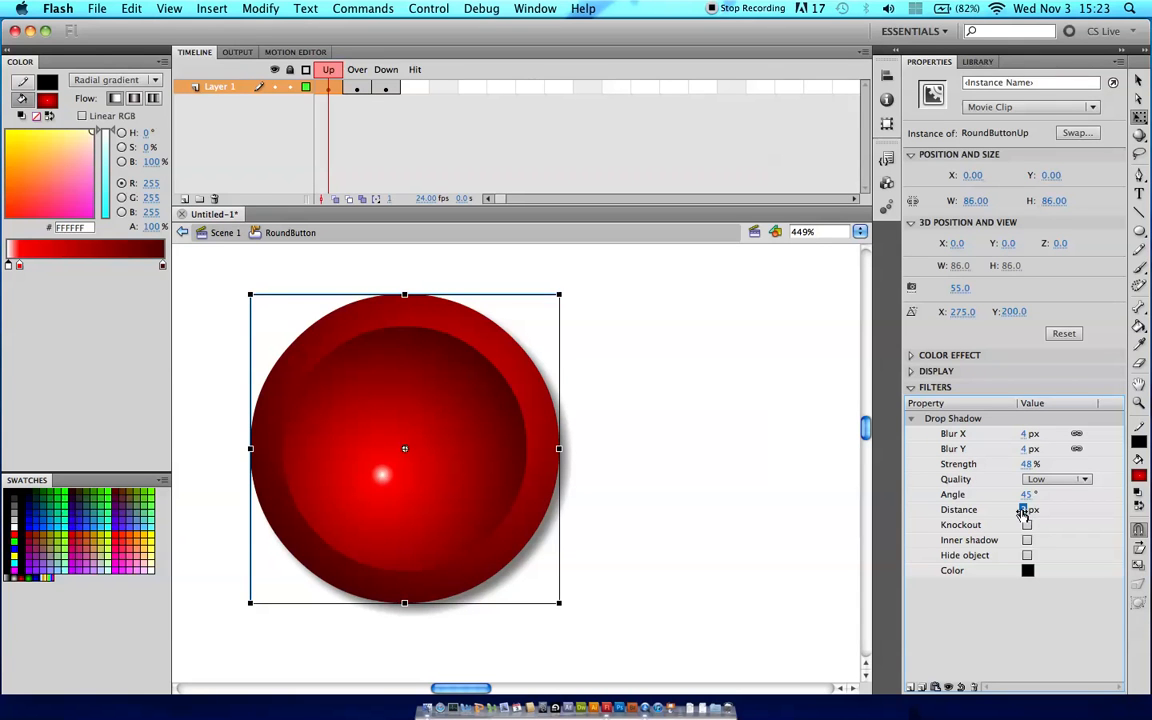
pyautogui.click(710, 490)
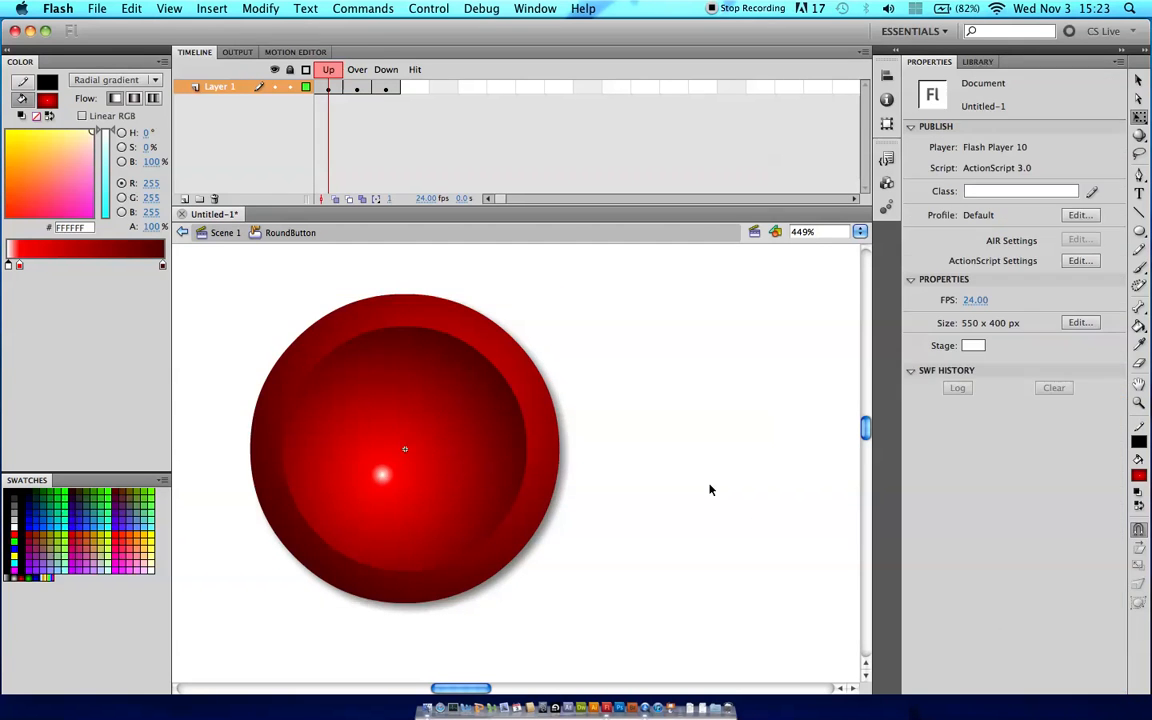
# Step: Compare the shadowed Up-frame clip with the plain Over-frame circle, ending on the Over frame
pyautogui.click(404, 448)
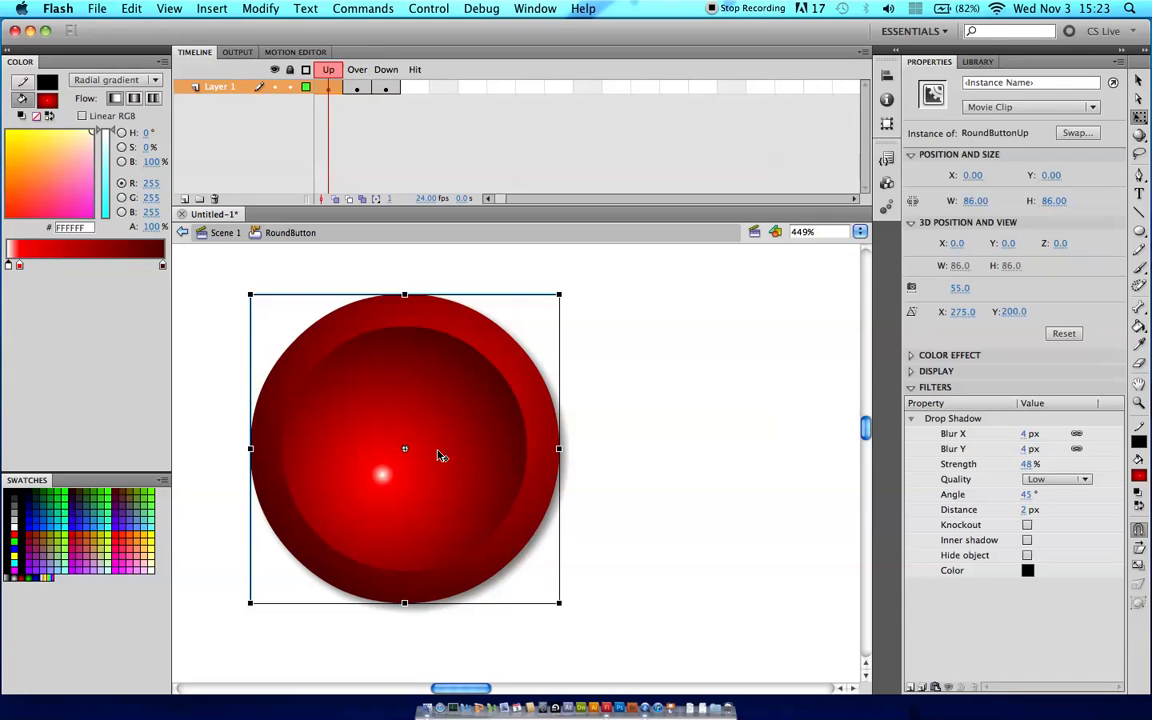
pyautogui.moveTo(428, 362)
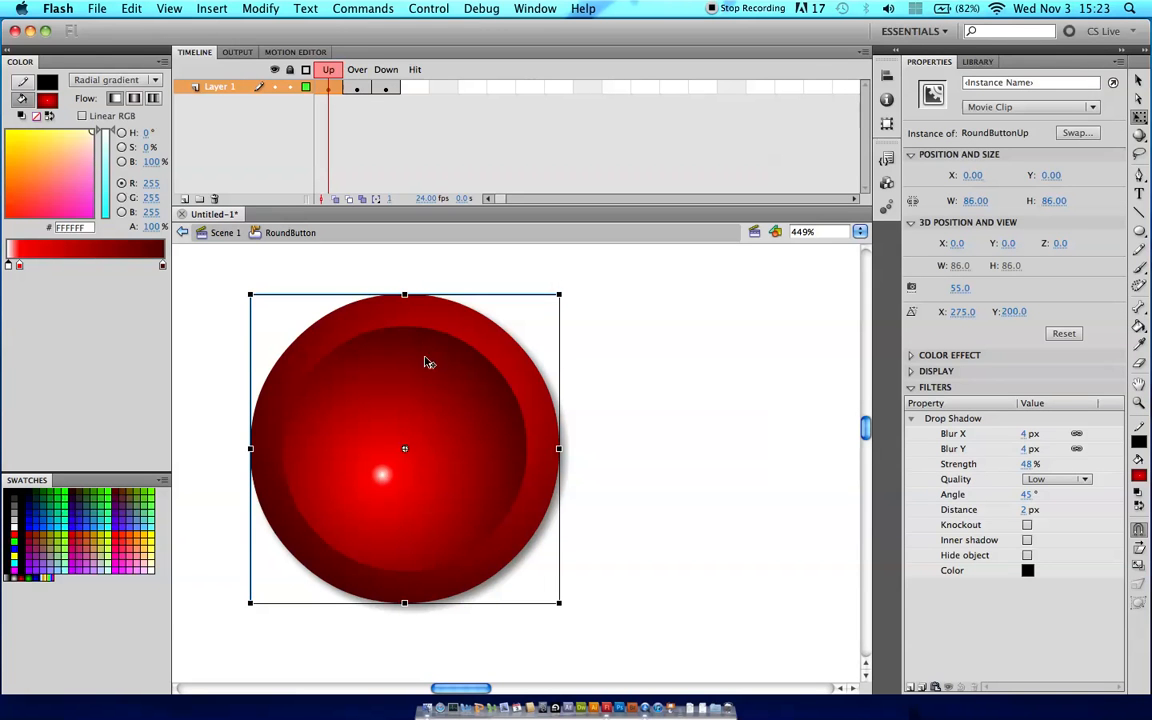
pyautogui.moveTo(388, 408)
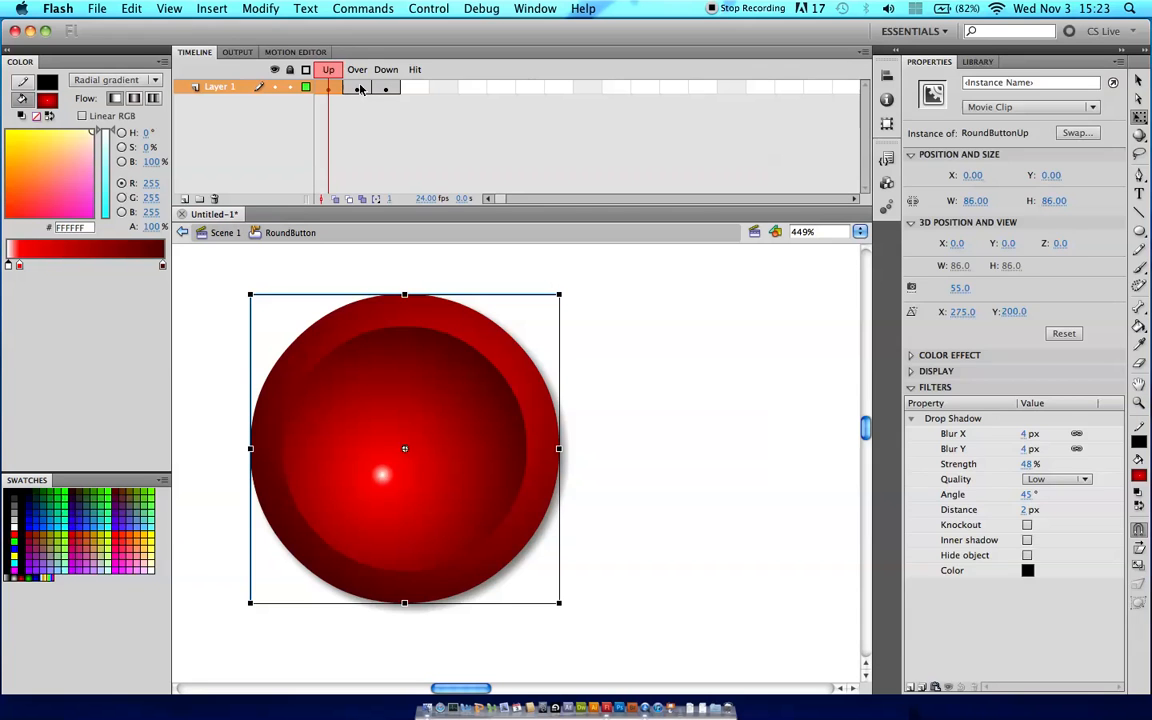
pyautogui.click(356, 88)
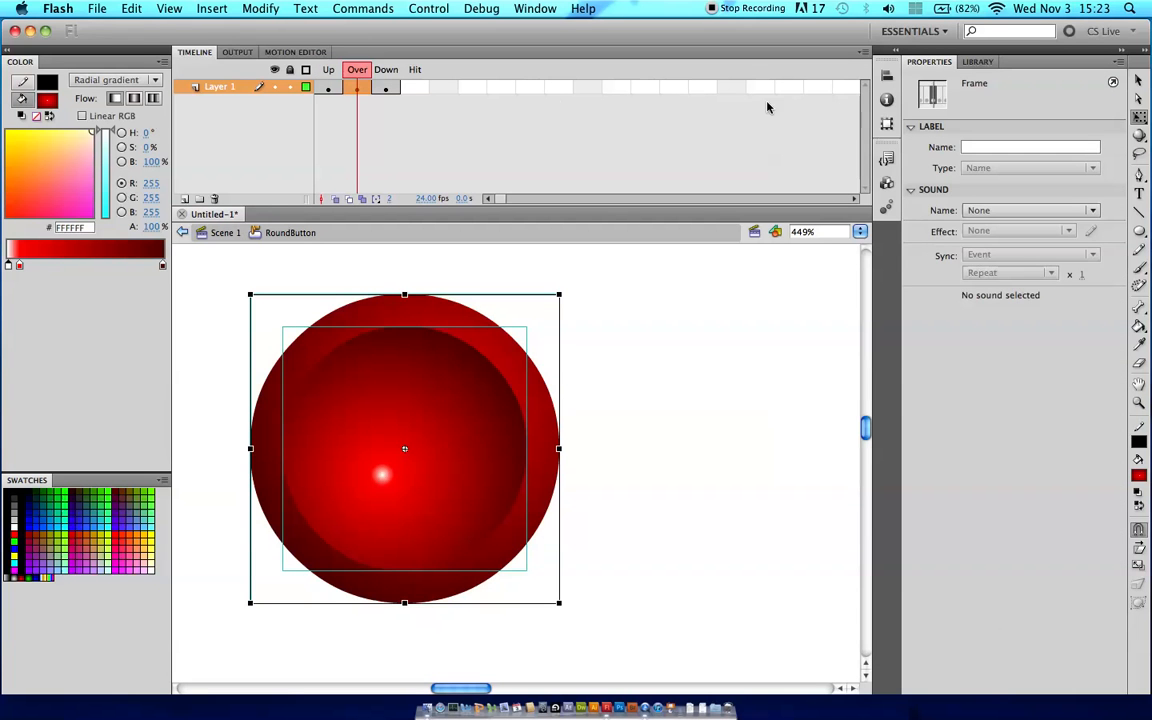
pyautogui.click(448, 412)
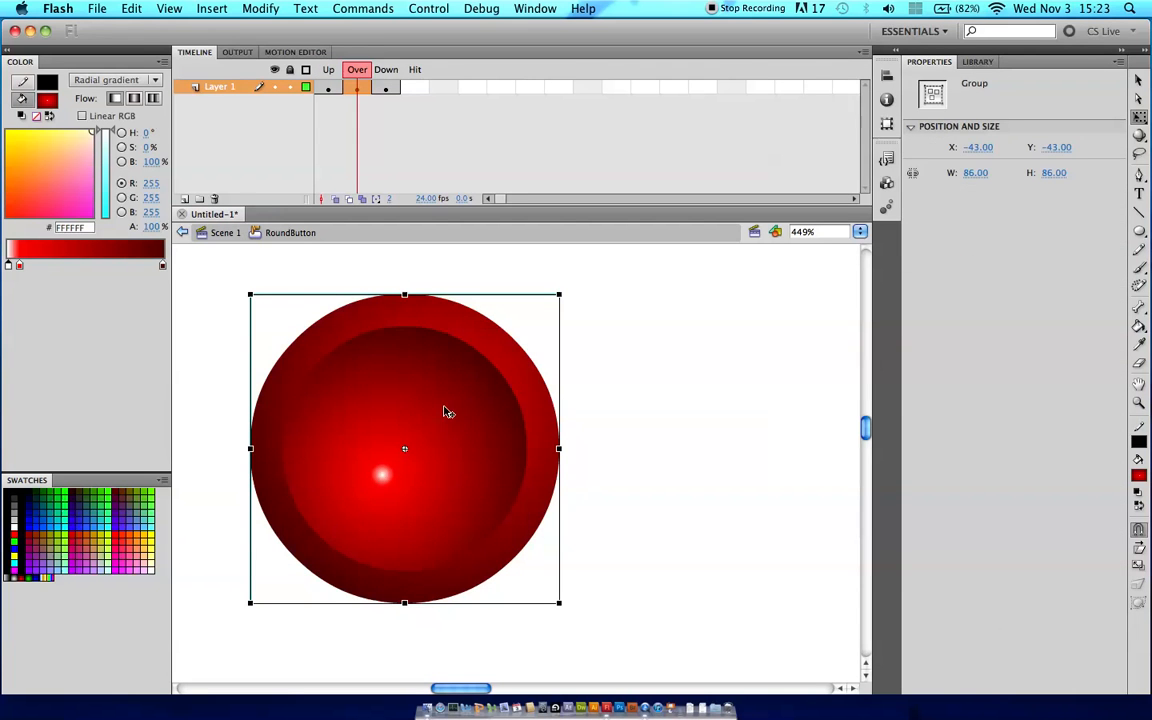
pyautogui.click(328, 88)
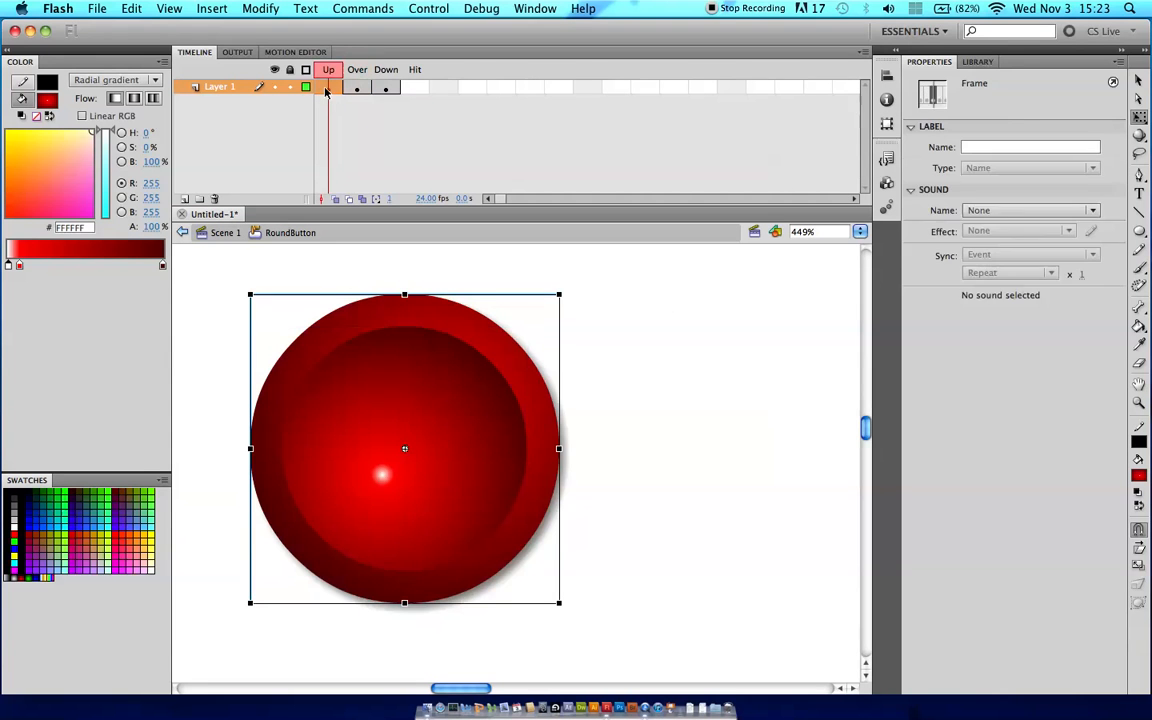
pyautogui.click(404, 448)
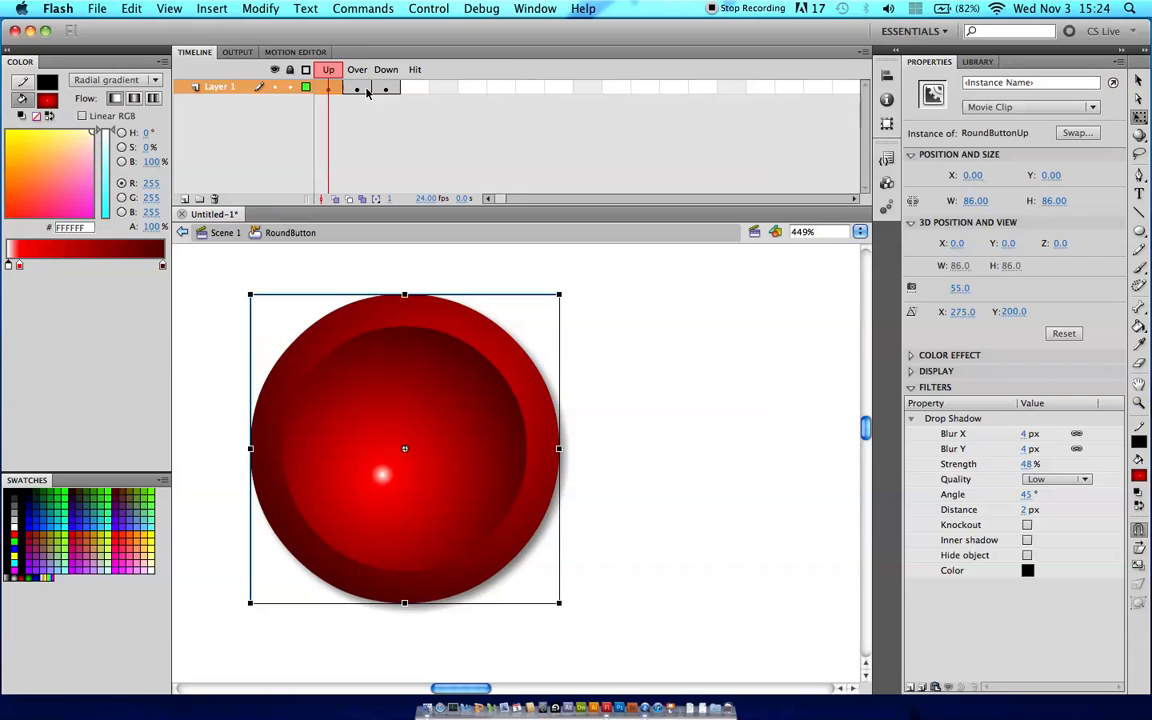
pyautogui.click(356, 68)
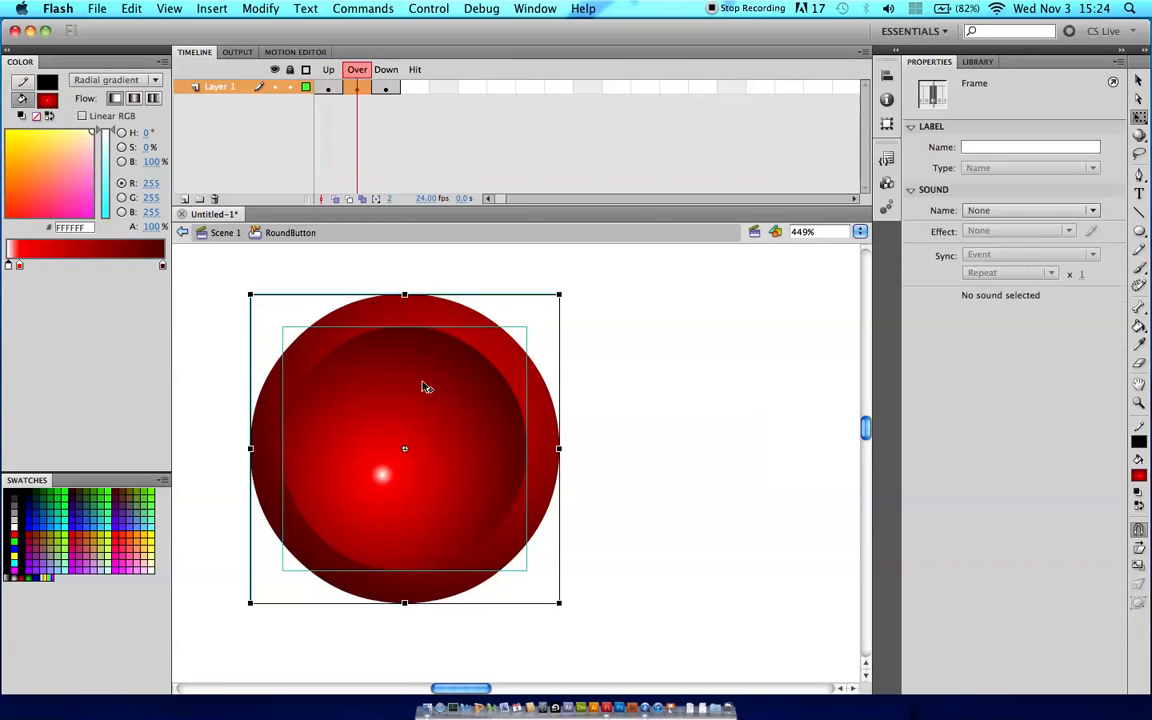
pyautogui.moveTo(364, 306)
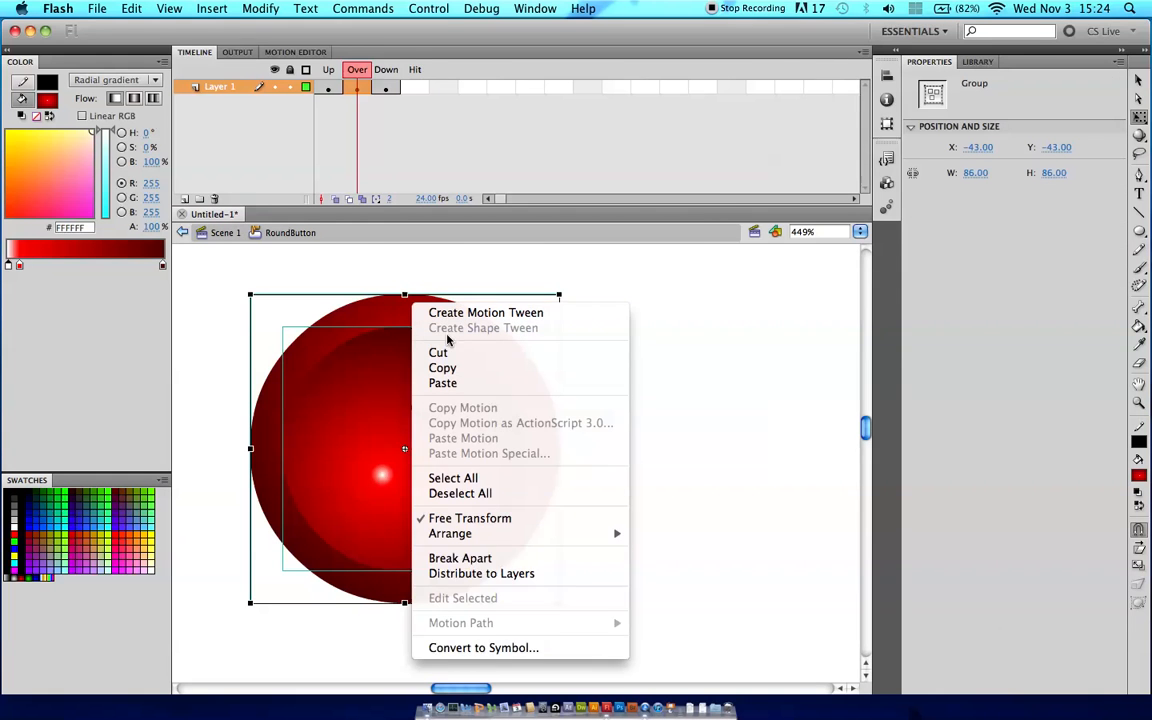
# Step: Convert the Over-frame circle into a movie clip symbol named RoundButtonOver
pyautogui.click(484, 648)
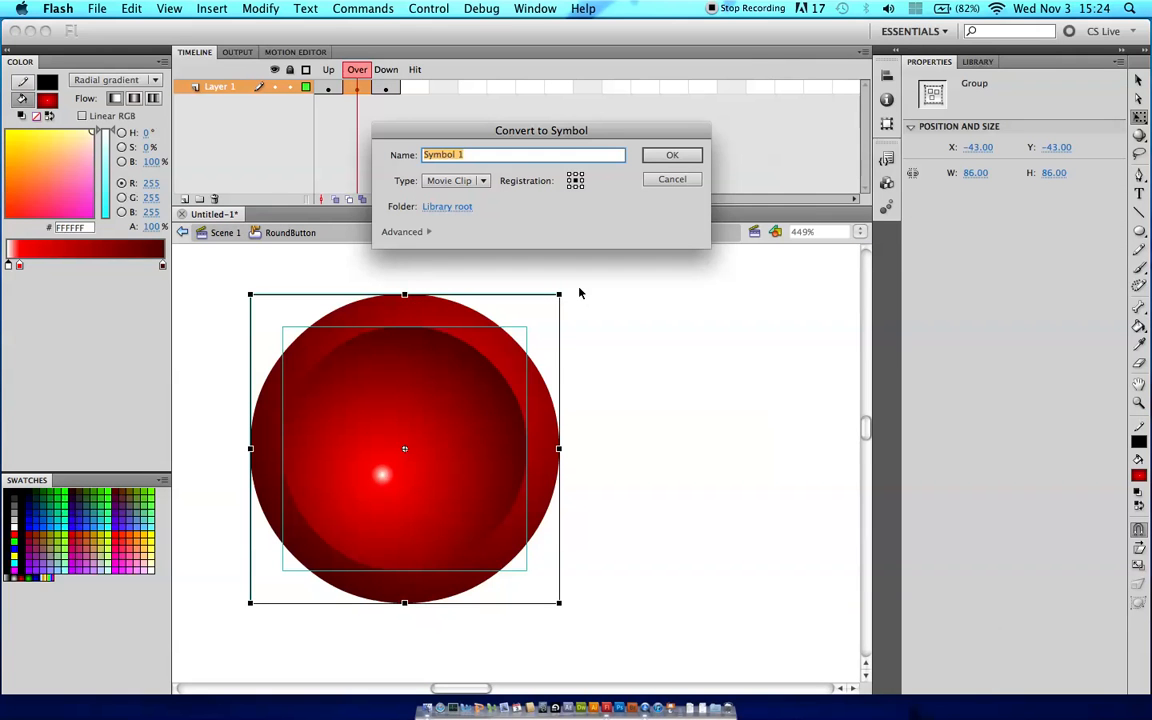
pyautogui.write('RoundBut')
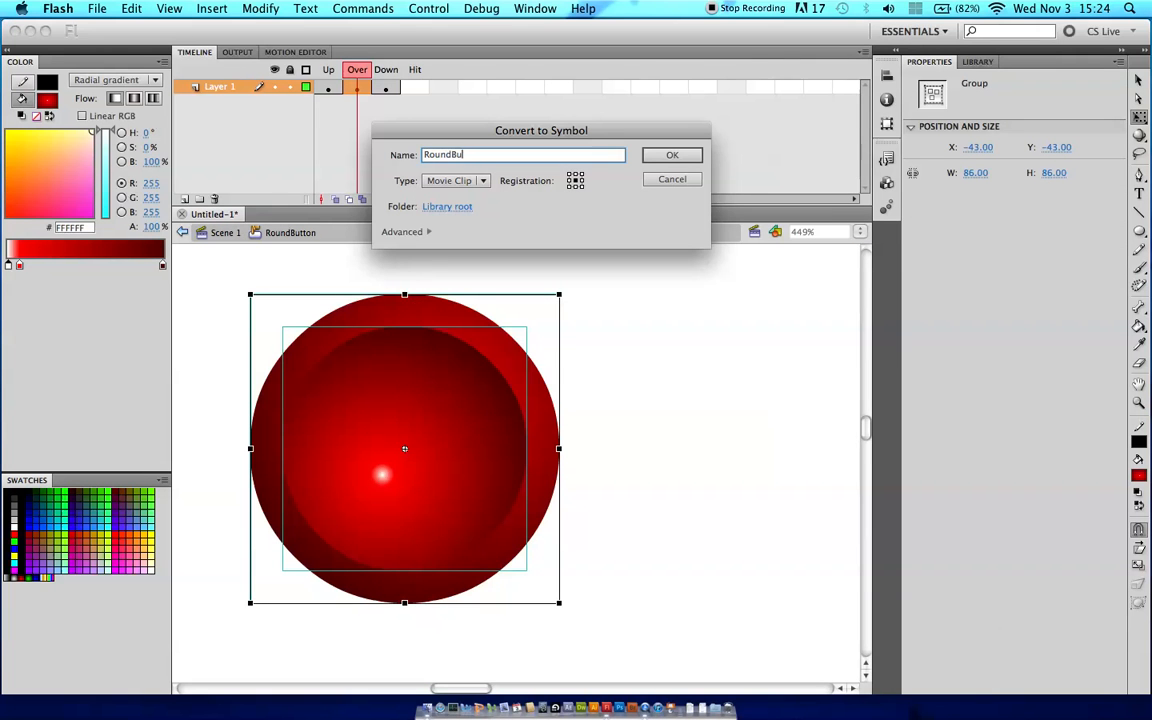
pyautogui.write('tonOver')
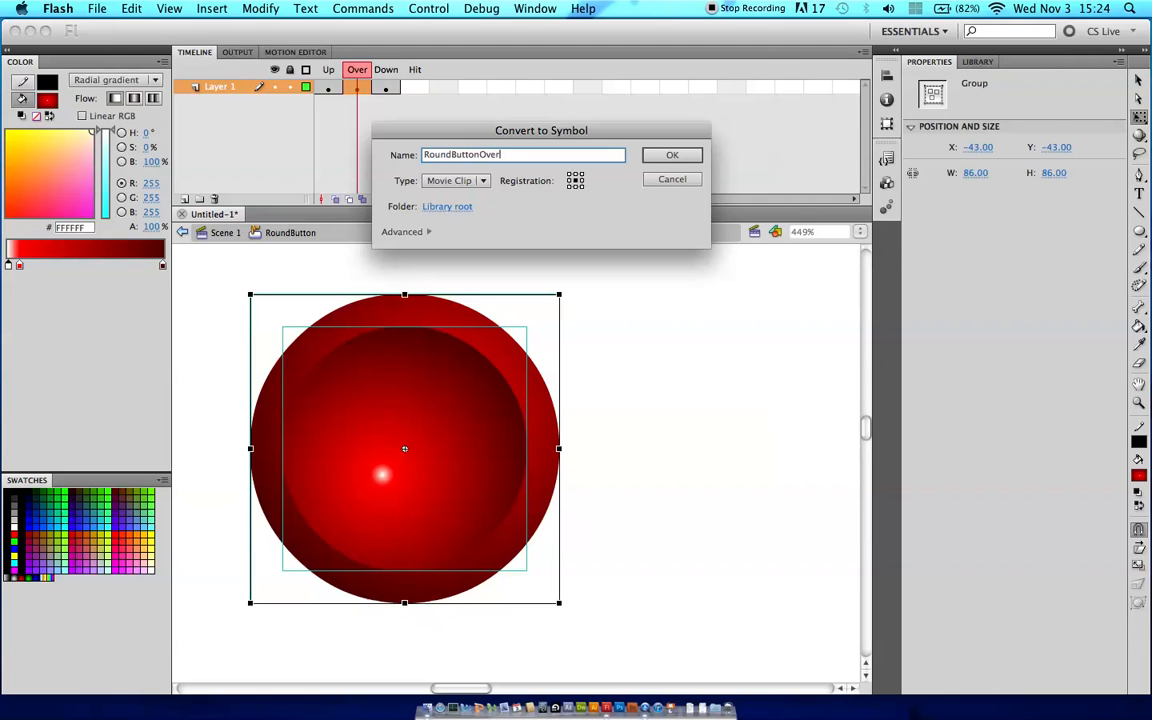
pyautogui.click(672, 154)
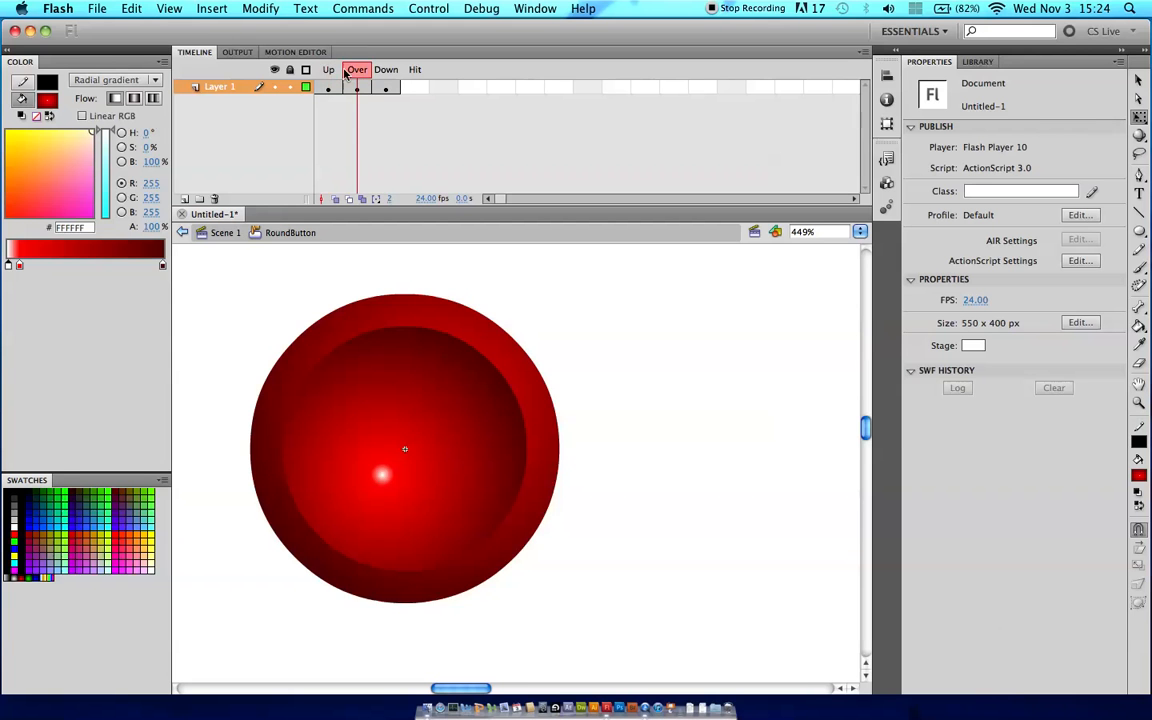
# Step: Return to the Up frame and select the RoundButtonUp clip to show its drop shadow filter
pyautogui.click(328, 68)
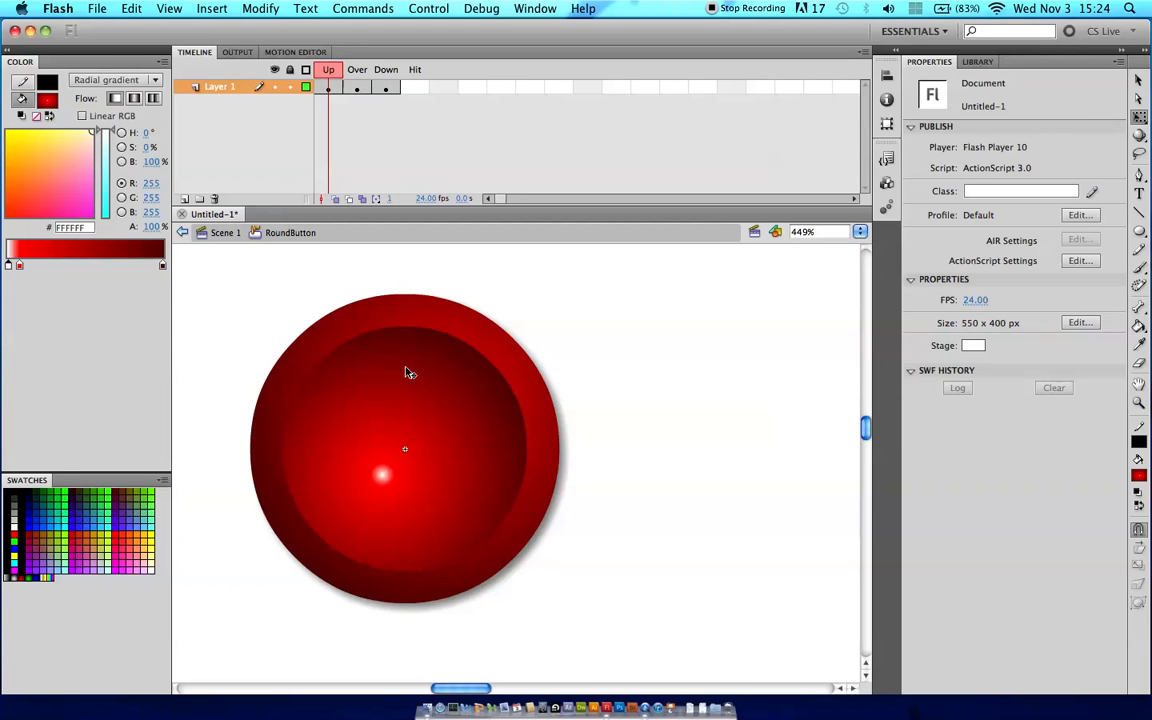
pyautogui.click(328, 68)
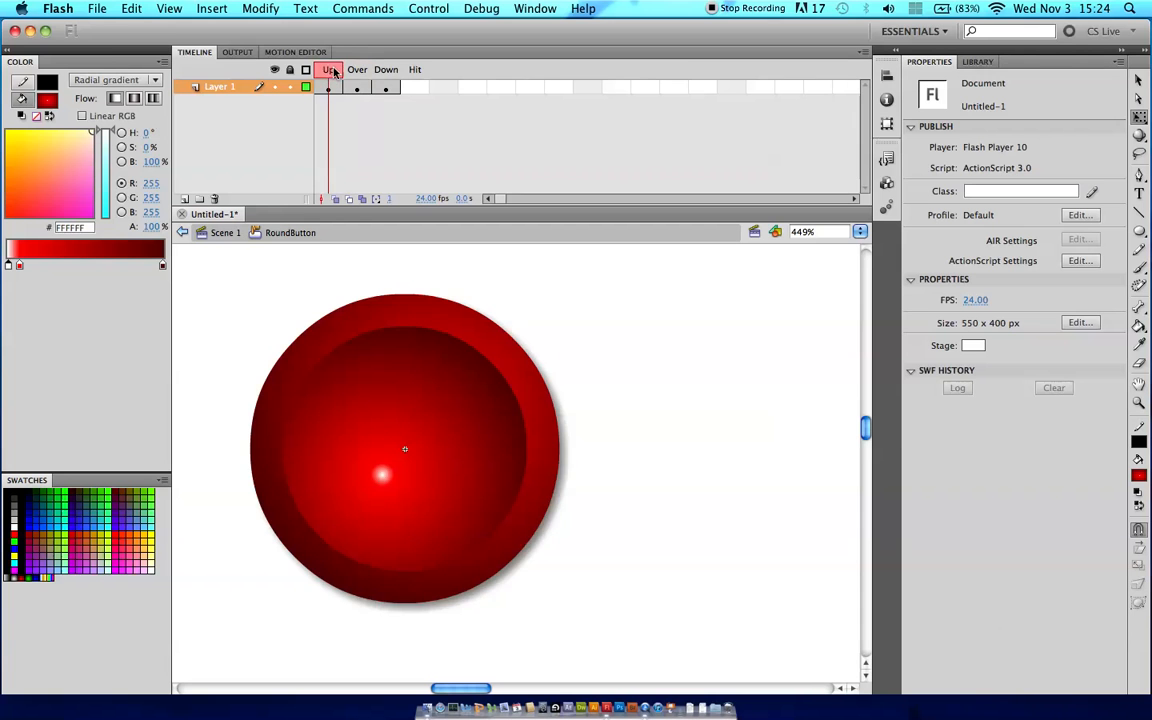
pyautogui.click(356, 68)
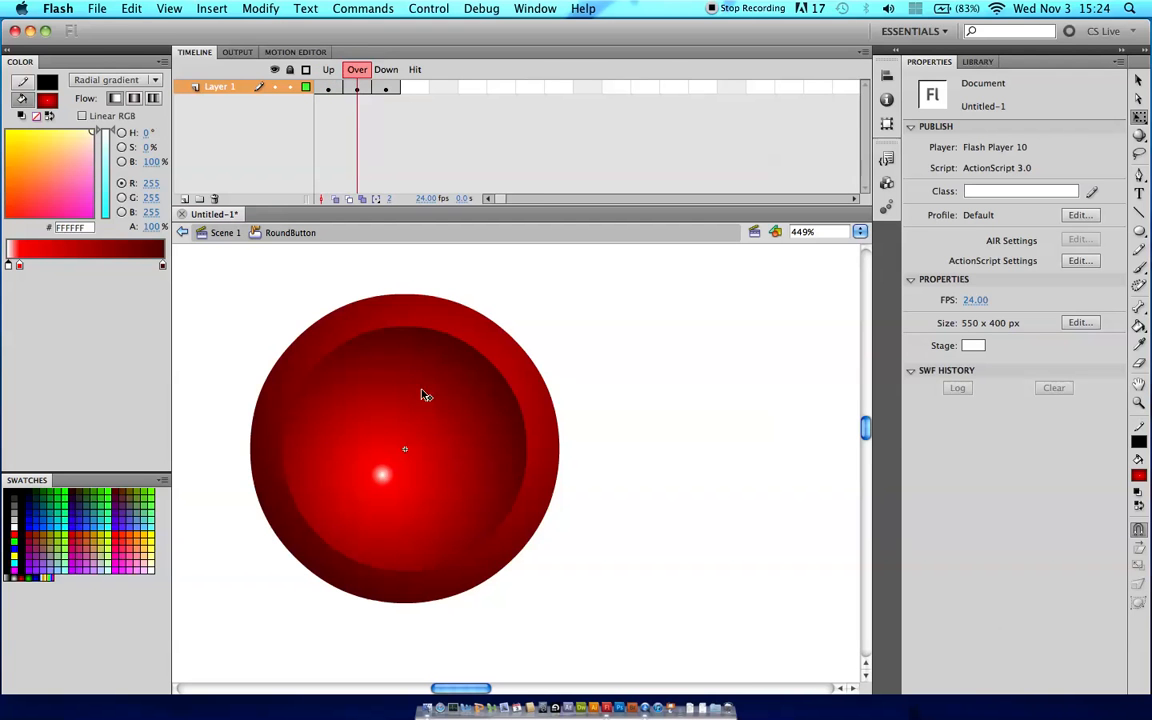
pyautogui.click(328, 88)
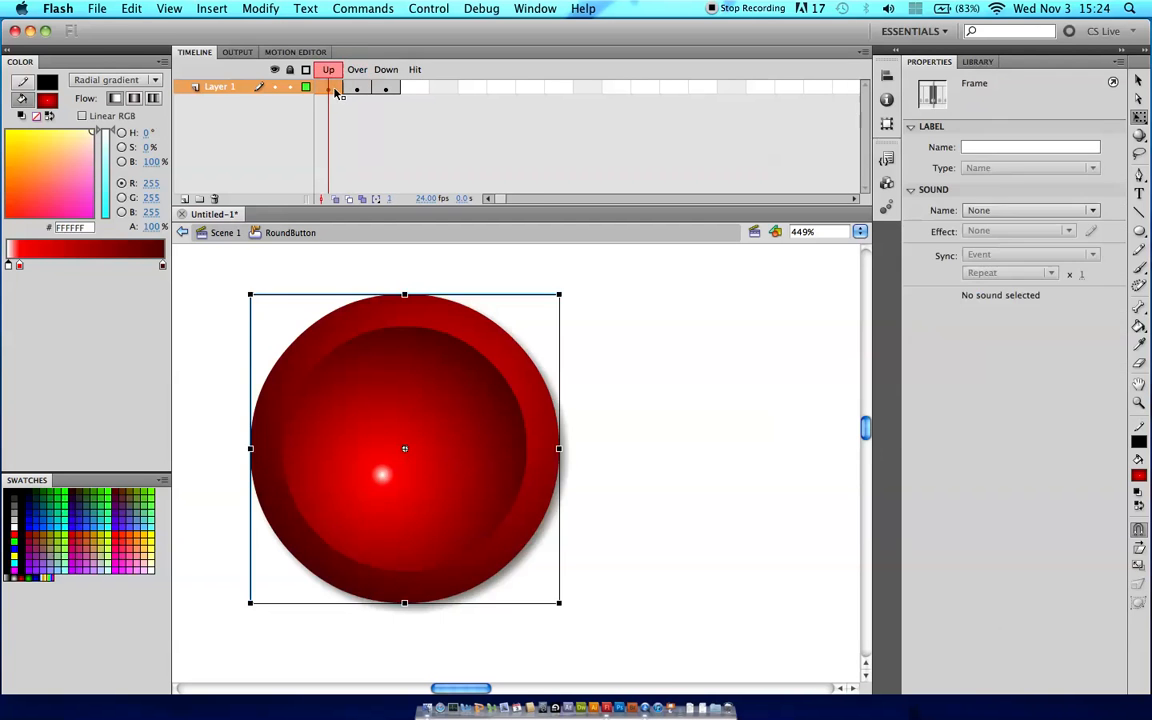
pyautogui.click(404, 448)
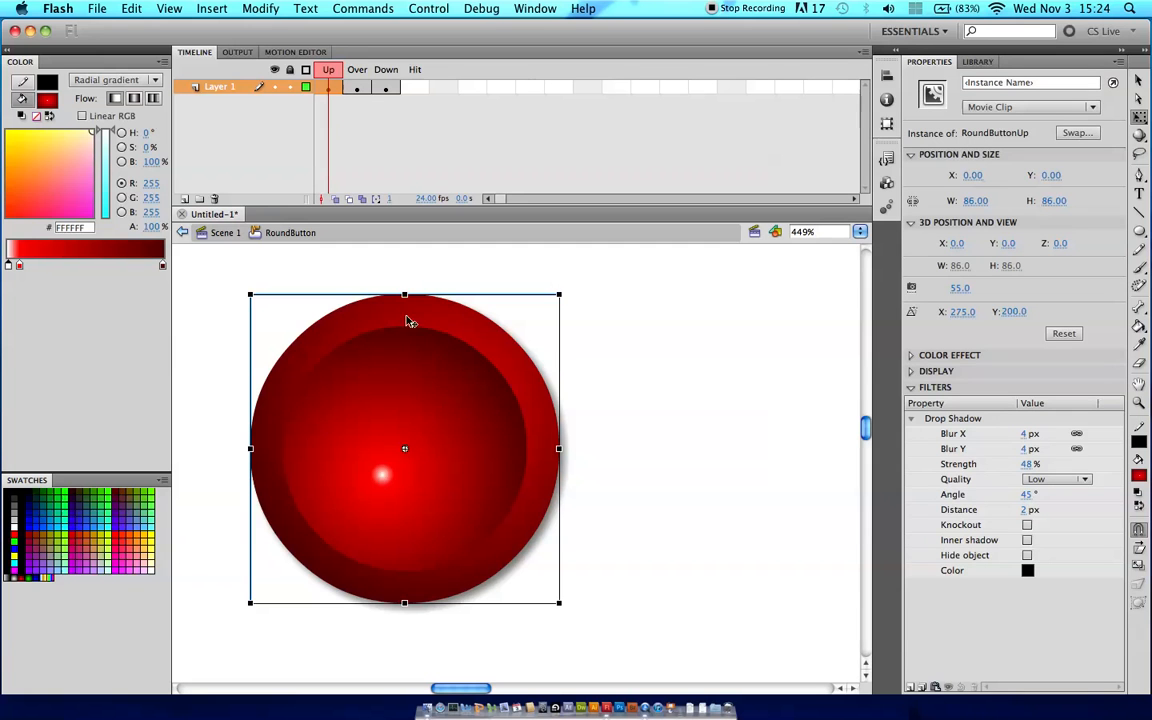
pyautogui.moveTo(988, 590)
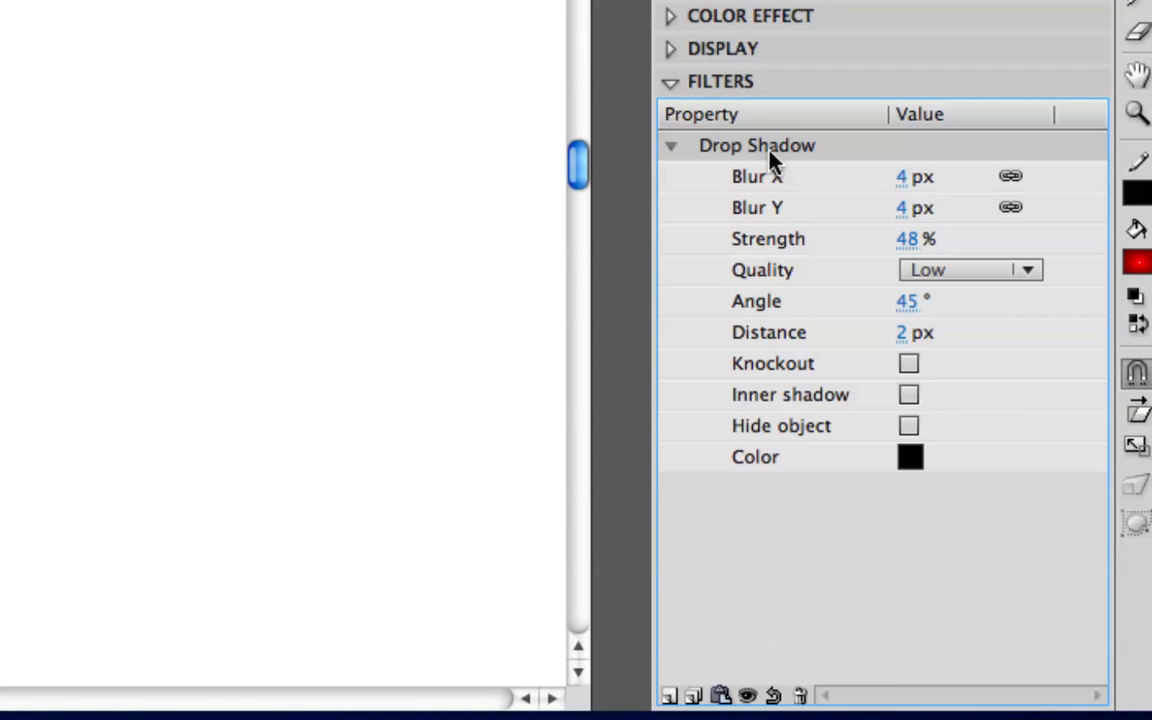
pyautogui.moveTo(760, 176)
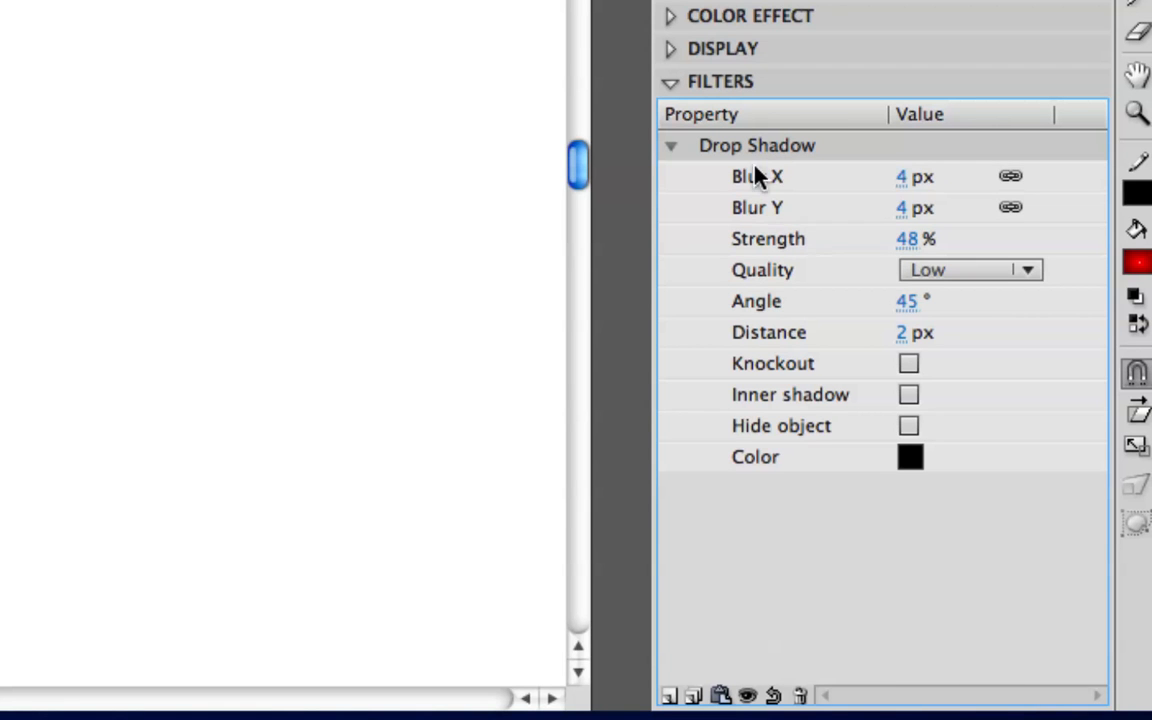
pyautogui.moveTo(700, 696)
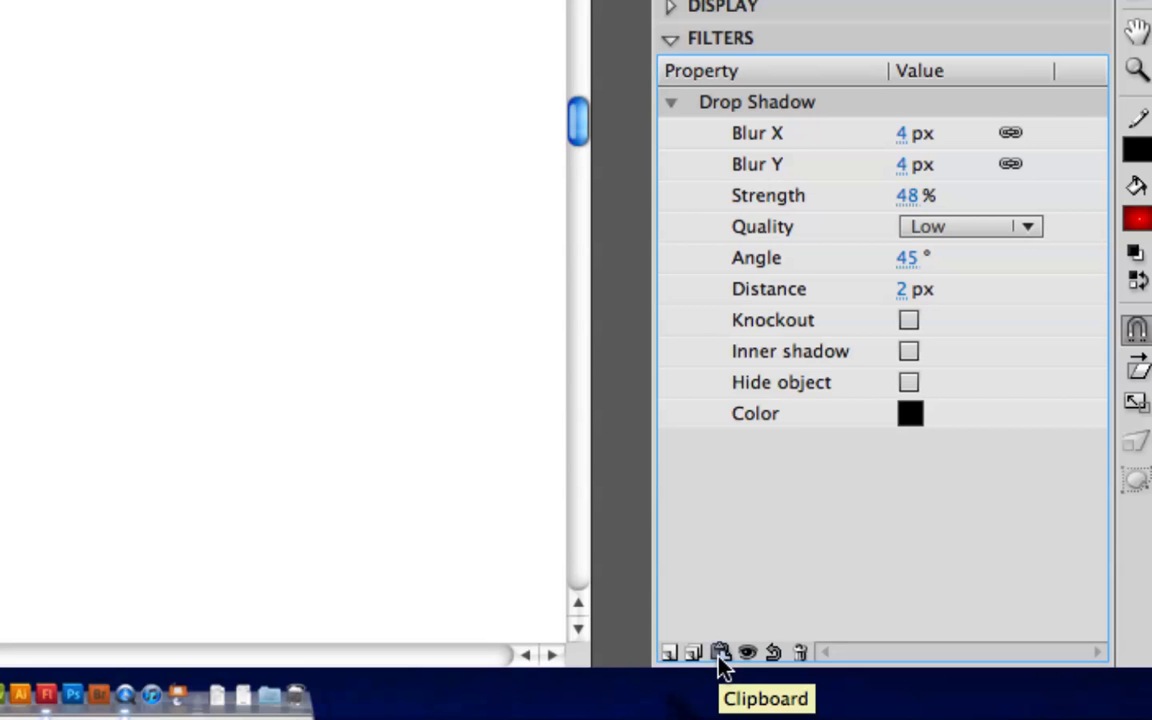
pyautogui.moveTo(694, 652)
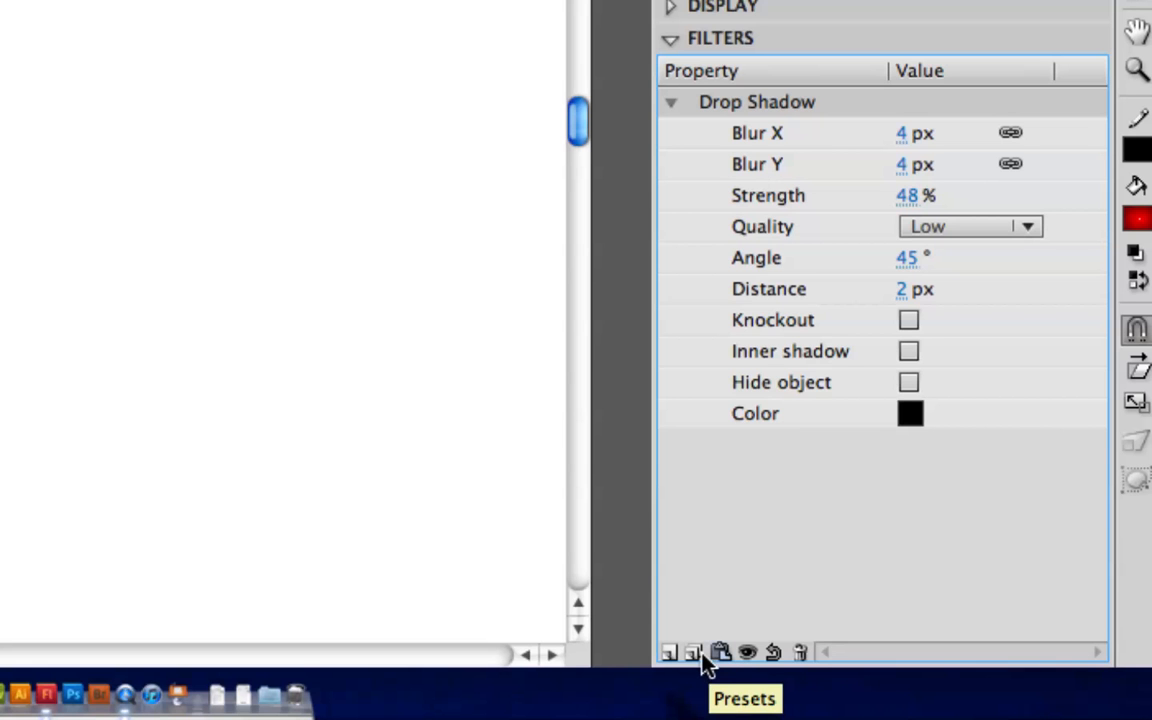
pyautogui.moveTo(720, 652)
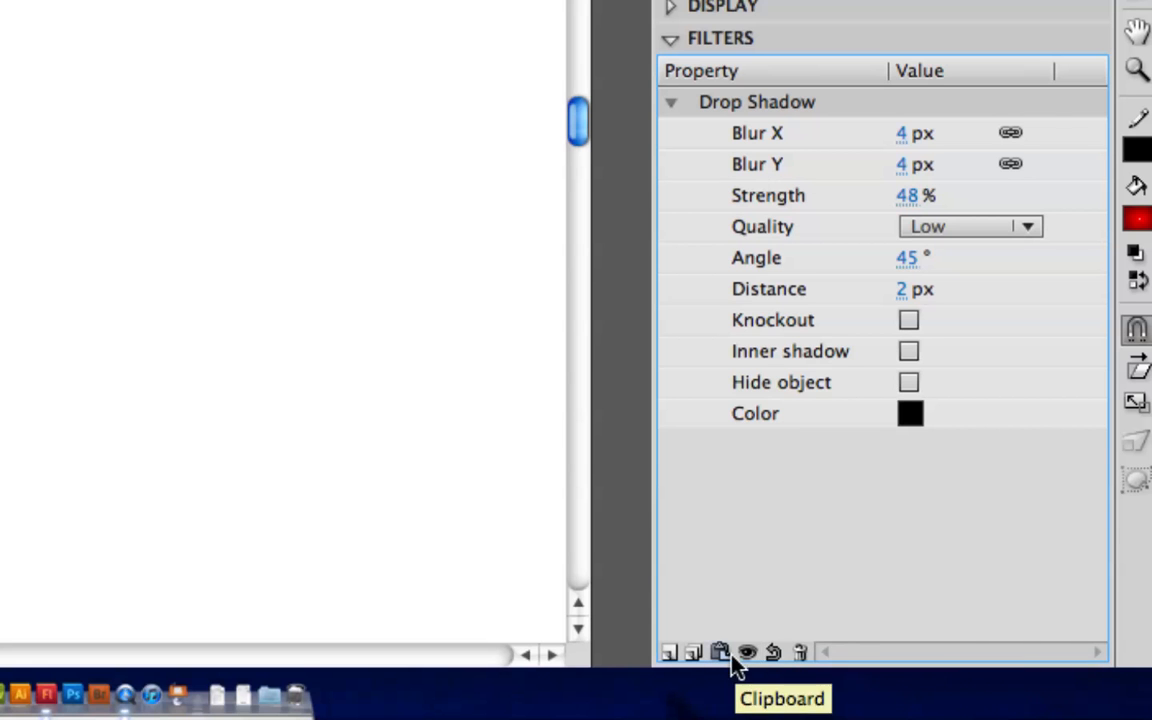
# Step: Copy the selected drop shadow filter via the Filters clipboard's Copy Selected
pyautogui.click(720, 652)
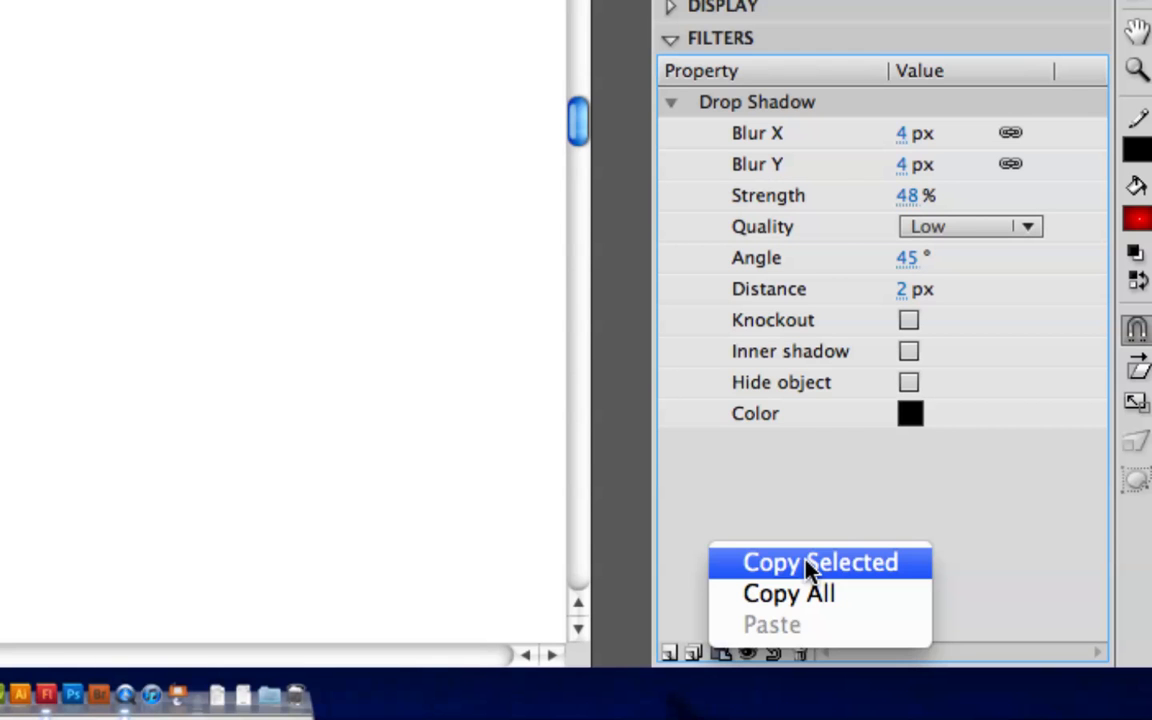
pyautogui.click(820, 562)
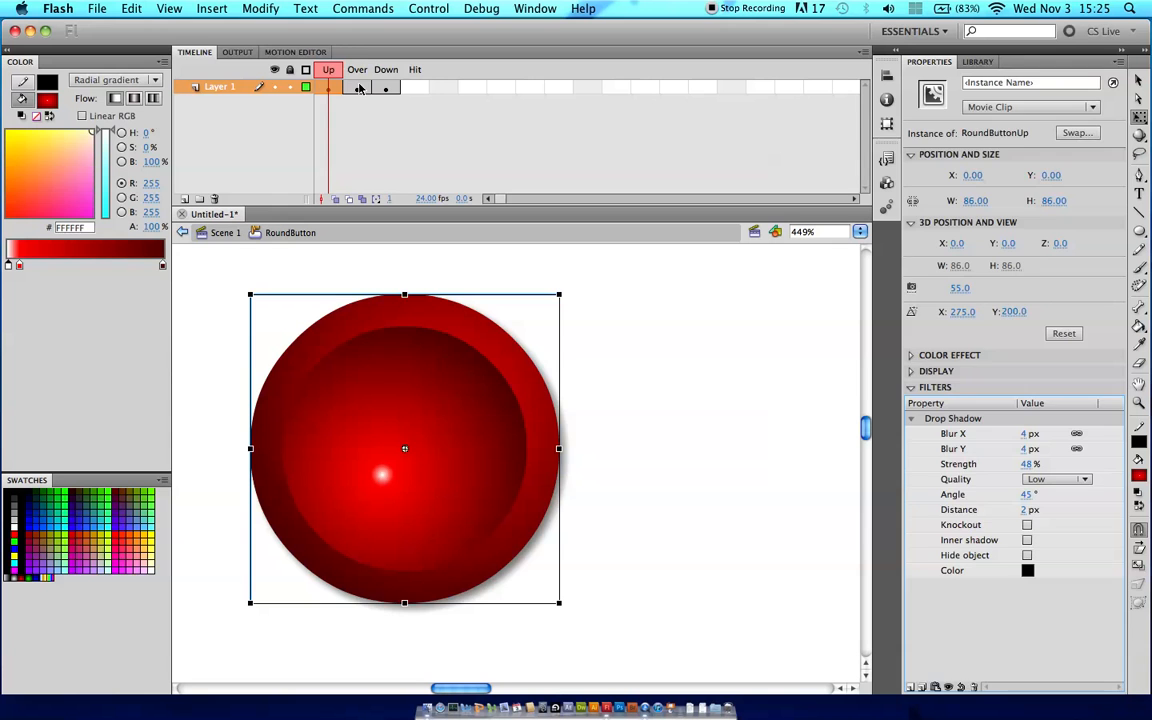
# Step: Paste the copied drop shadow onto the RoundButtonOver clip in the Over frame
pyautogui.click(356, 68)
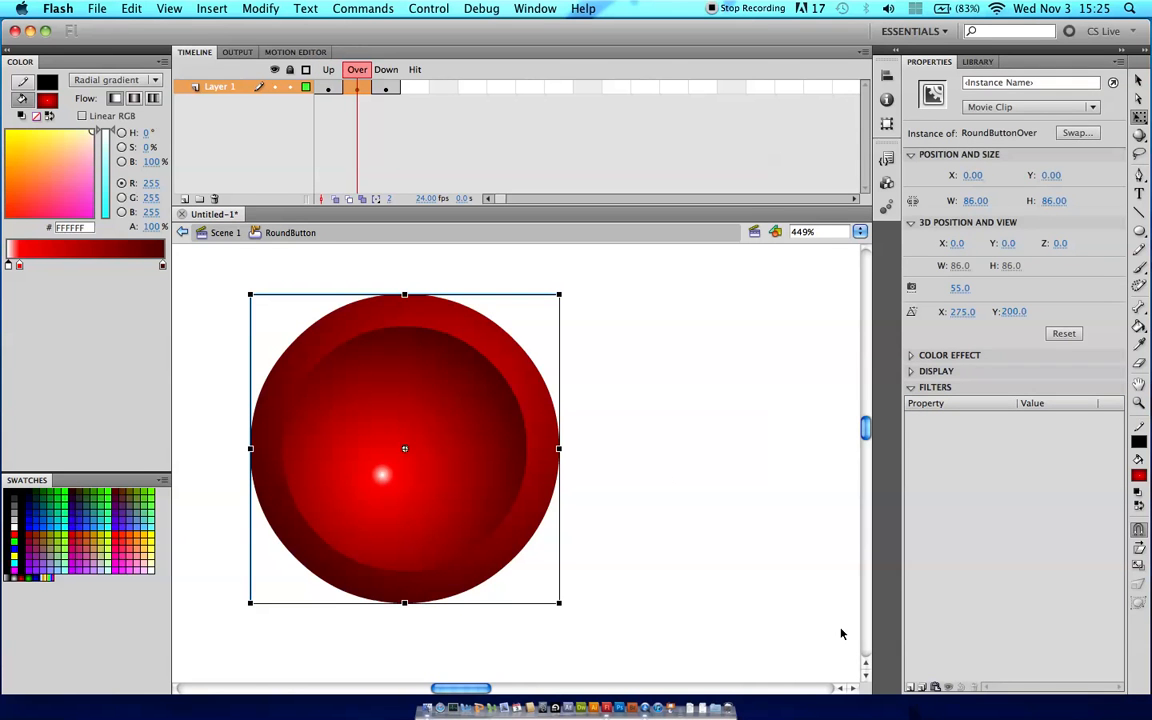
pyautogui.moveTo(936, 690)
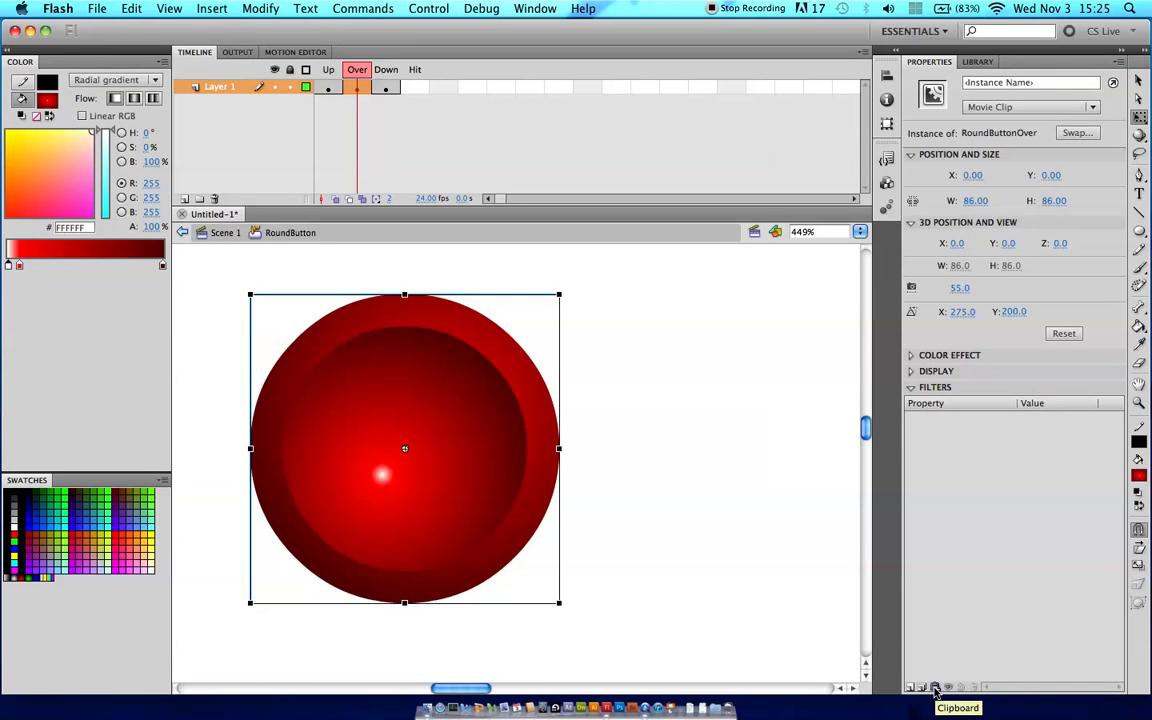
pyautogui.click(912, 688)
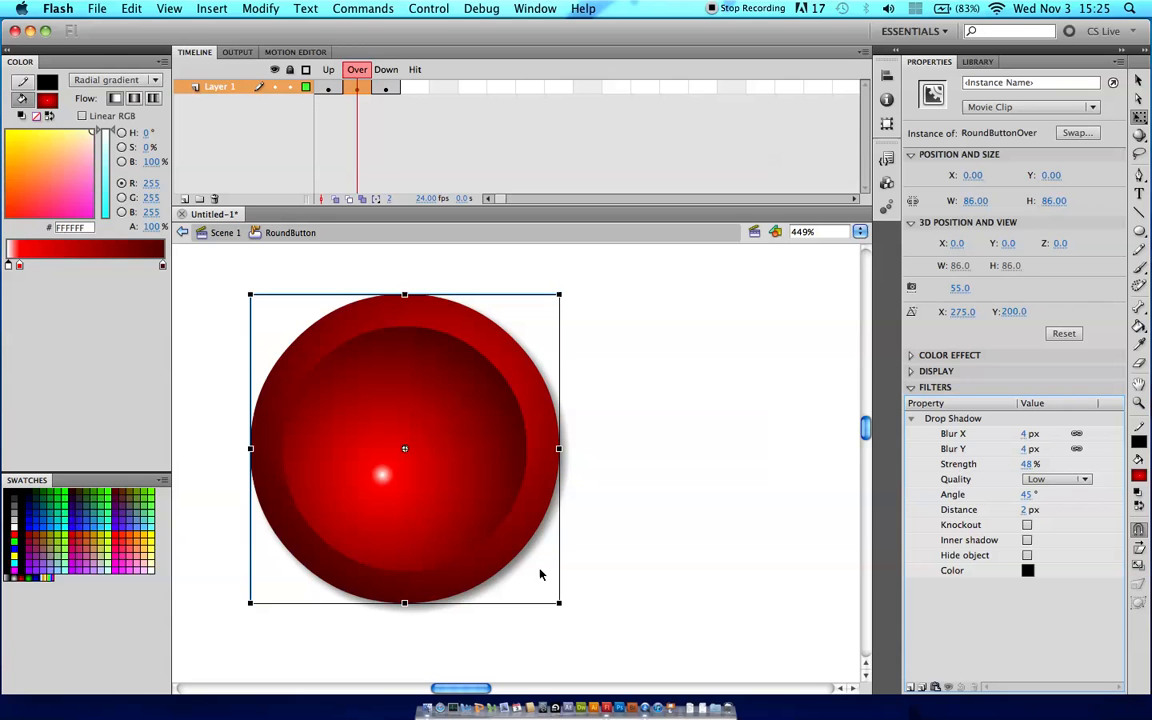
pyautogui.moveTo(372, 160)
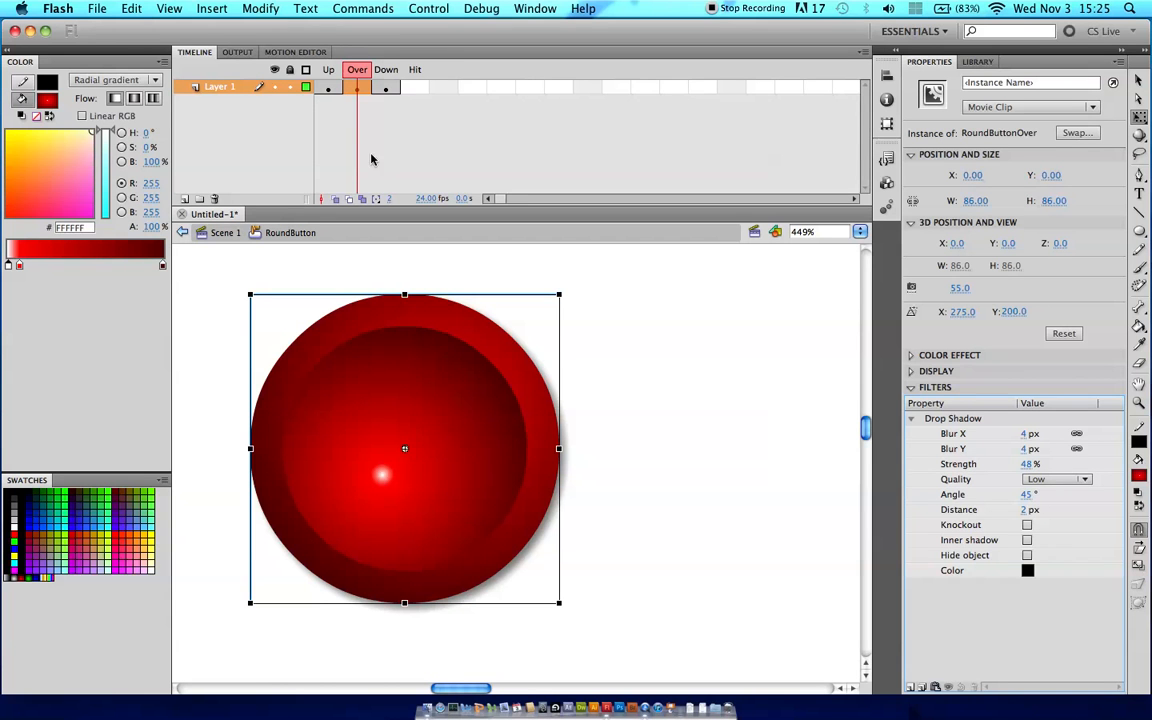
pyautogui.moveTo(416, 458)
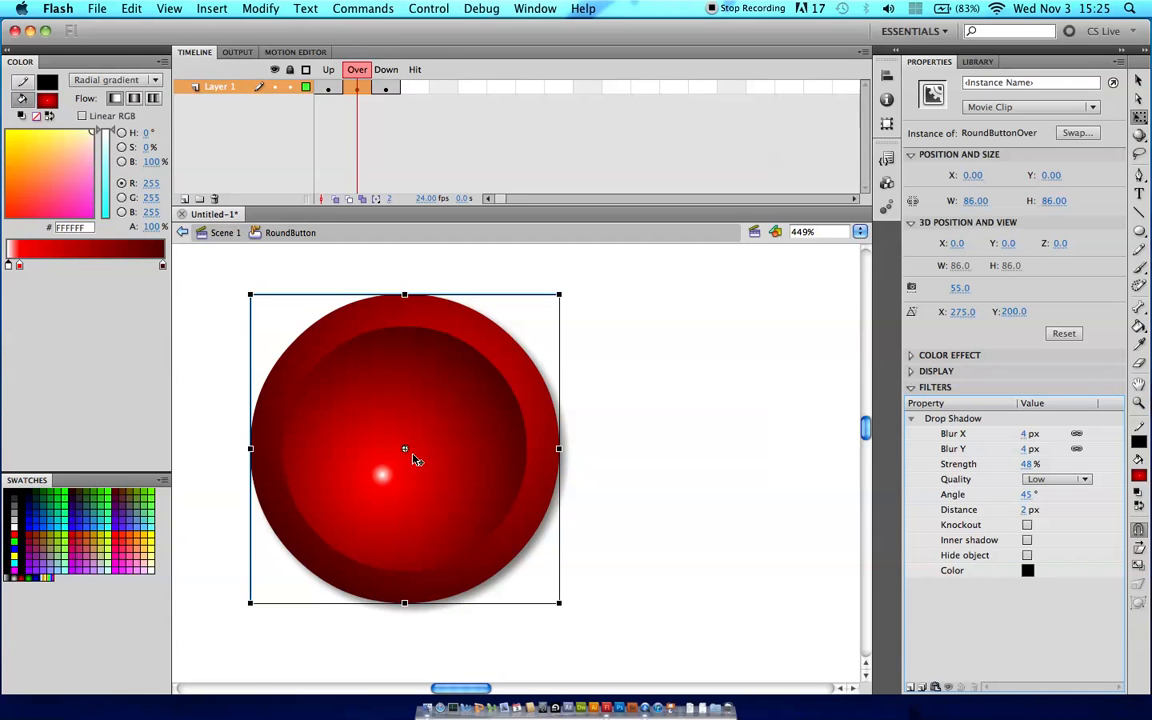
pyautogui.moveTo(736, 528)
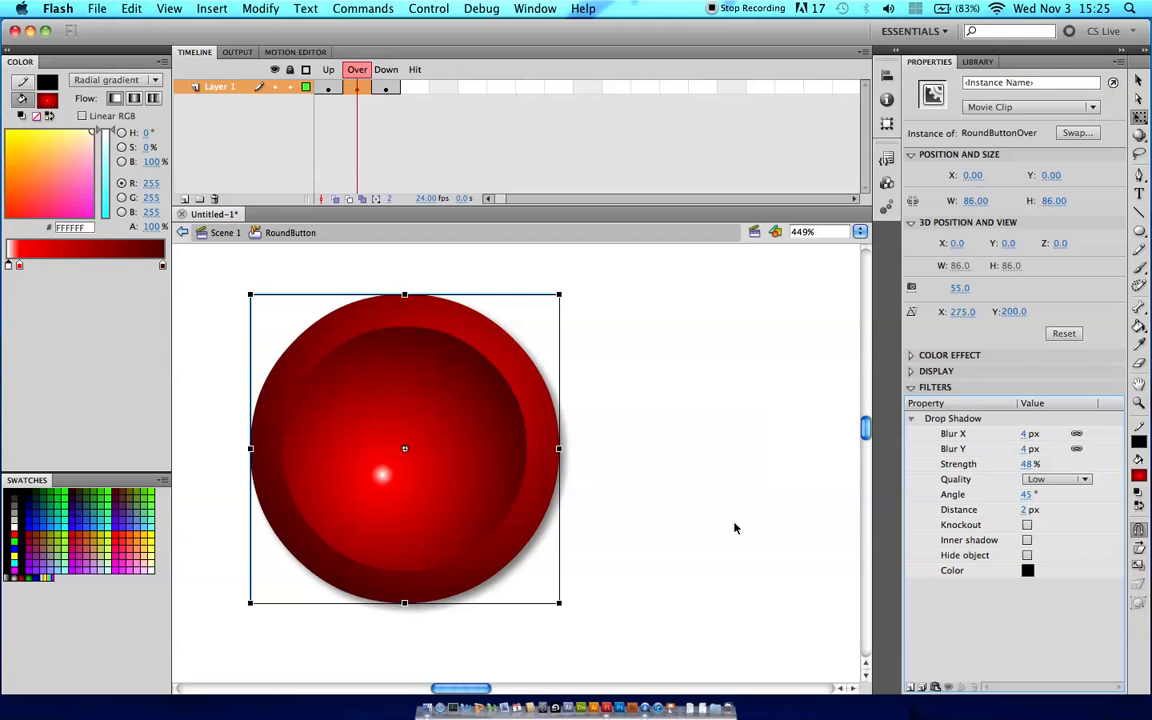
pyautogui.moveTo(532, 360)
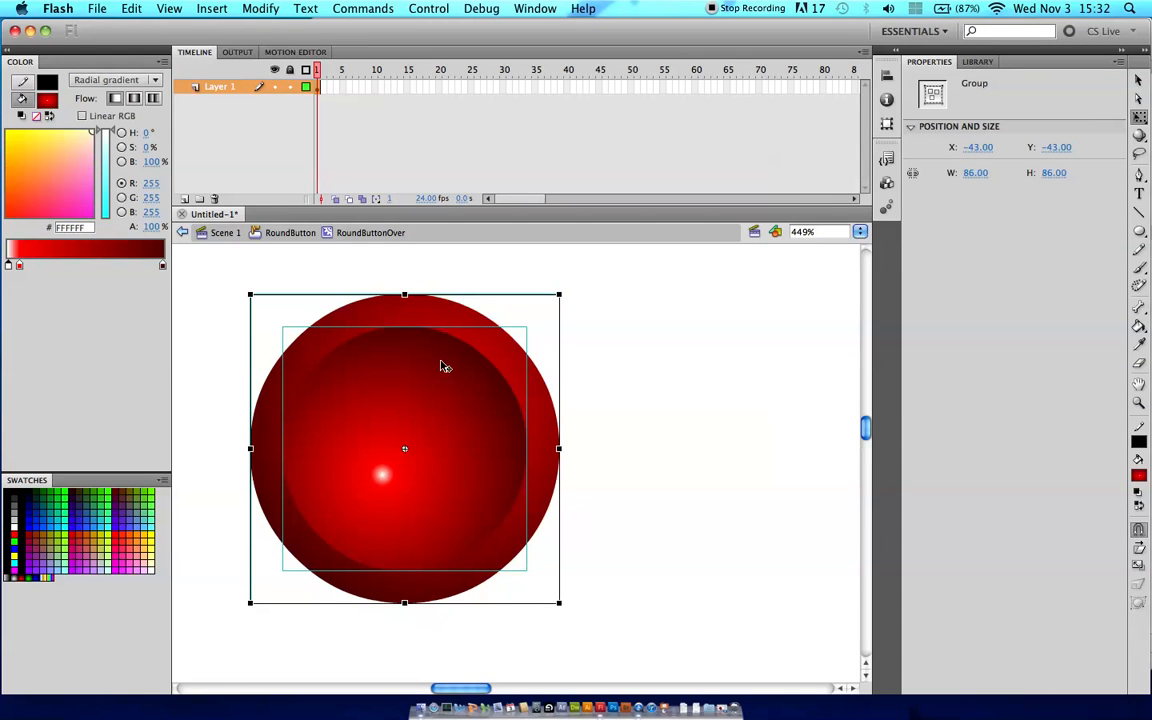
pyautogui.moveTo(452, 350)
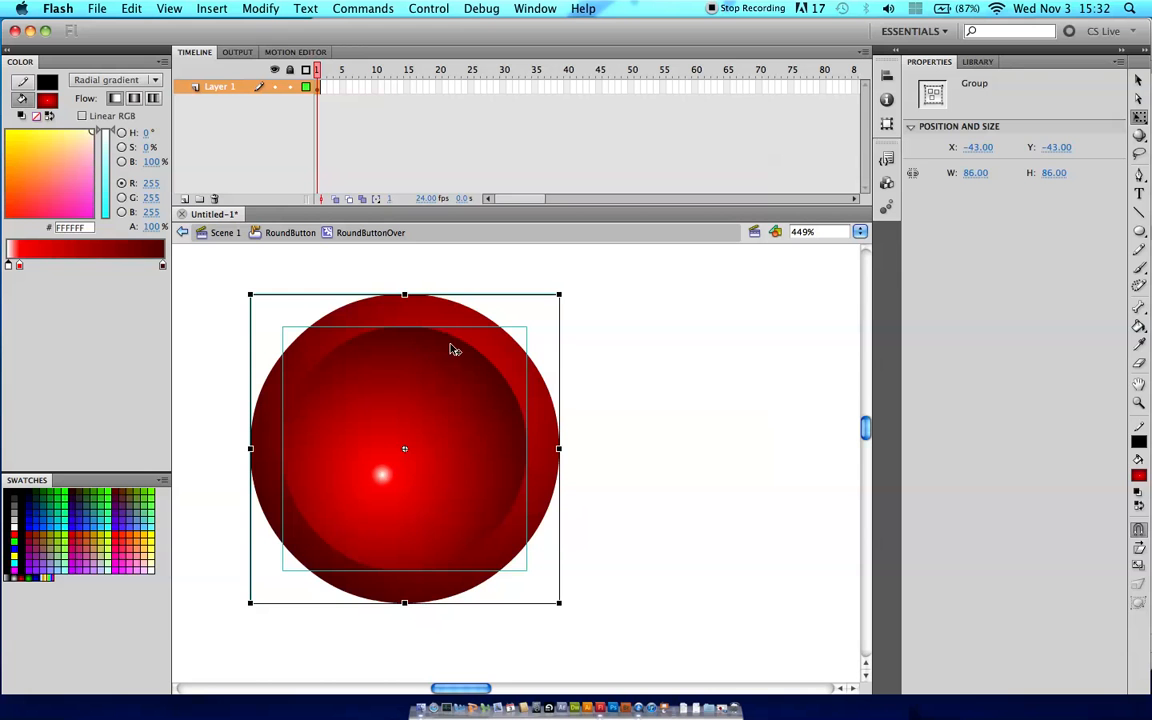
# Step: Convert the red circle group inside RoundButtonOver into a nested movie clip named RoundBButtonOv
pyautogui.click(390, 540)
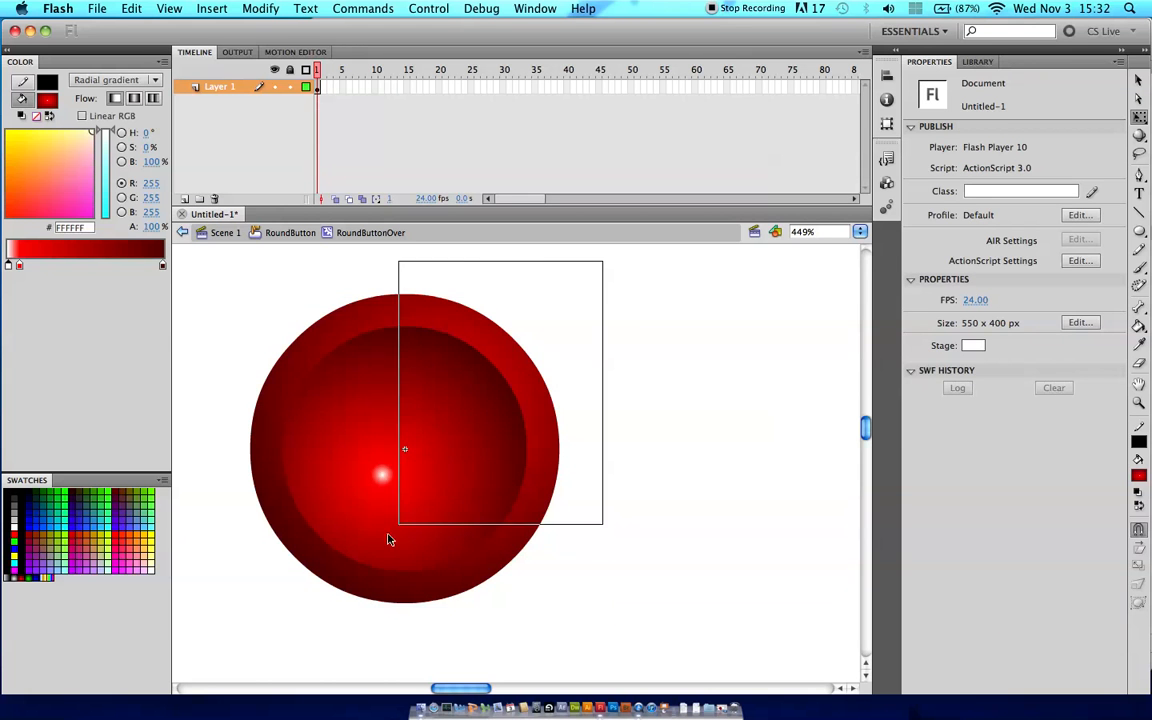
pyautogui.click(436, 398)
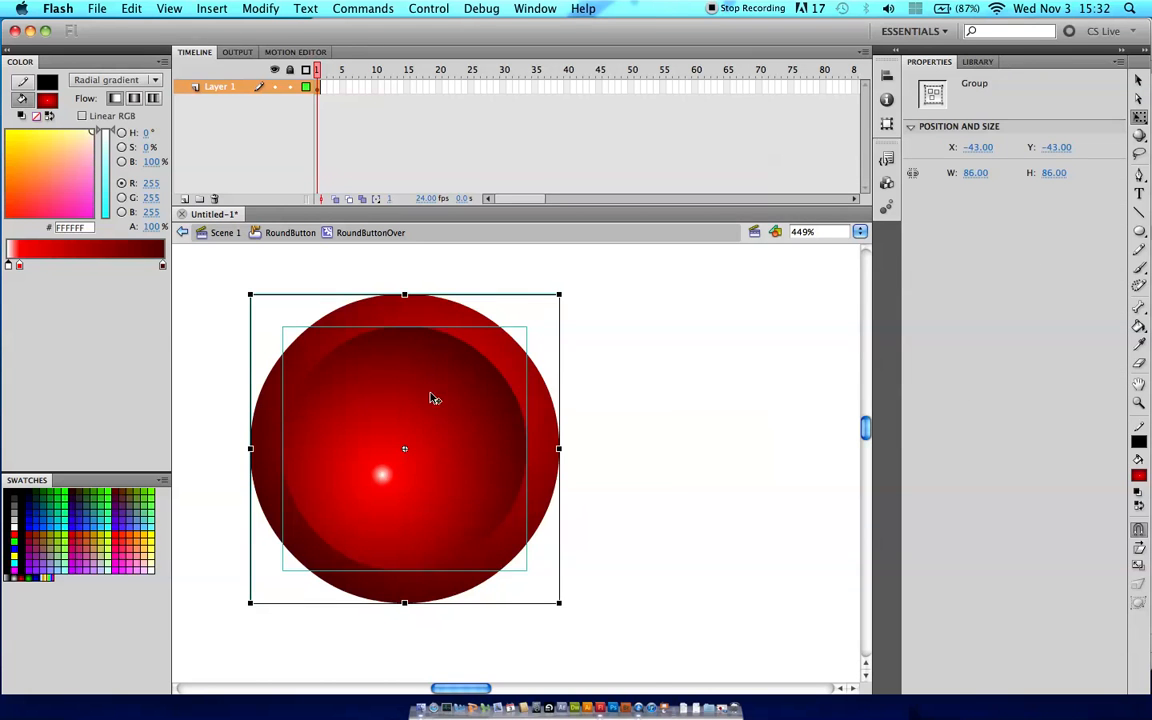
pyautogui.rightClick(436, 398)
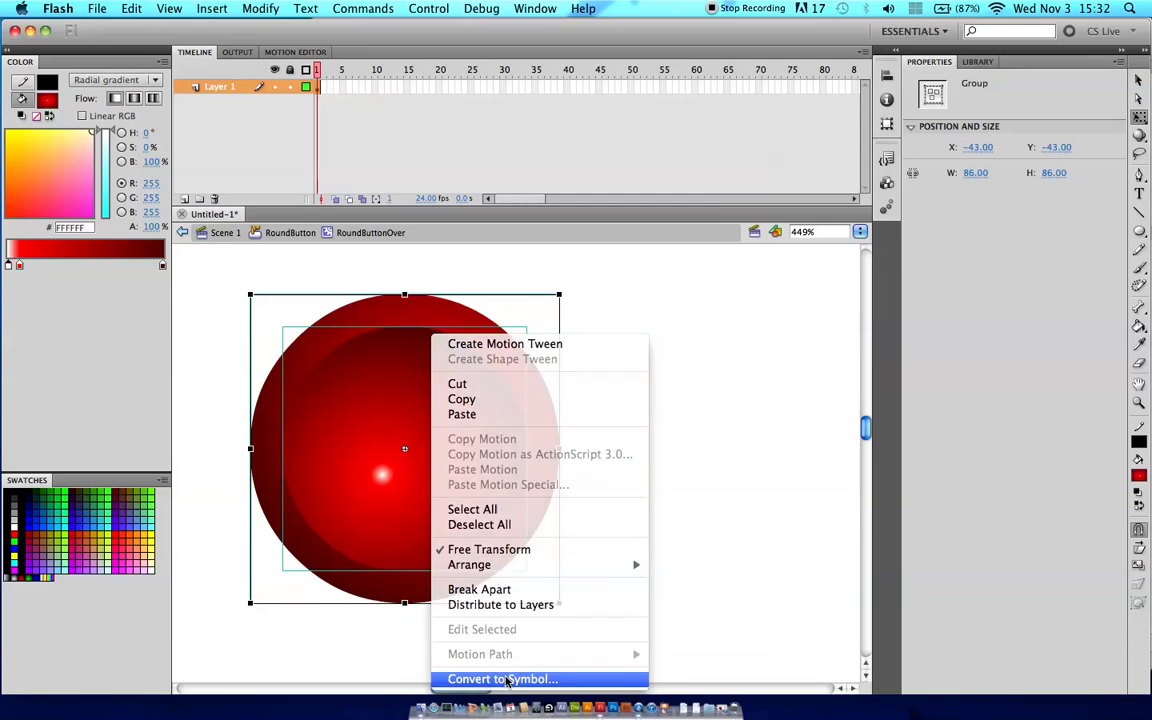
pyautogui.click(502, 680)
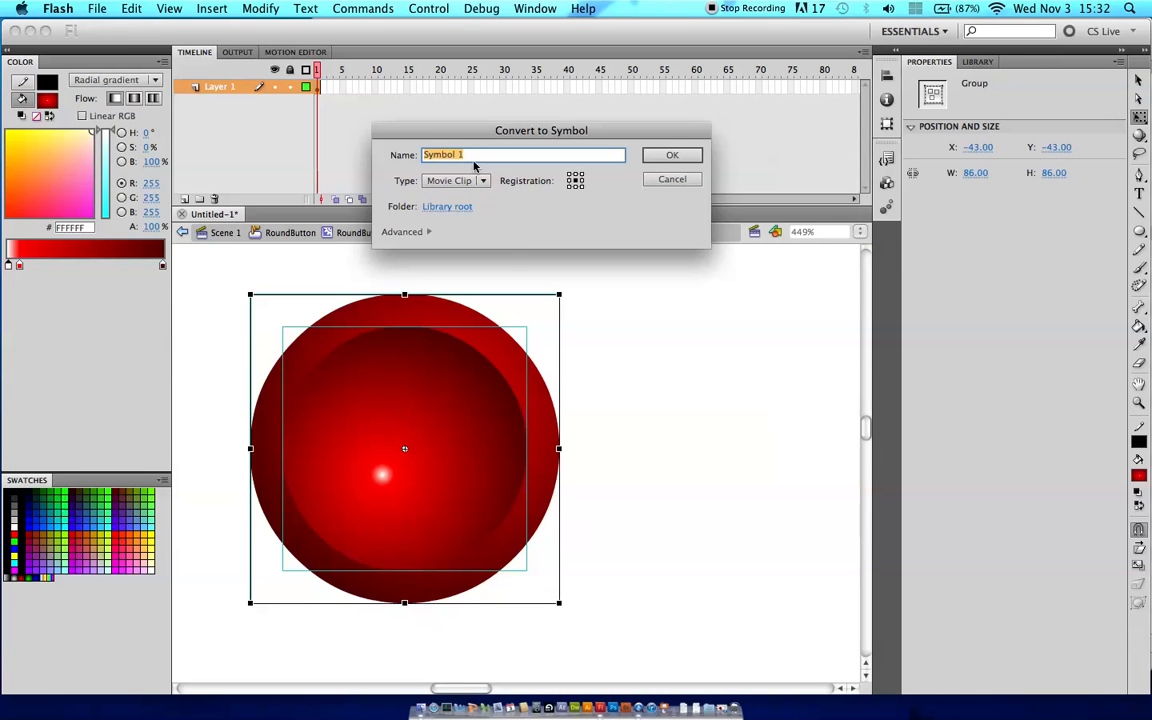
pyautogui.write('RoundB')
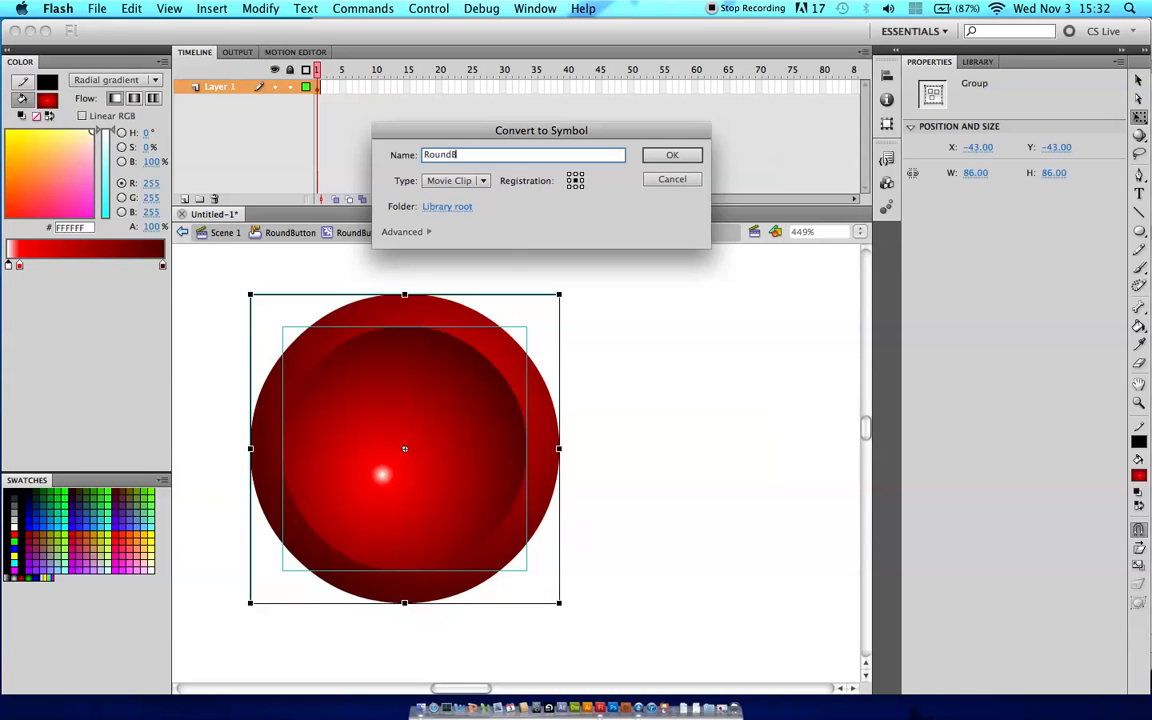
pyautogui.write('ButtonOverGlow')
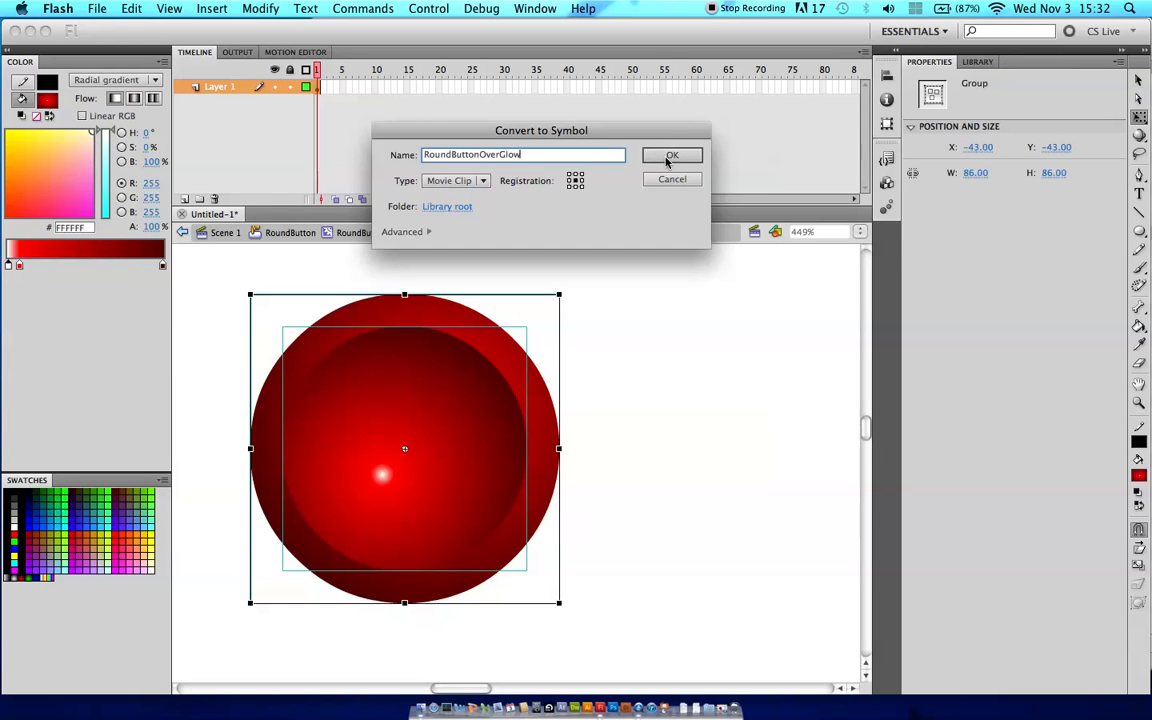
pyautogui.click(672, 156)
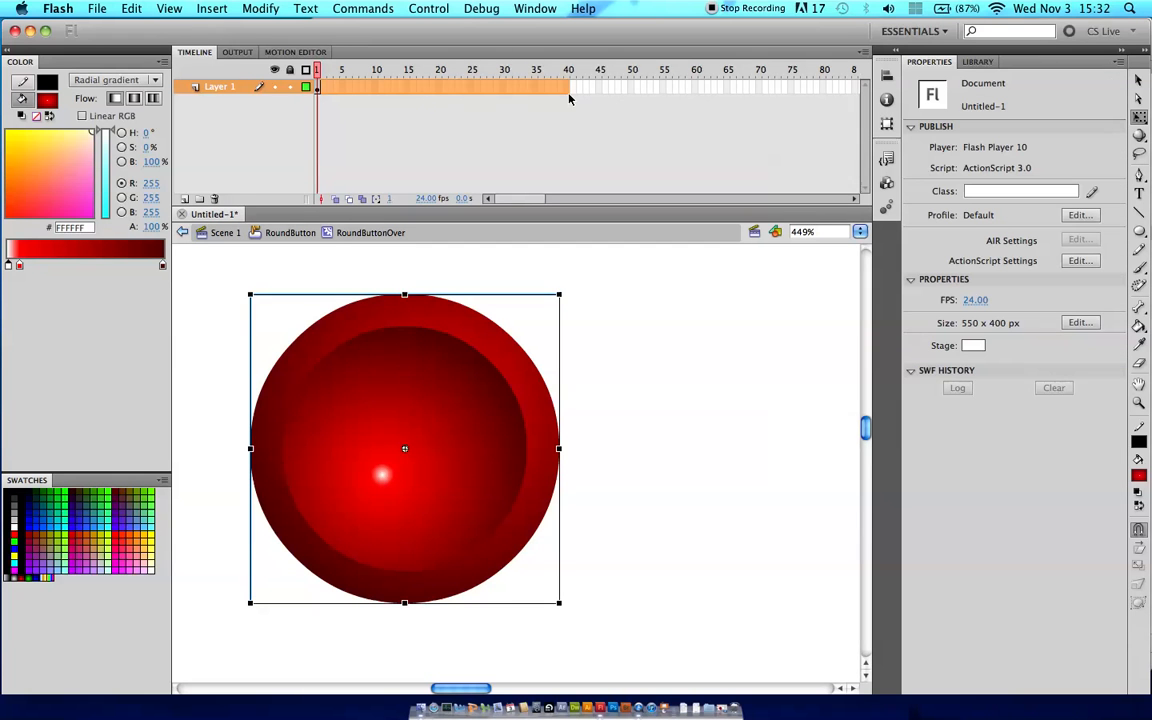
# Step: Insert frames up to frame 40 and make the span a classic tween
pyautogui.rightClick(568, 86)
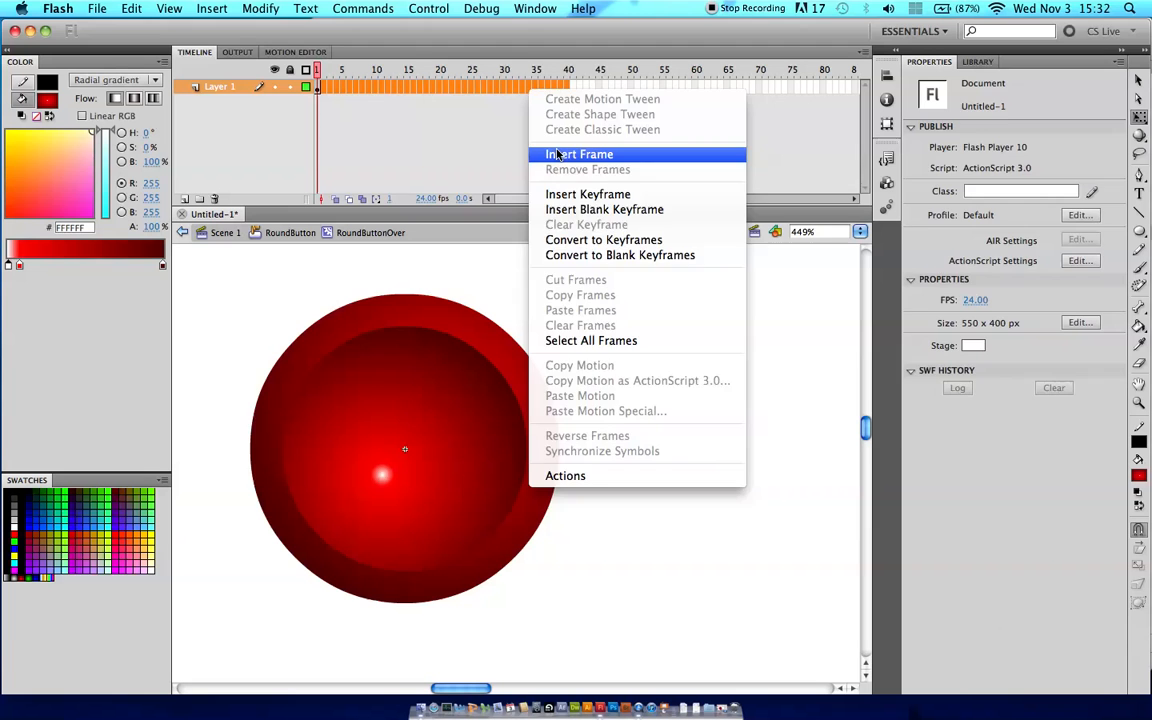
pyautogui.click(580, 154)
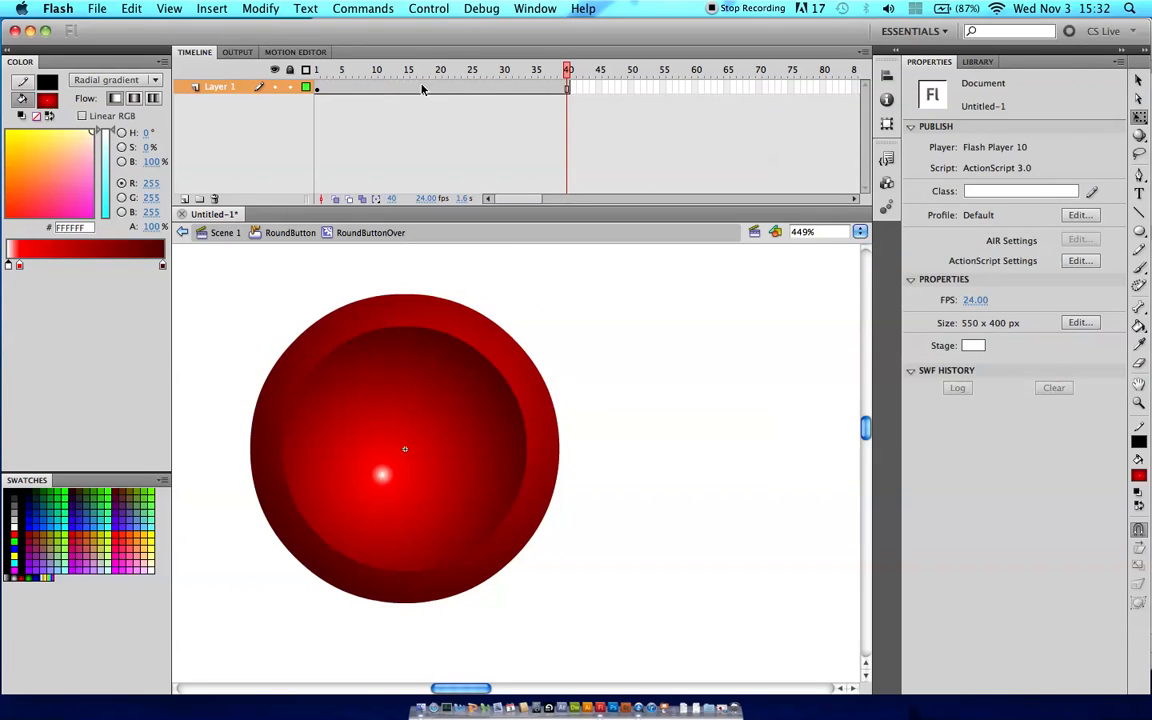
pyautogui.rightClick(420, 88)
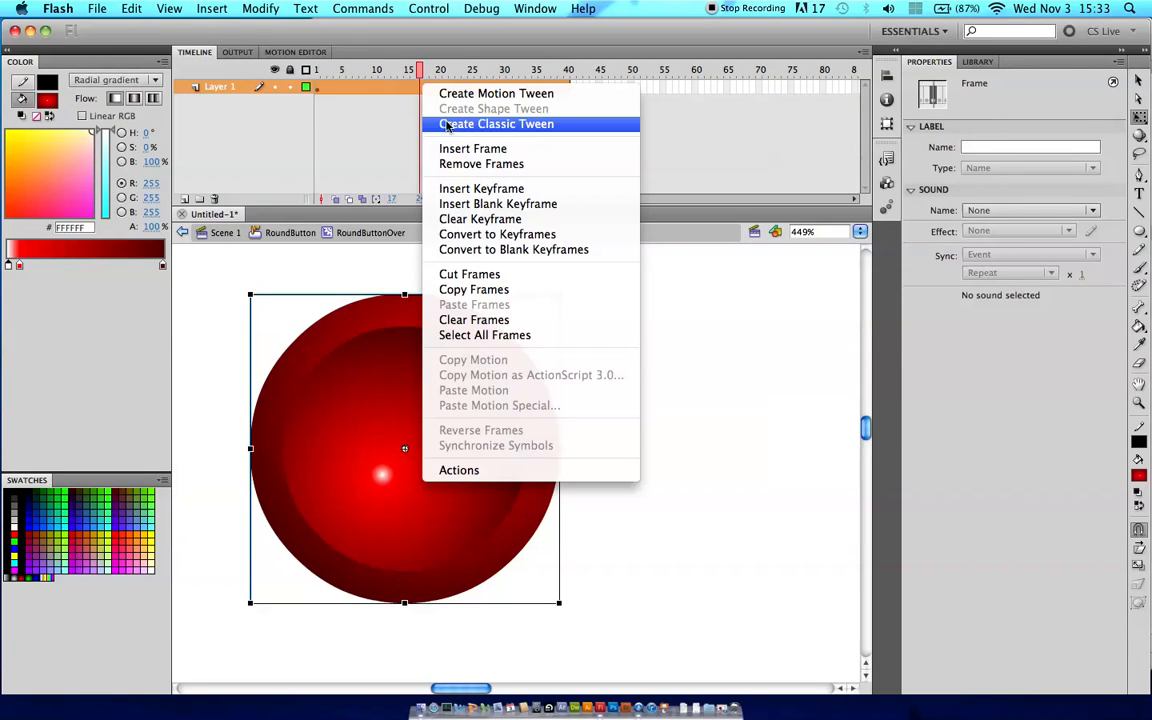
pyautogui.click(496, 124)
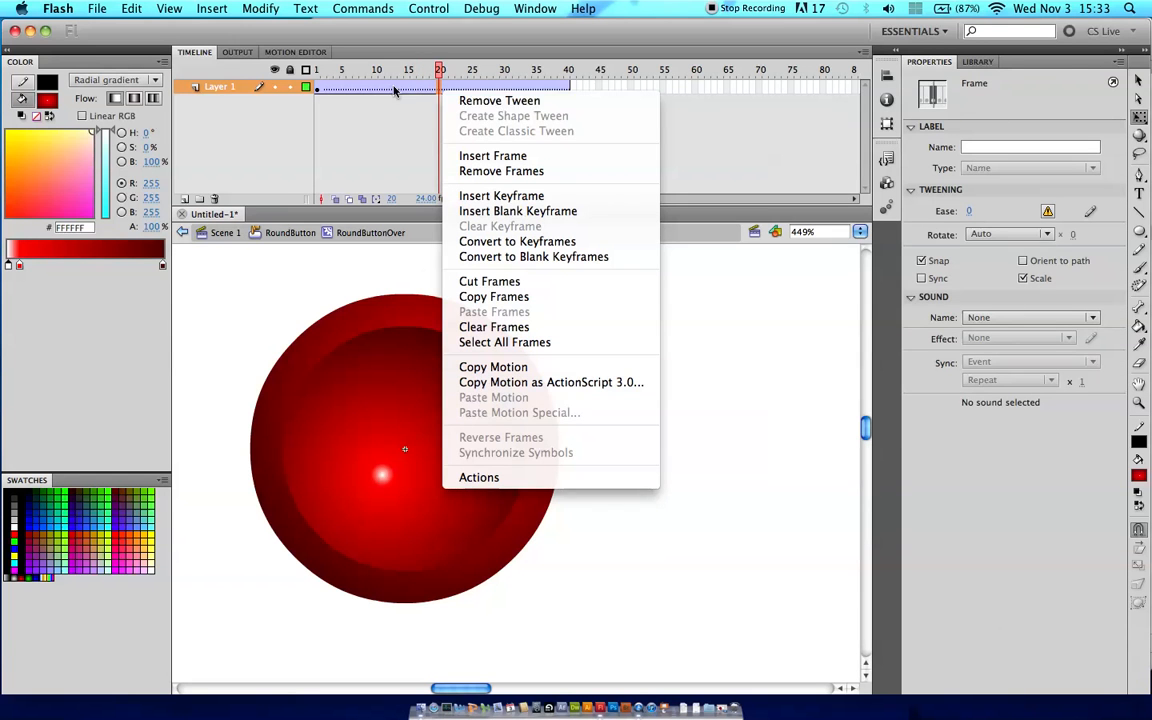
pyautogui.moveTo(436, 72)
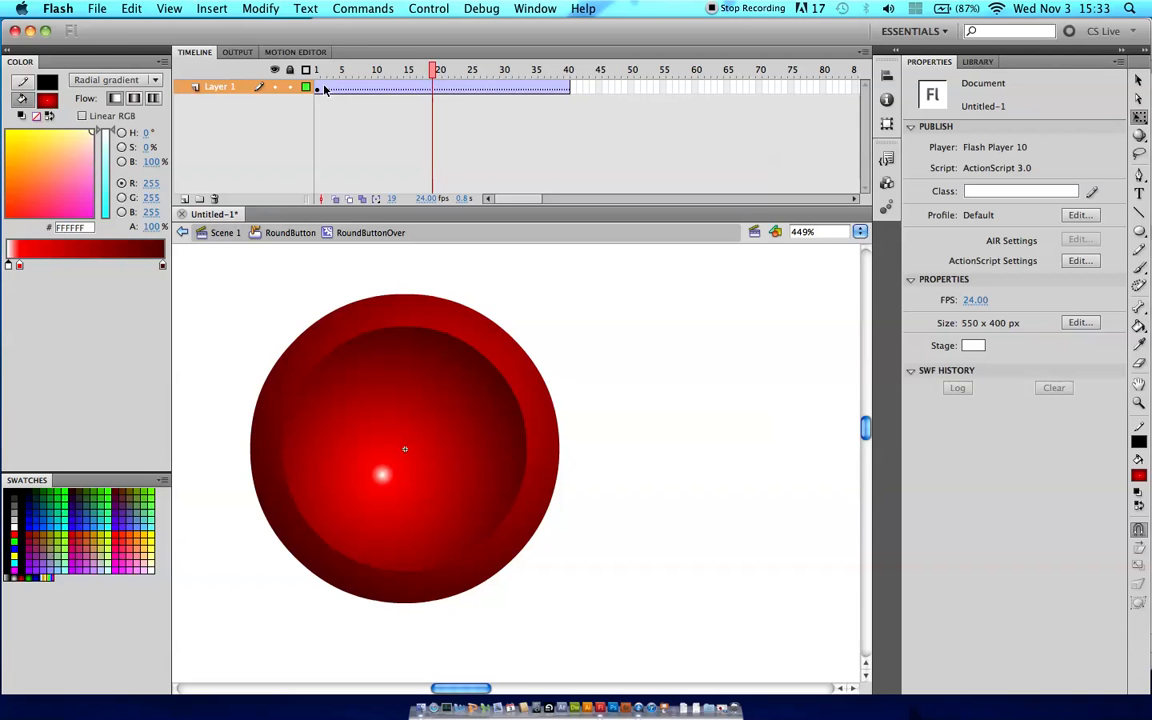
# Step: Add a Glow filter to the circle clip on frame 1 and set its colour to yellow
pyautogui.click(404, 448)
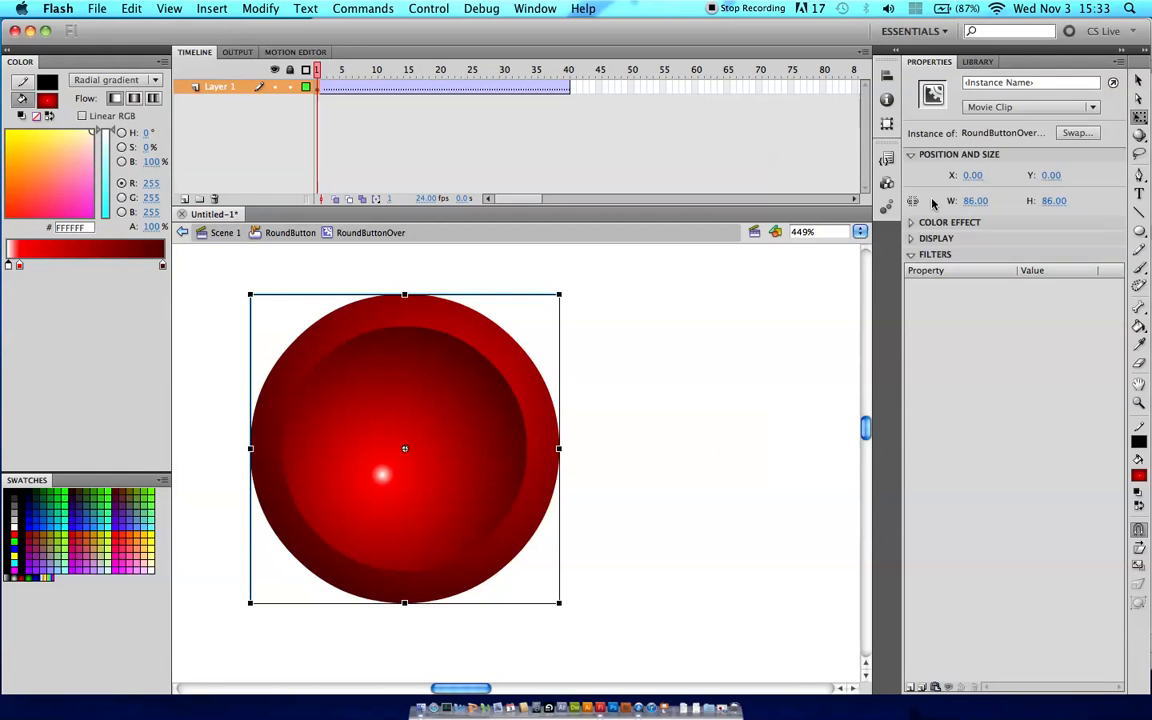
pyautogui.moveTo(934, 666)
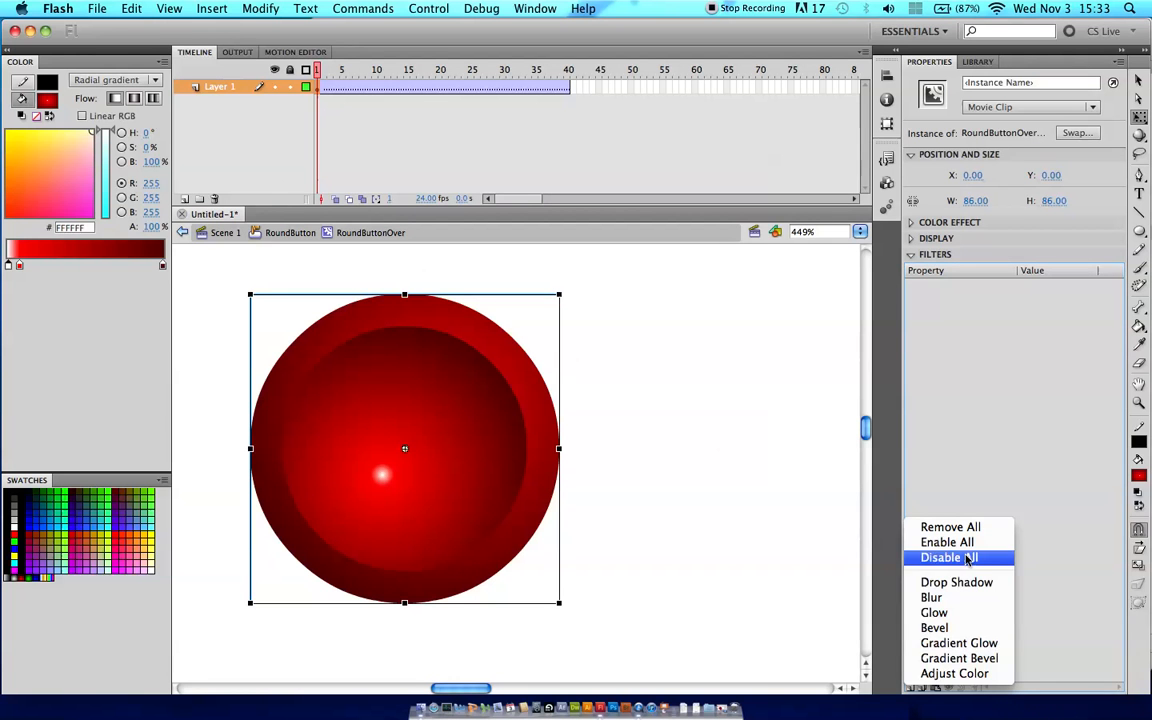
pyautogui.moveTo(960, 644)
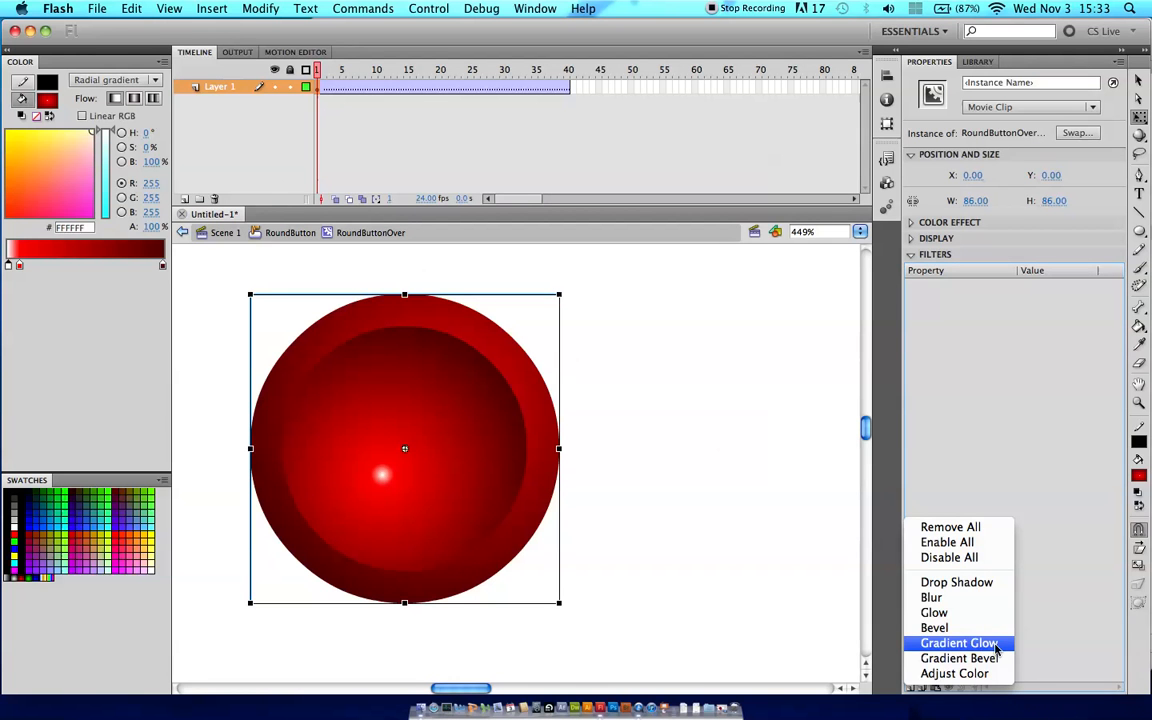
pyautogui.click(932, 612)
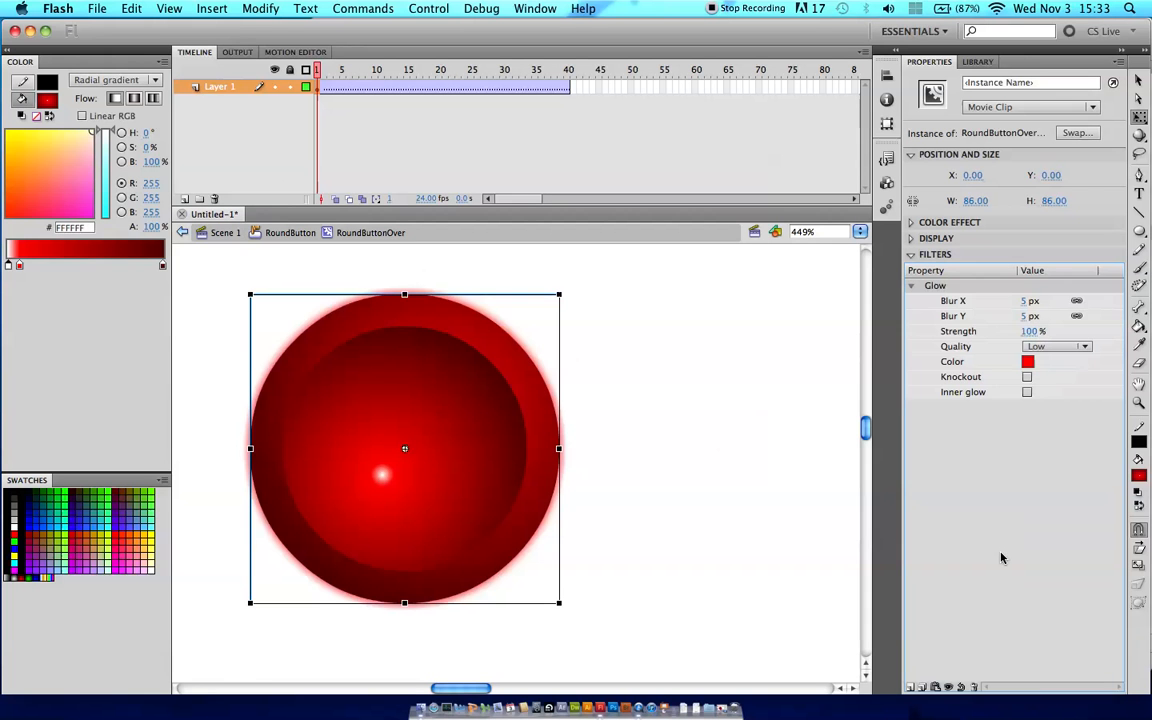
pyautogui.click(1028, 360)
pyautogui.write('1')
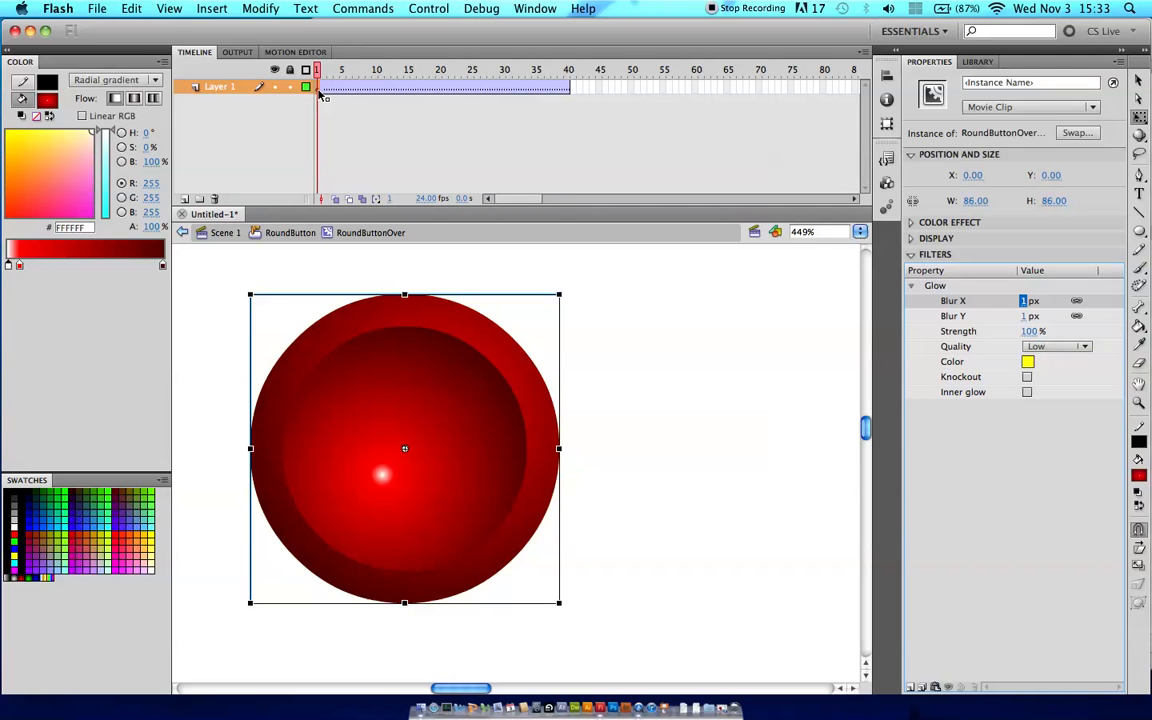
# Step: Insert a keyframe at frame 20 in the middle of the glow tween
pyautogui.click(560, 88)
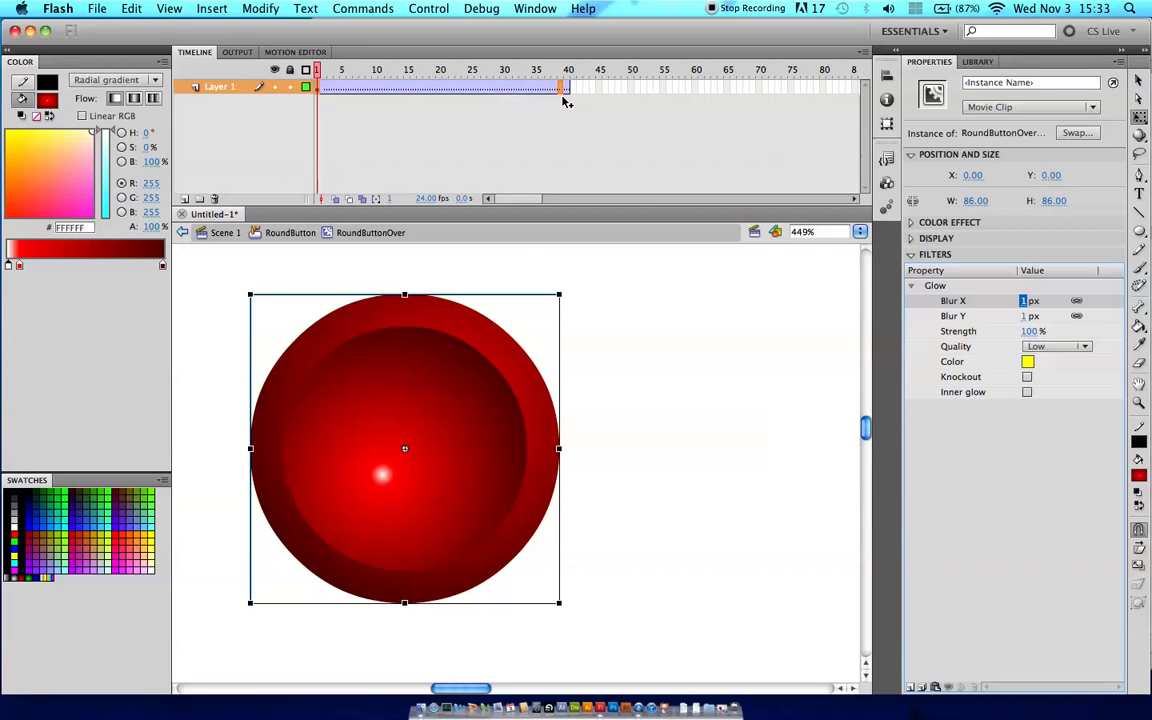
pyautogui.click(568, 88)
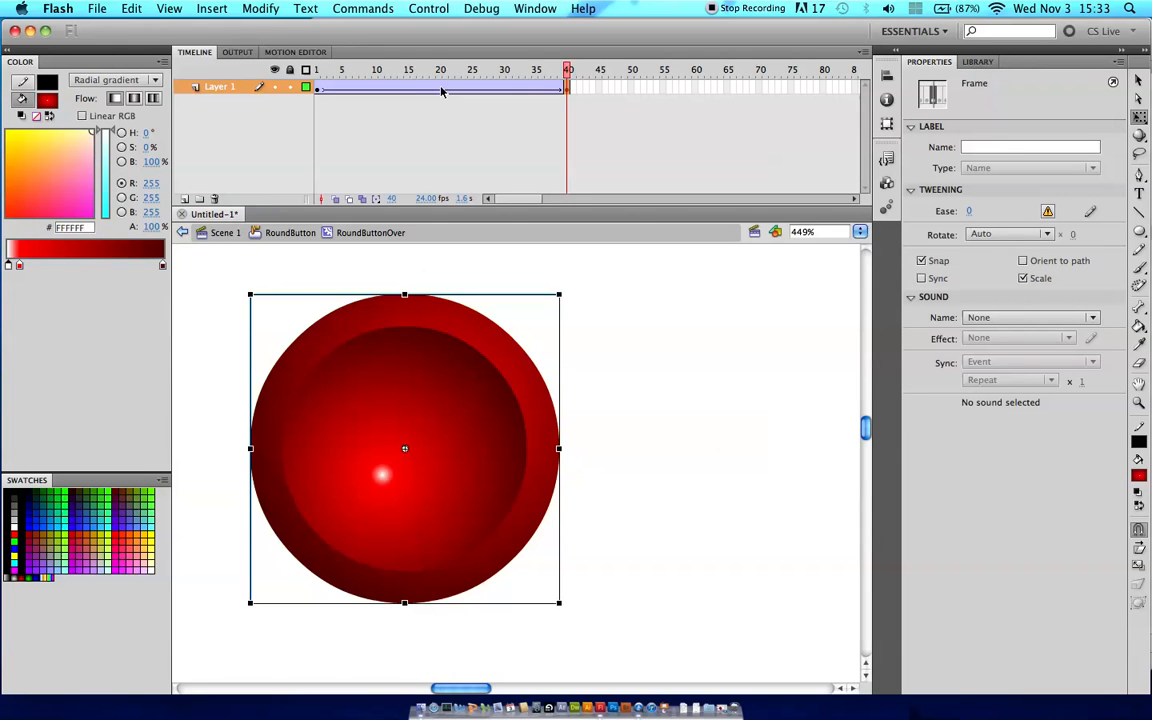
pyautogui.click(440, 70)
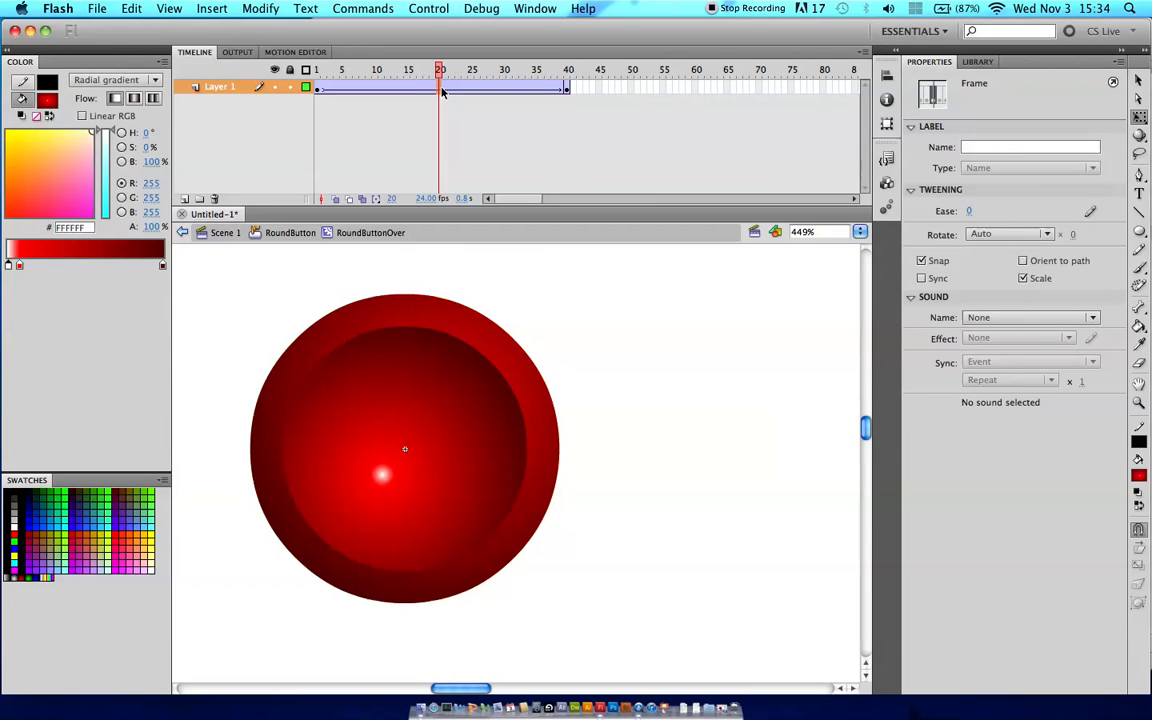
pyautogui.rightClick(440, 88)
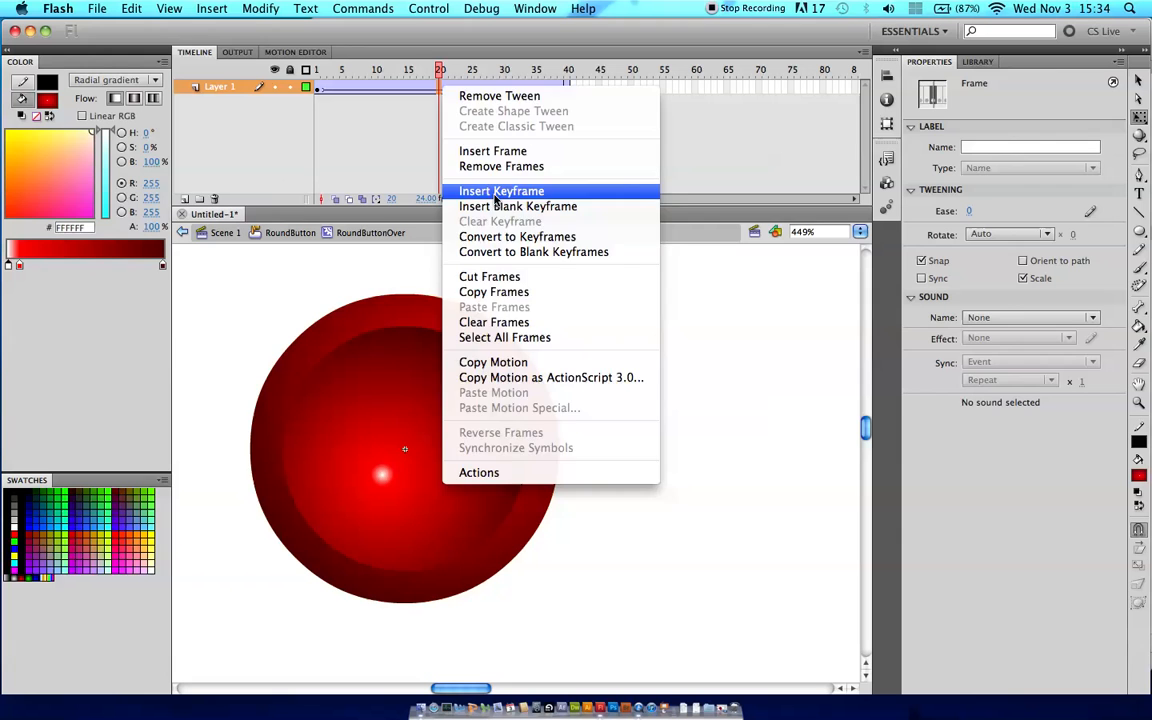
pyautogui.click(500, 192)
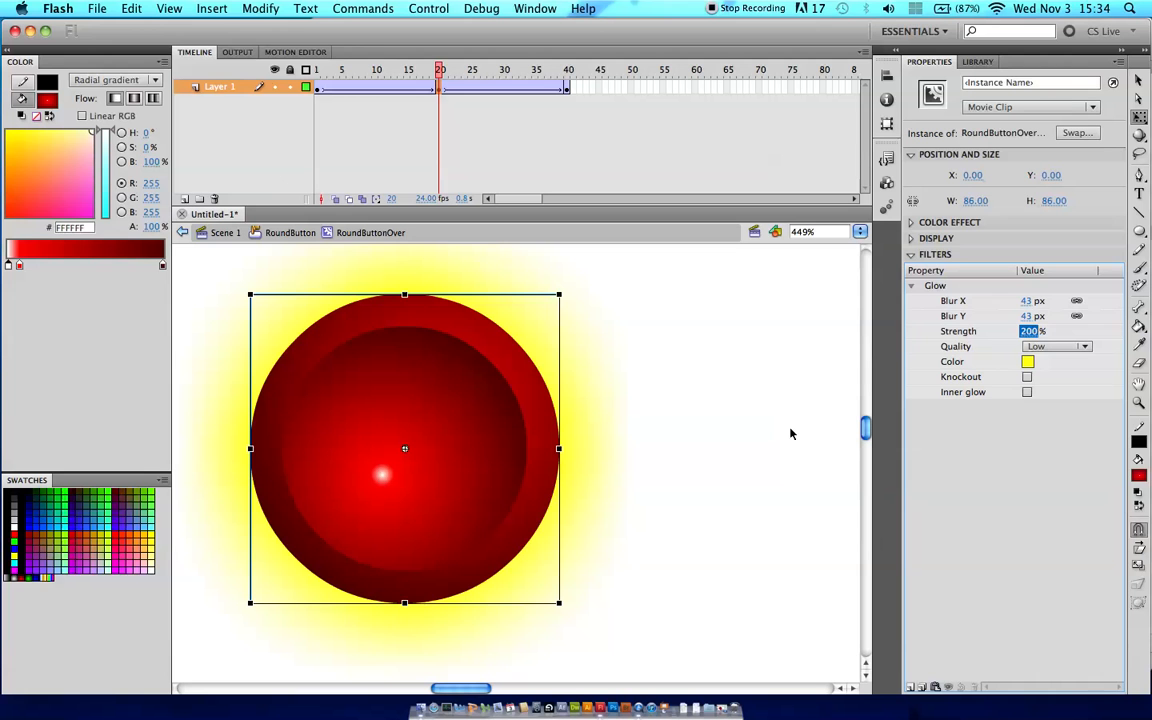
pyautogui.moveTo(548, 114)
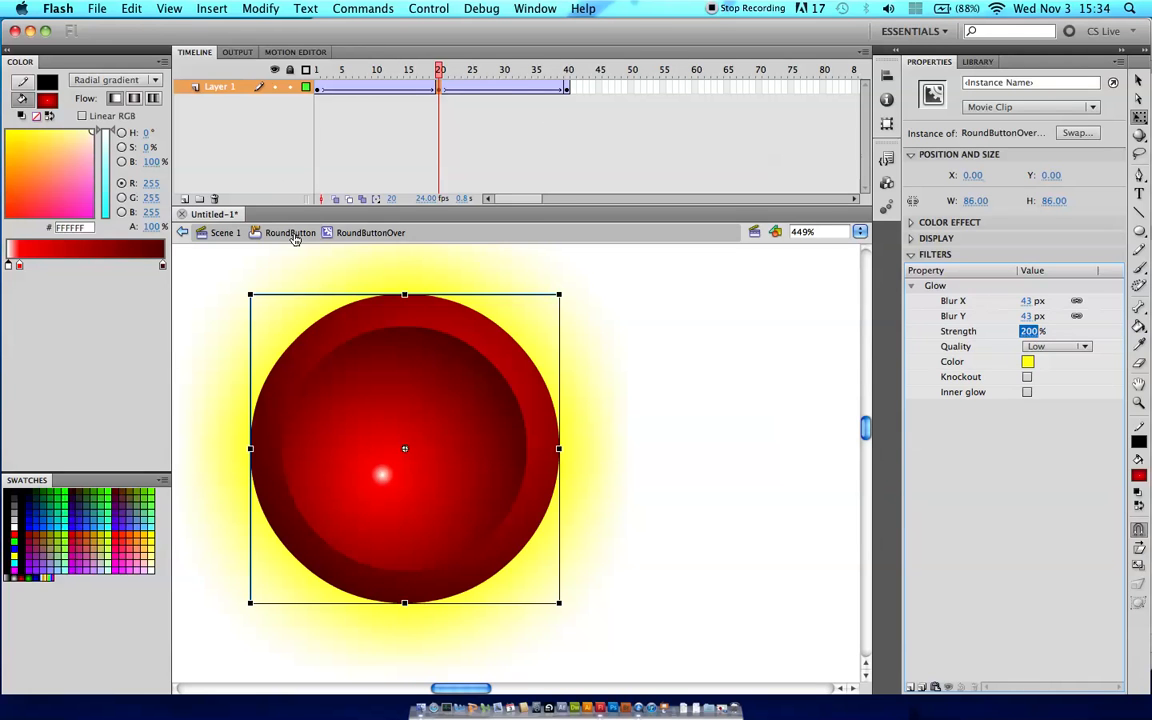
# Step: Go back to the RoundButton symbol via the breadcrumb and select its Down frame
pyautogui.click(290, 232)
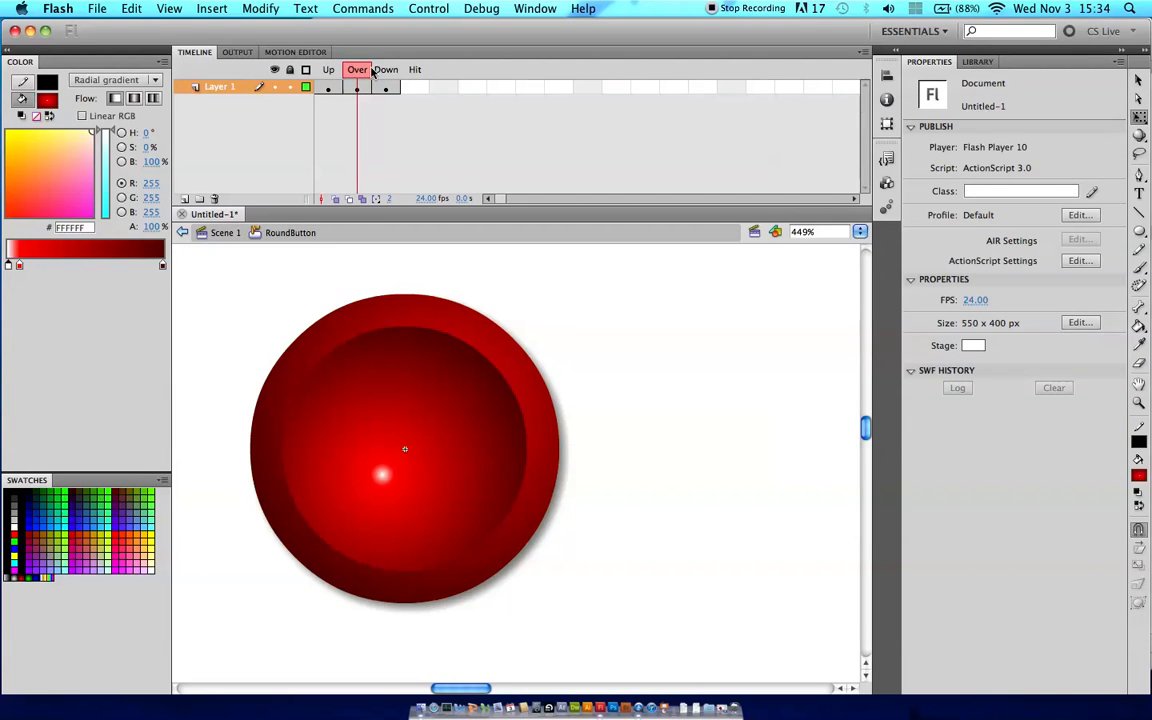
pyautogui.click(384, 68)
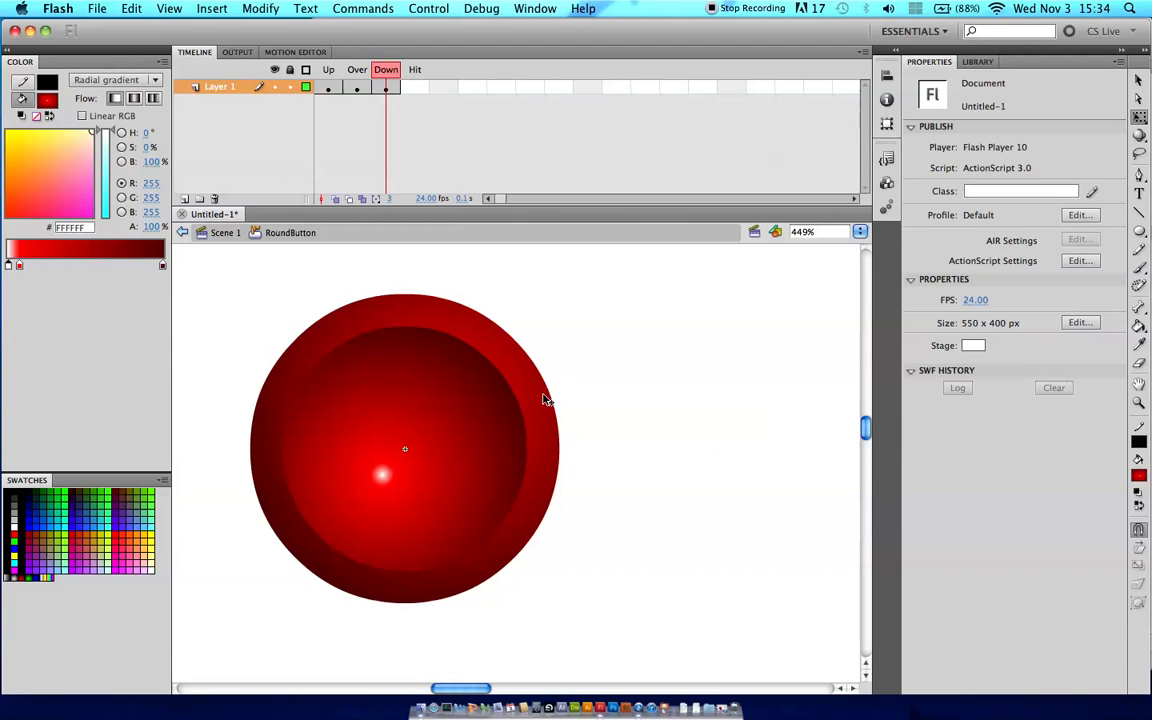
pyautogui.moveTo(634, 264)
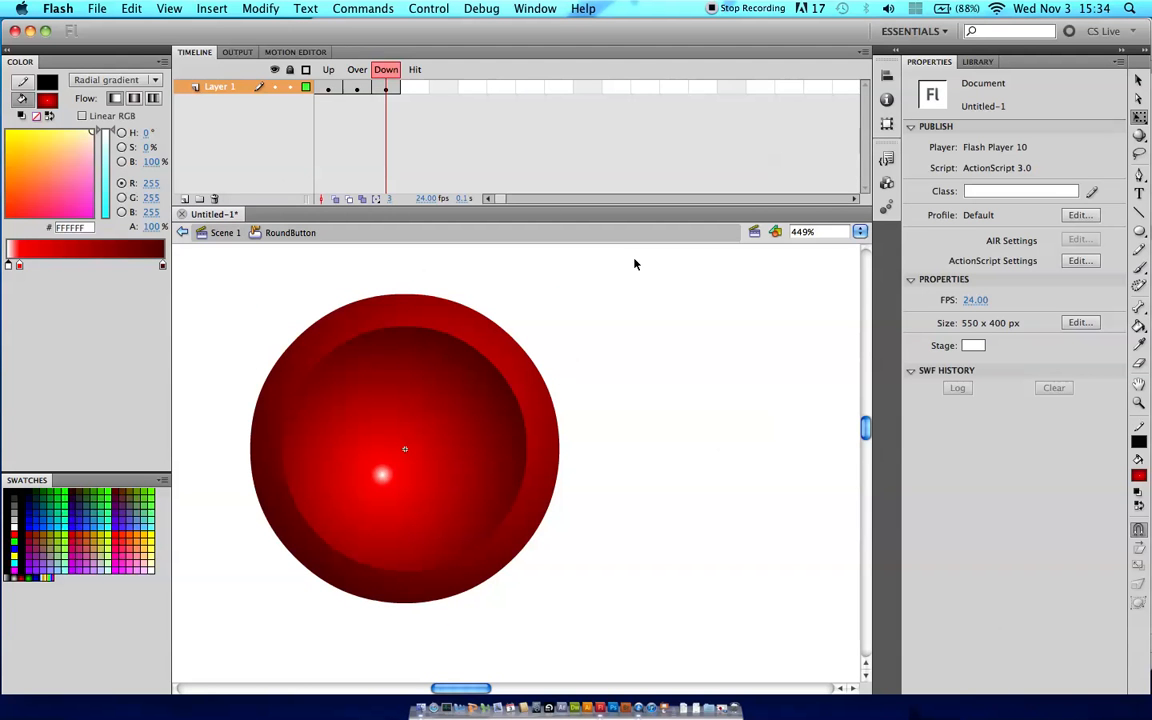
# Step: Nudge the Down-state circle down and right, then test the movie in the player
pyautogui.click(404, 448)
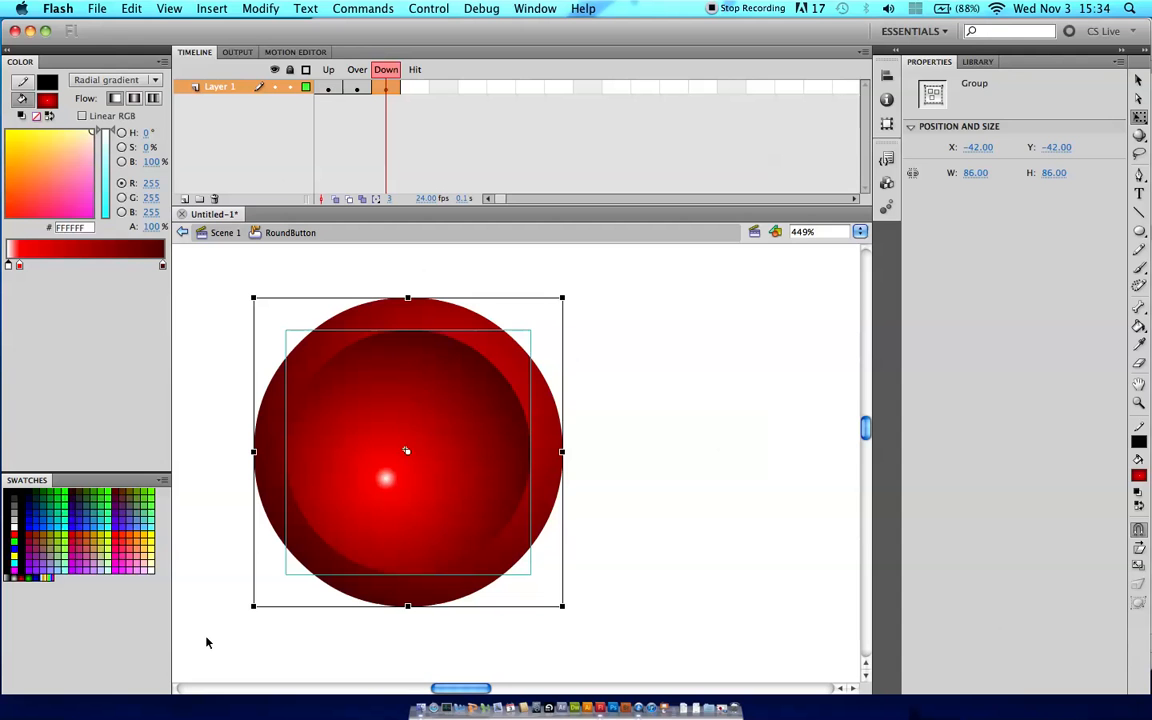
pyautogui.moveTo(560, 320)
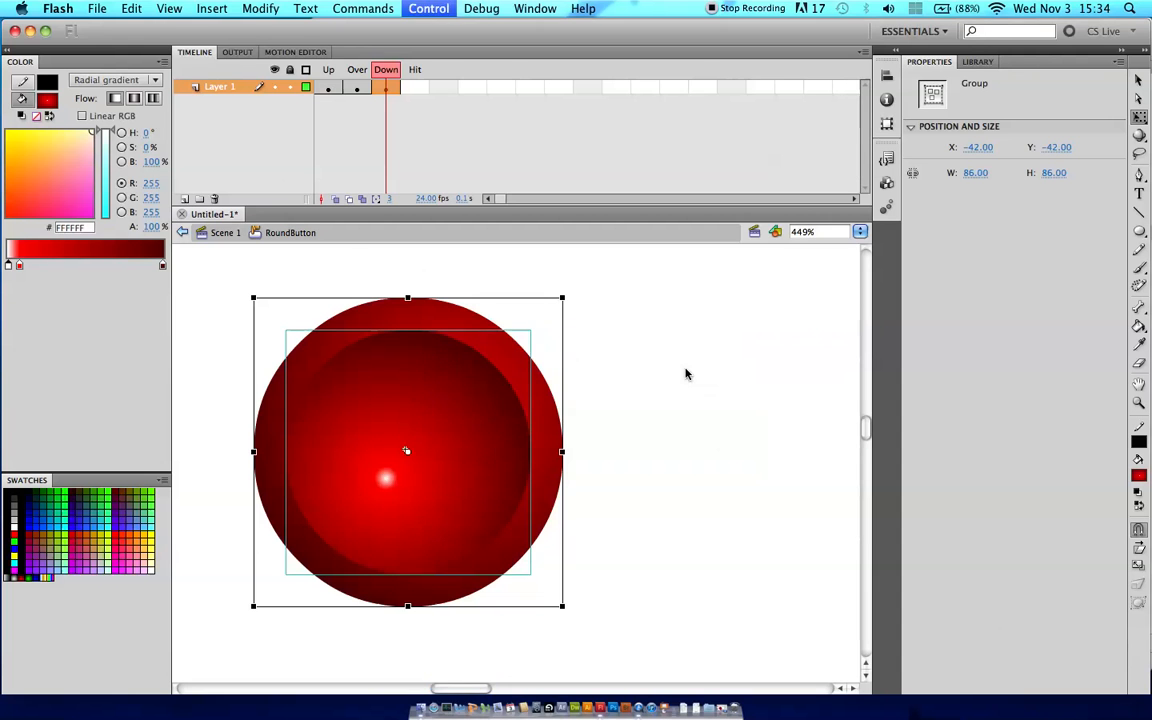
pyautogui.click(428, 8)
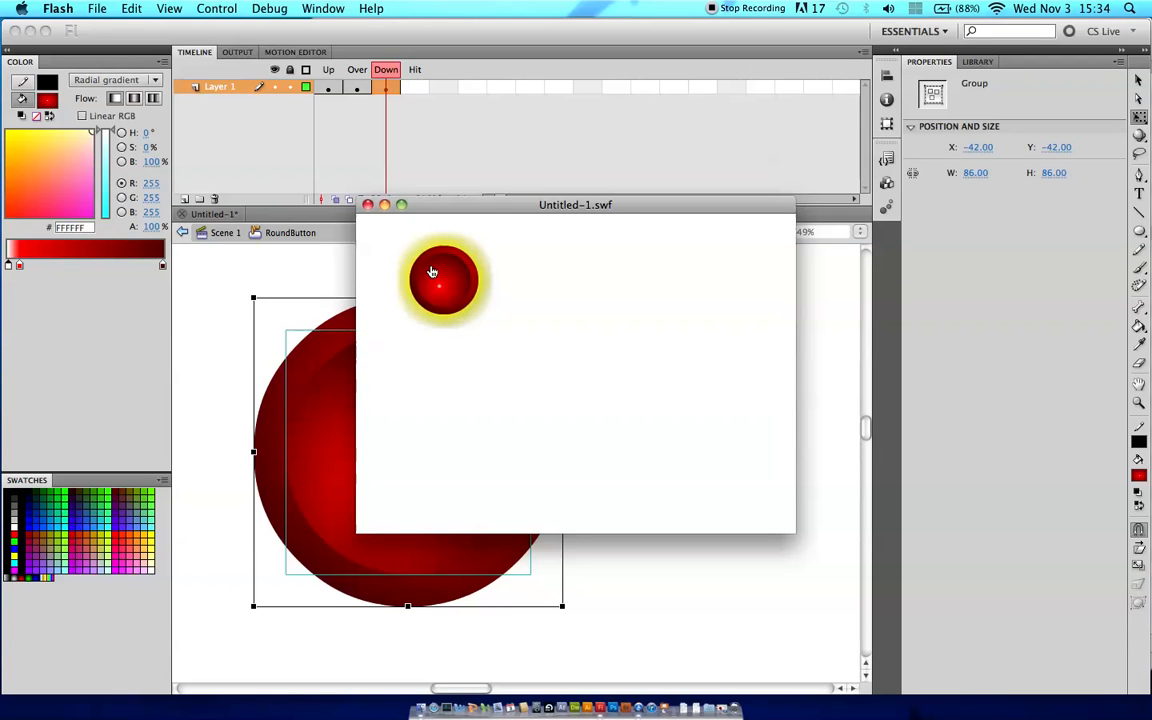
# Step: Hover and click the RoundButton in the SWF player to verify its glow and pressed Down state
pyautogui.click(444, 284)
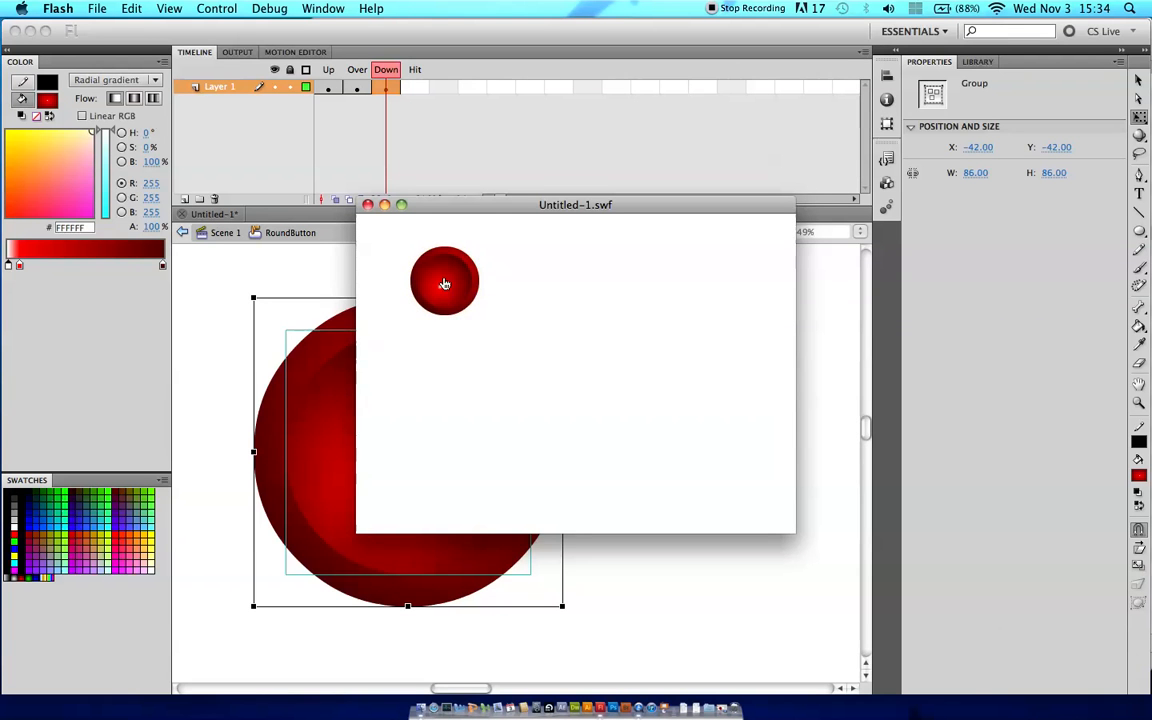